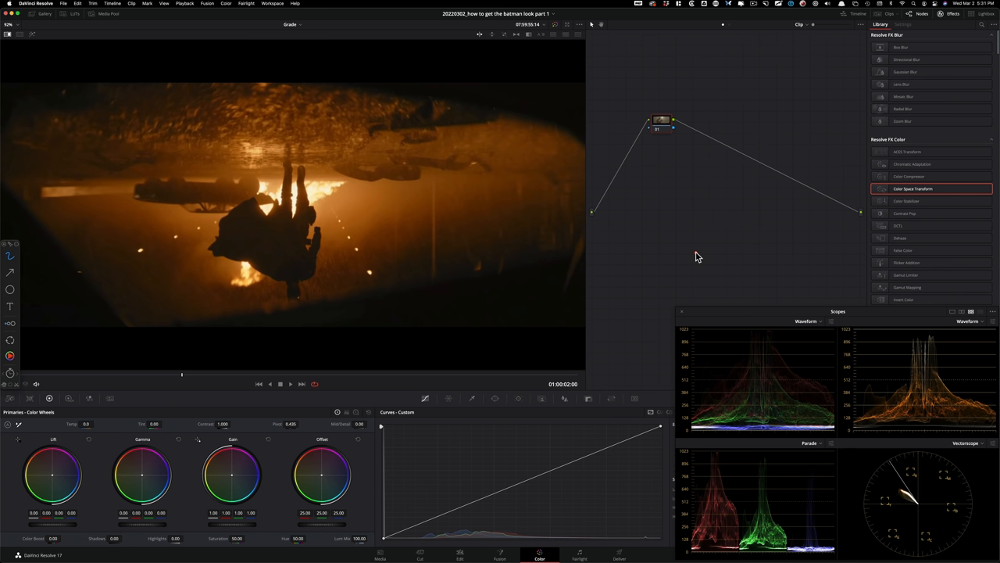
mouse_move(777, 378)
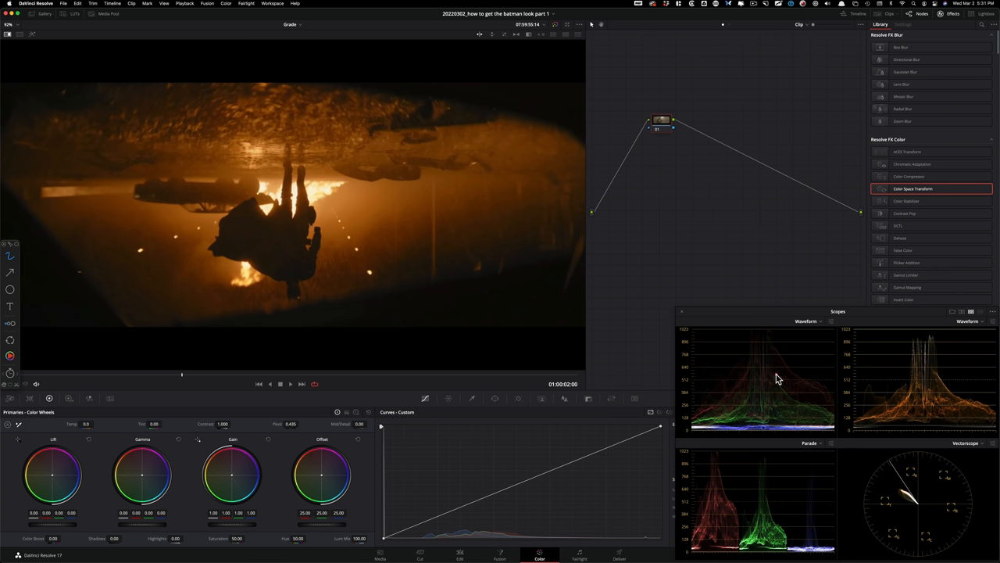
mouse_move(778, 381)
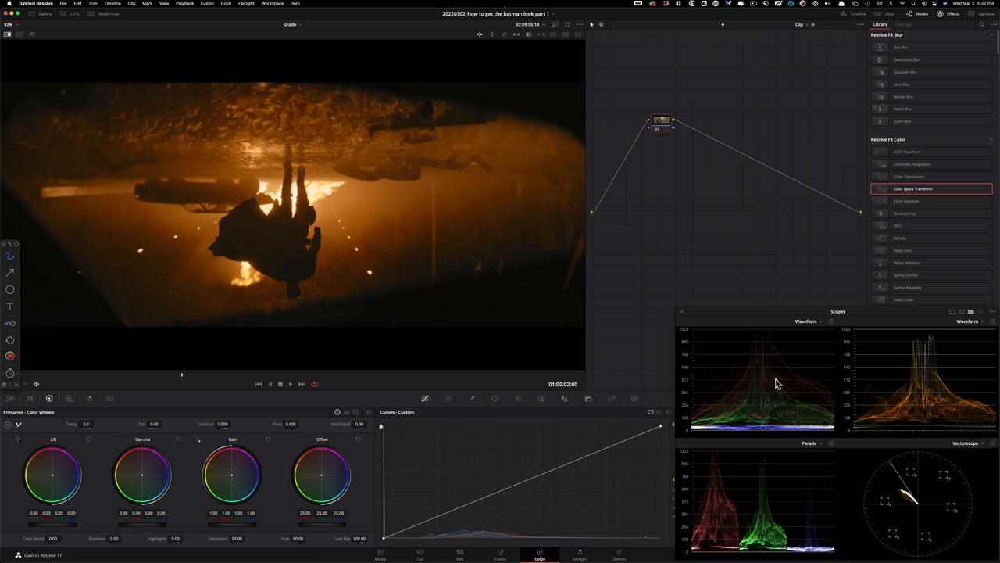
mouse_move(925, 405)
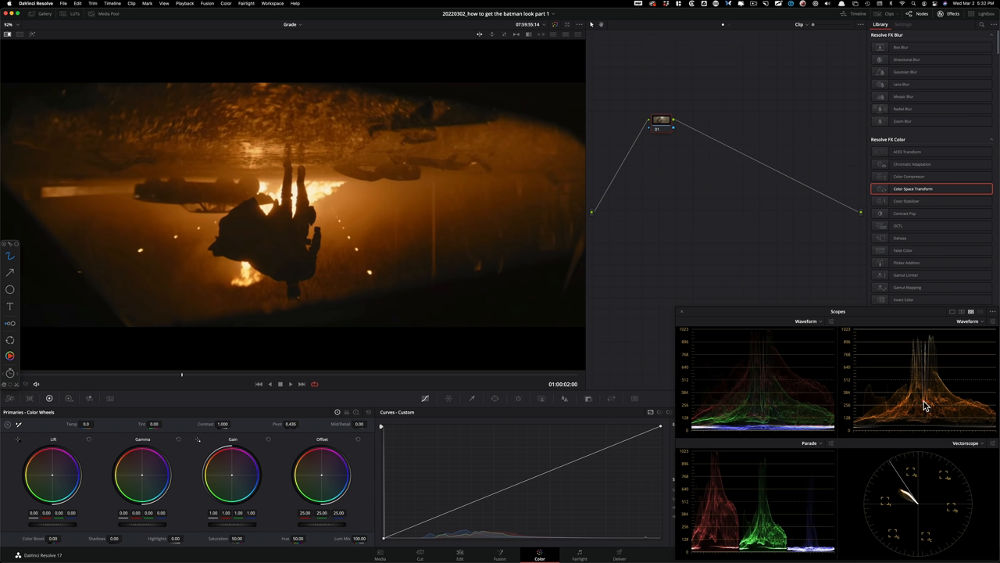
mouse_move(748, 511)
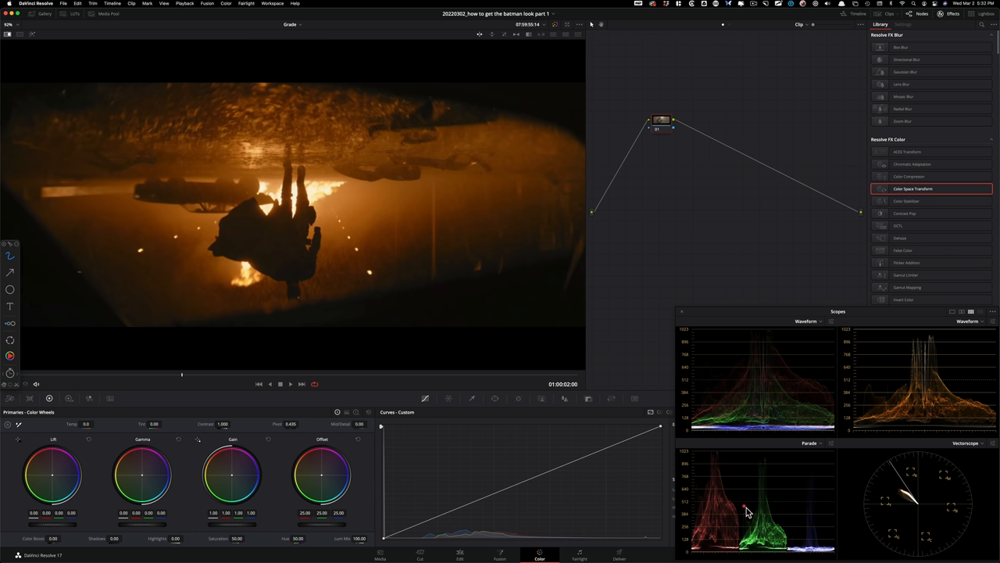
mouse_move(905, 504)
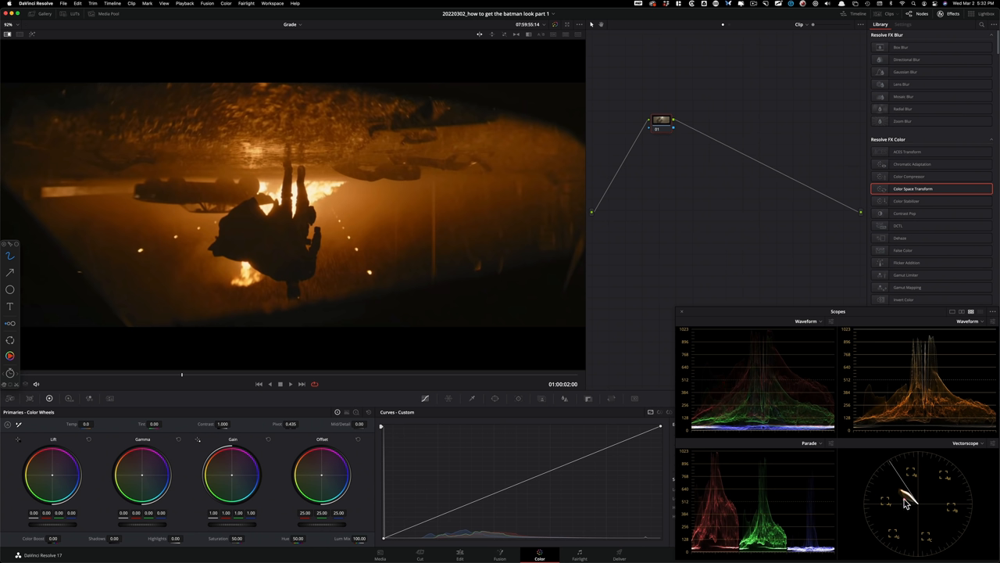
mouse_move(788, 365)
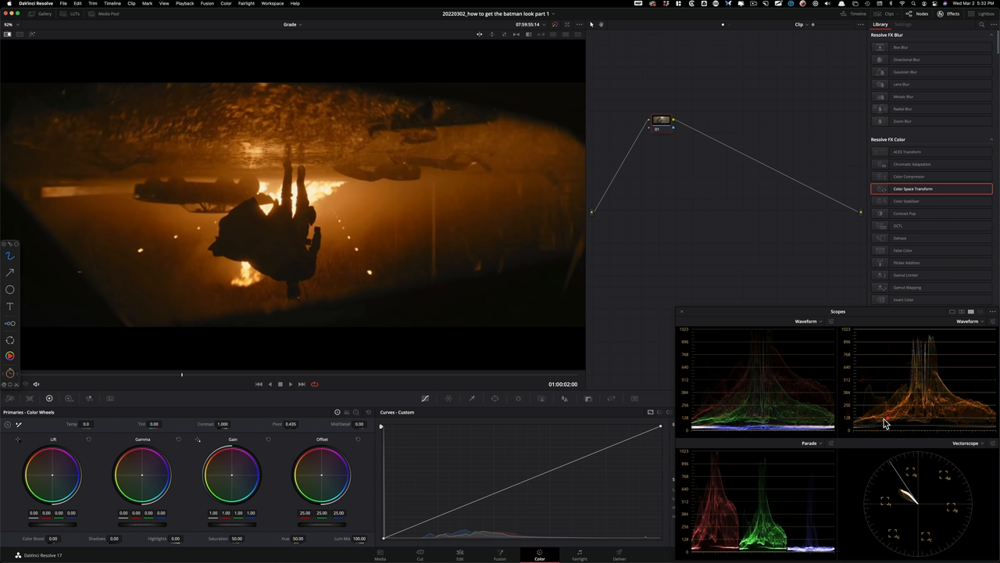
mouse_move(930, 532)
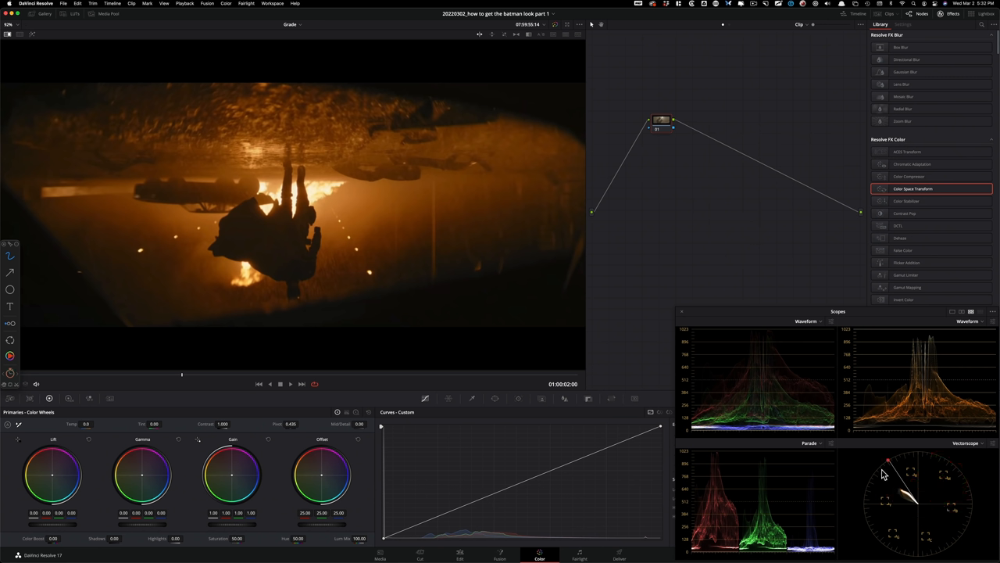
mouse_move(495, 210)
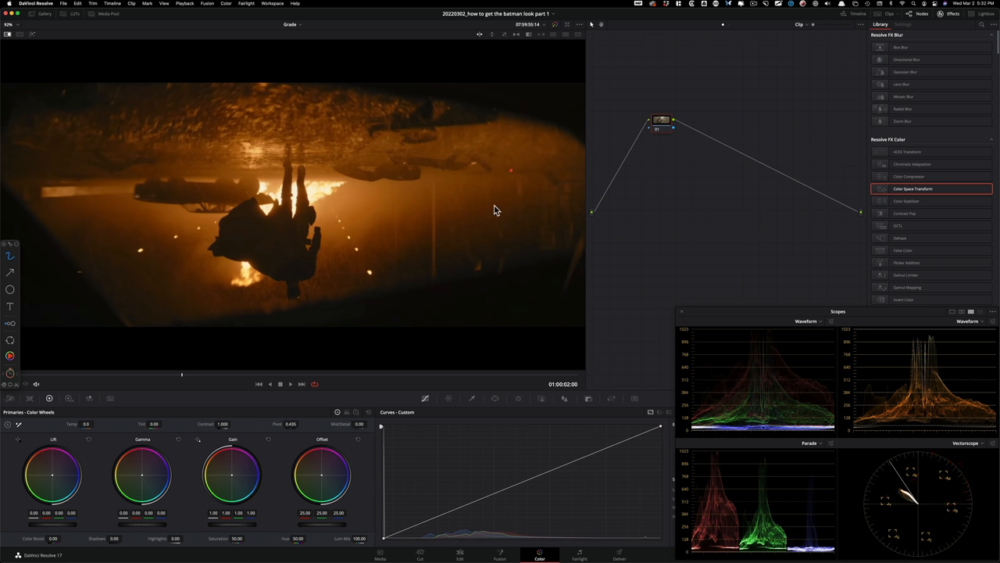
mouse_move(512, 249)
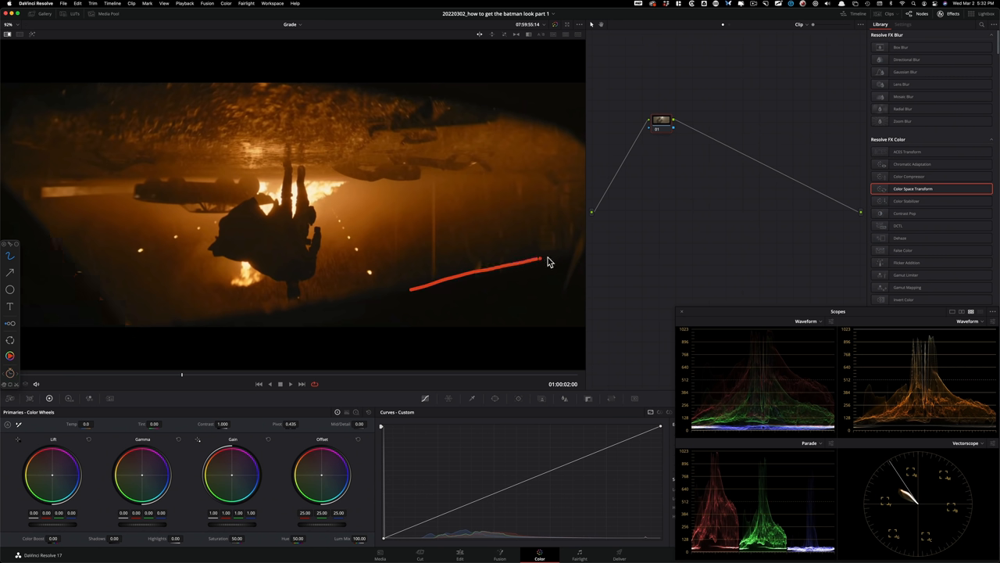
Mark the lit ground and move the first node down onto the main node line
drag(540, 257, 355, 289)
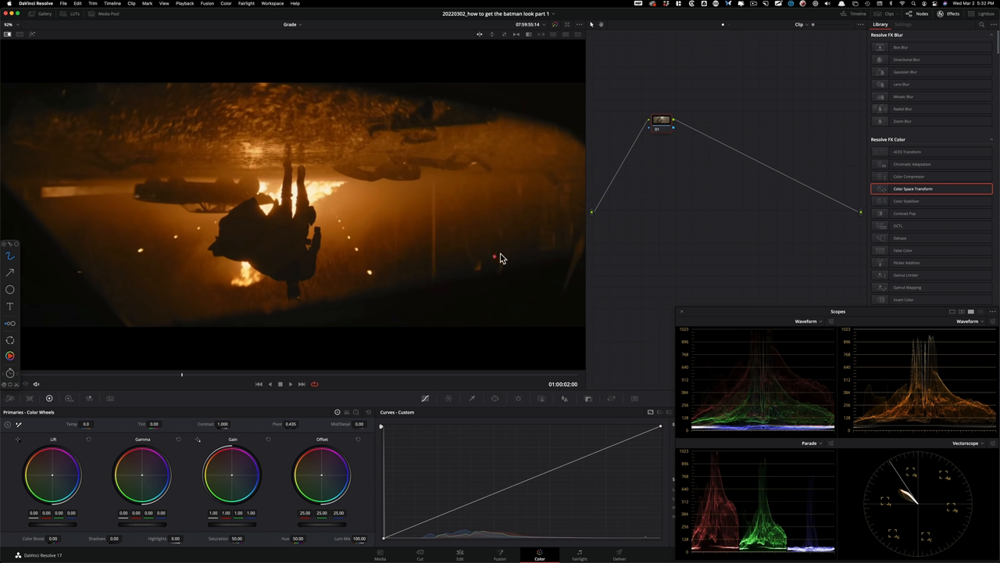
mouse_move(649, 314)
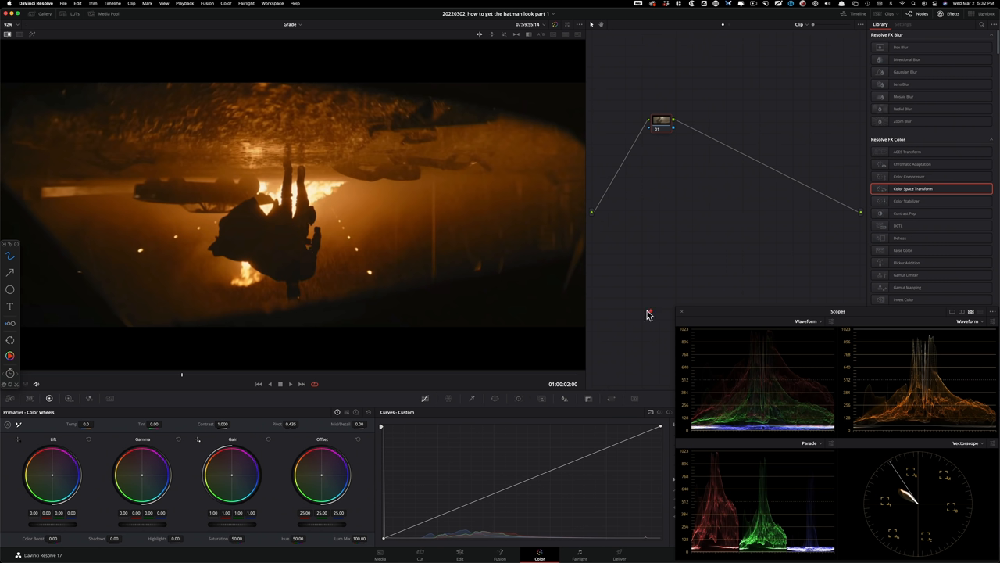
mouse_move(684, 299)
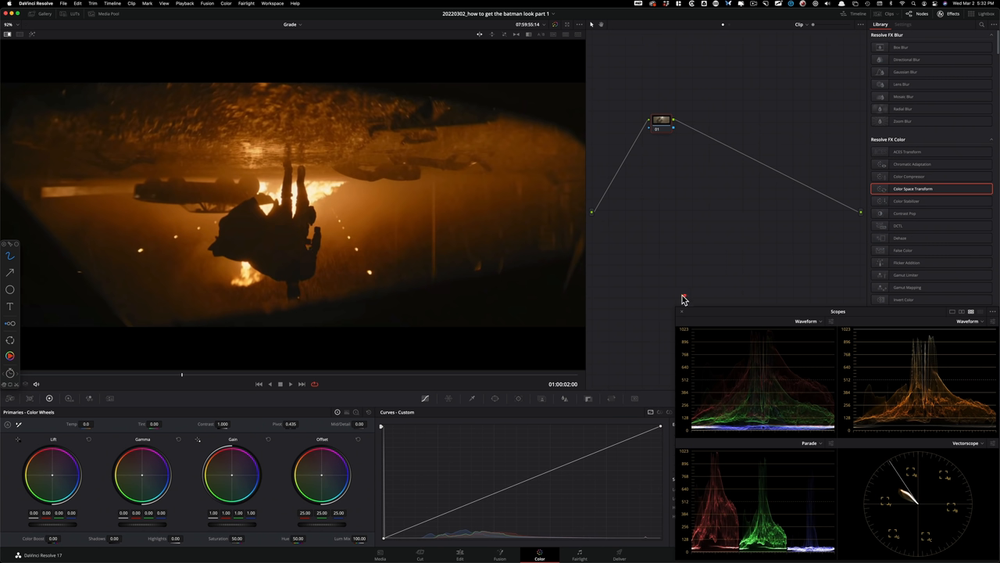
mouse_move(723, 318)
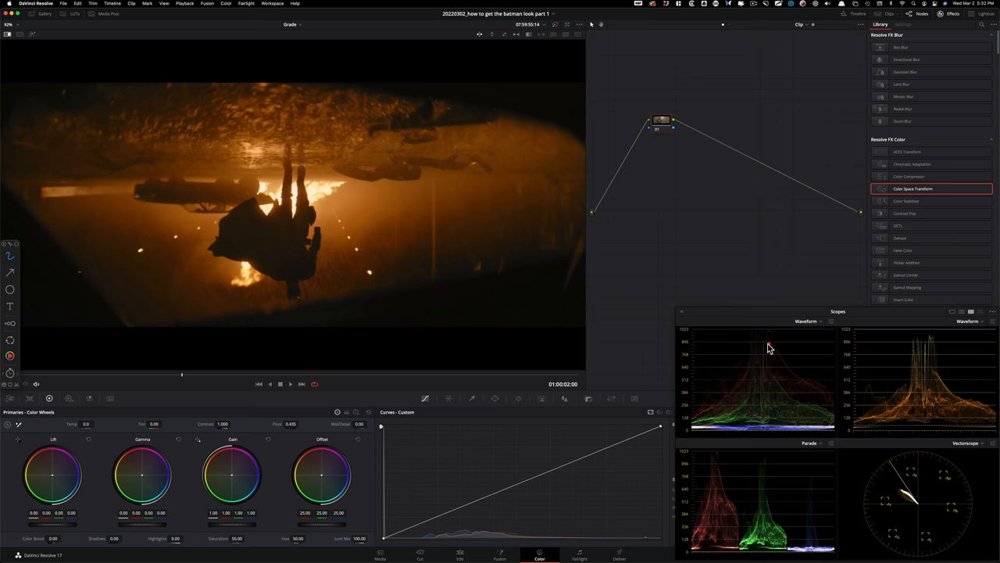
mouse_move(369, 295)
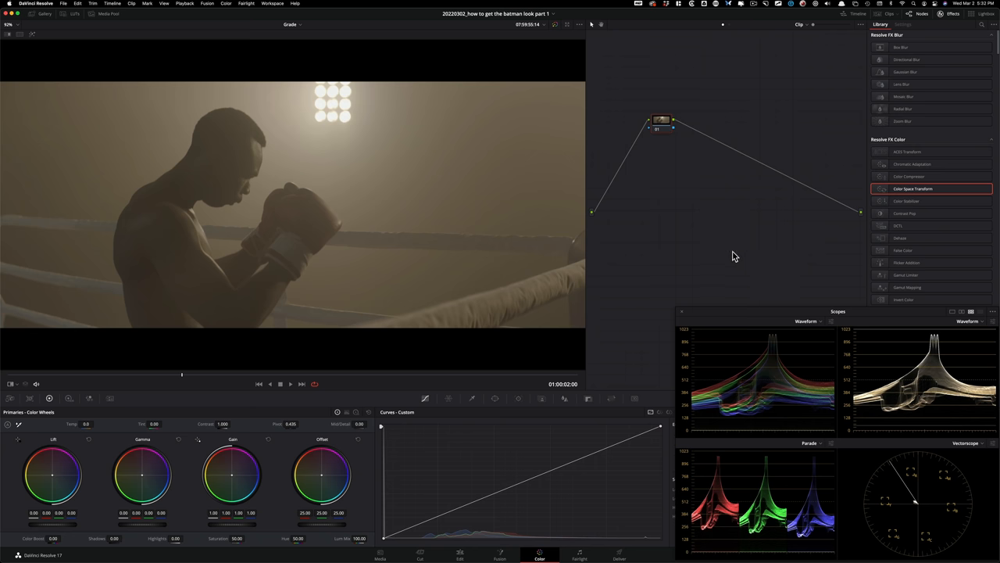
mouse_move(660, 282)
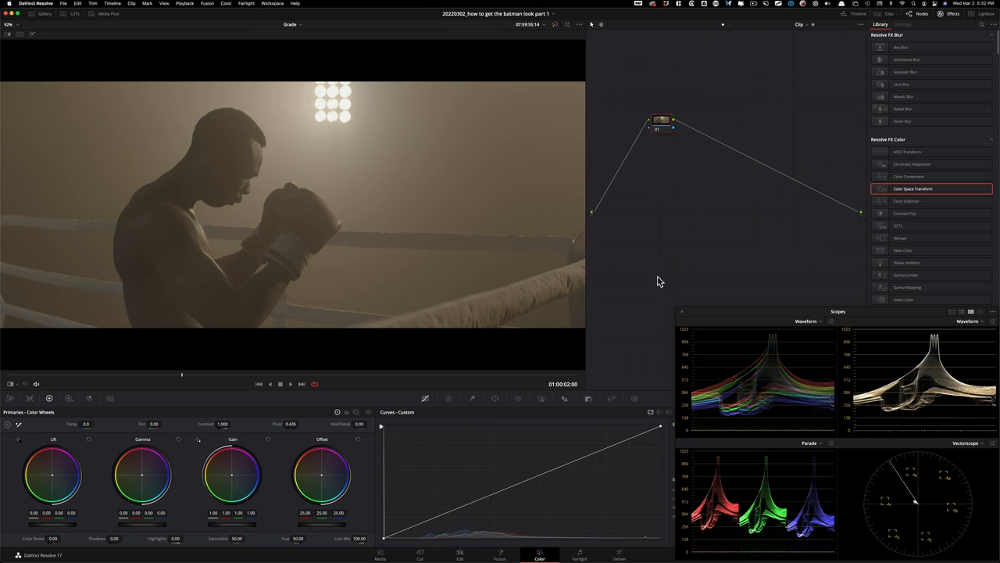
mouse_move(661, 125)
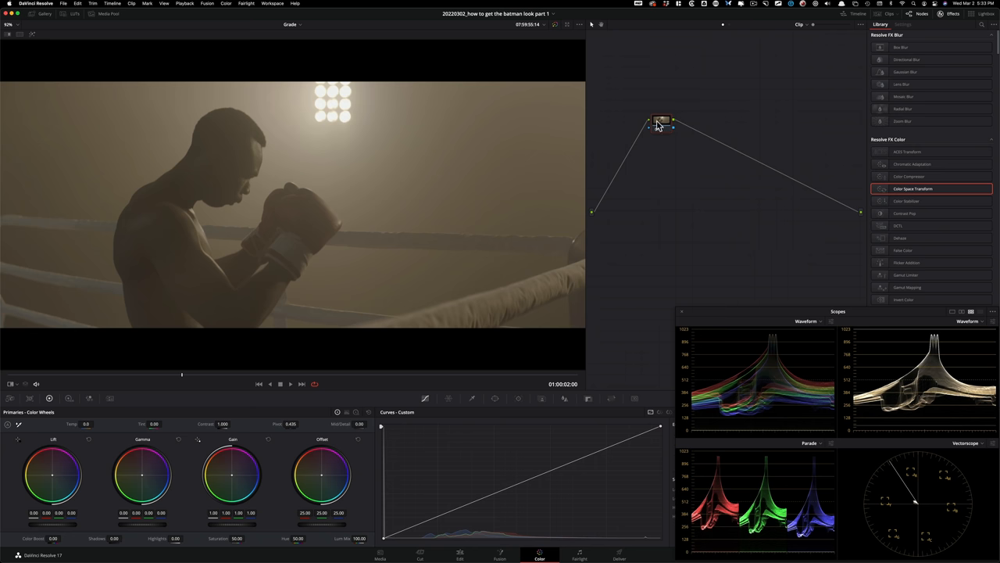
drag(661, 122, 635, 213)
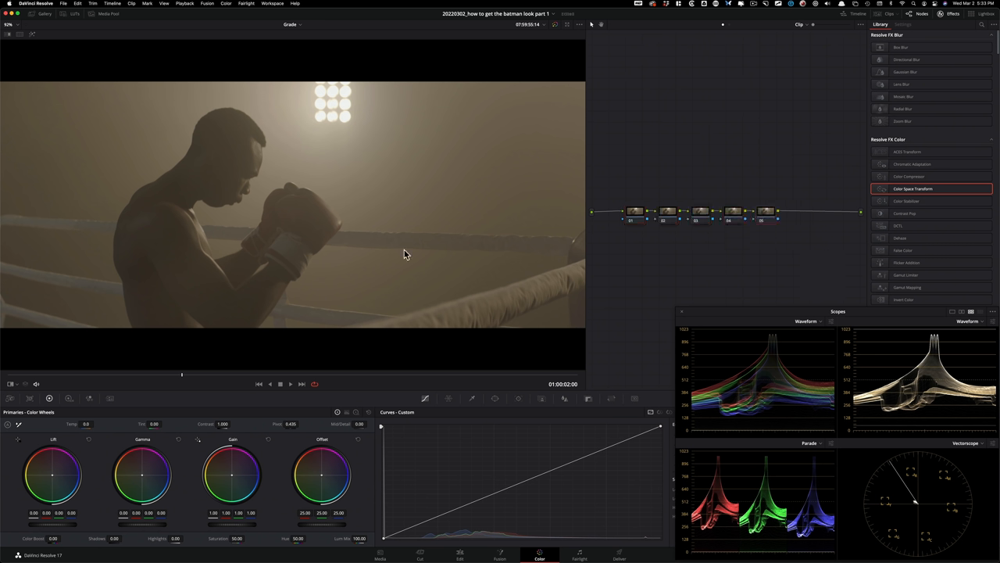
mouse_move(727, 260)
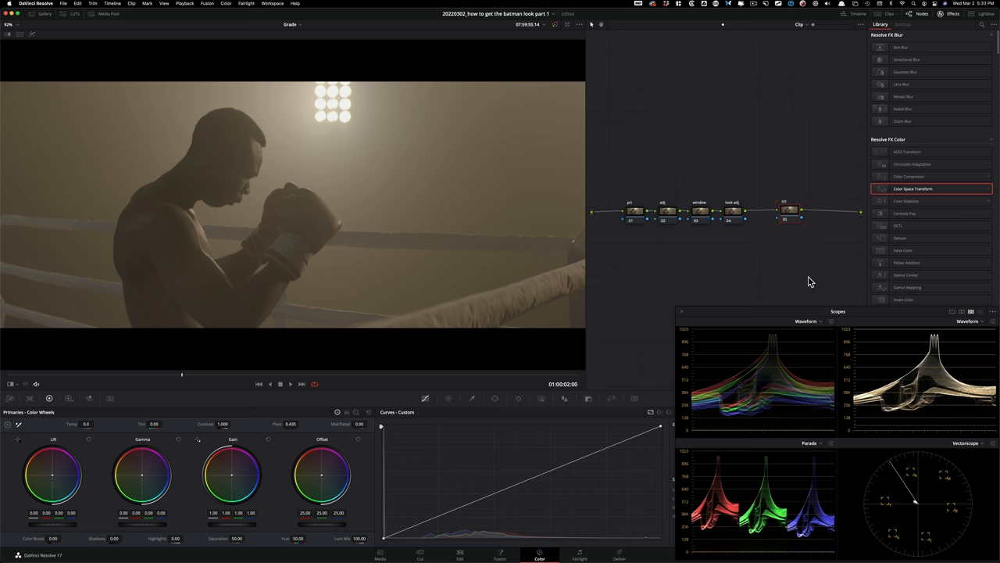
mouse_move(855, 175)
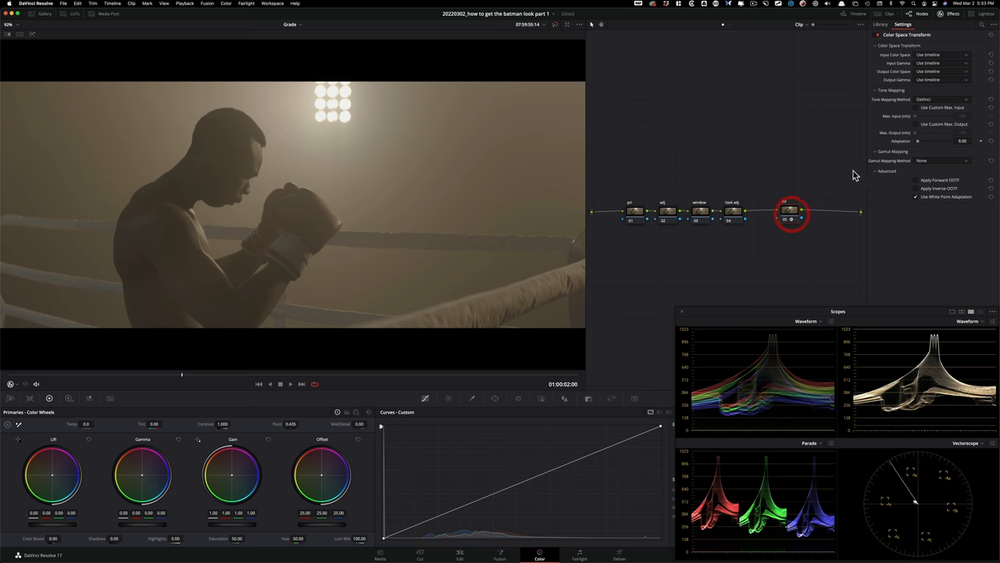
Set the cst node's Color Space Transform from ARRI LogC to Rec.709 Gamma 2.4
click(941, 63)
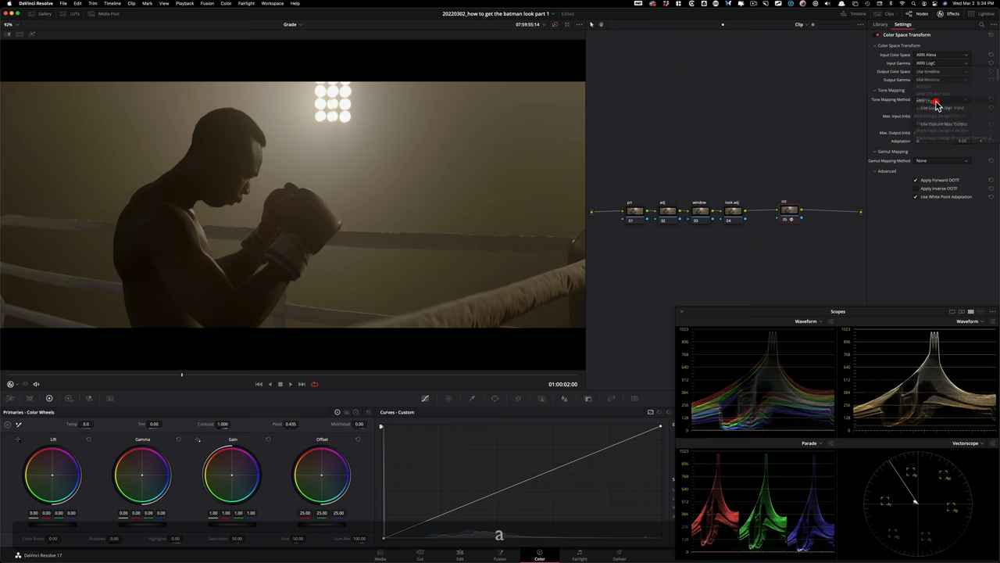
click(942, 71)
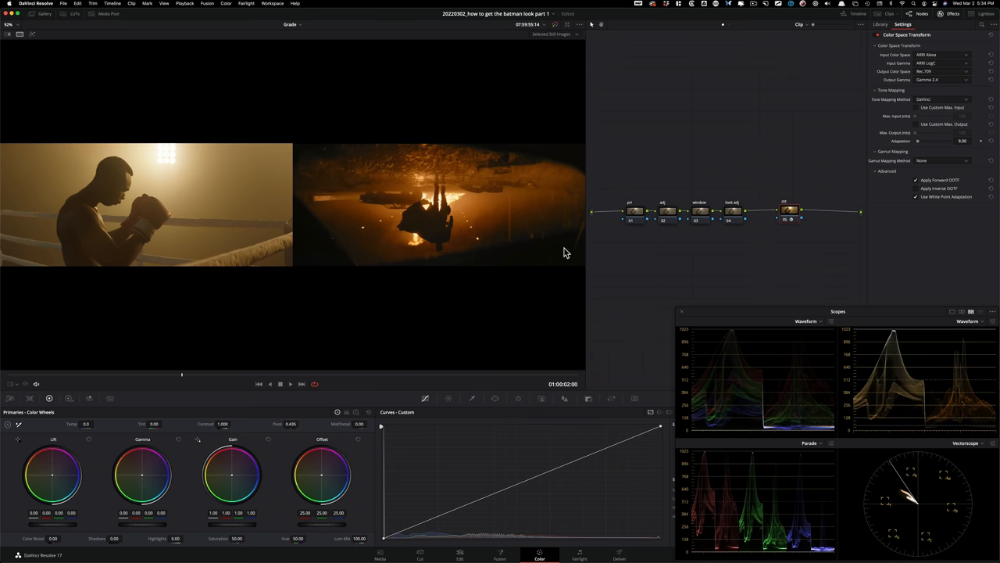
mouse_move(722, 292)
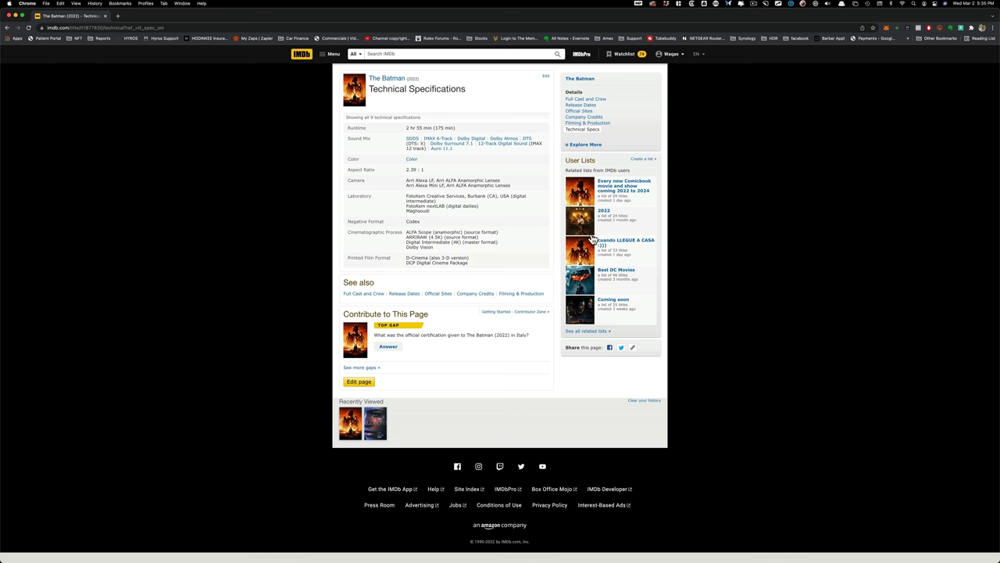
mouse_move(371, 185)
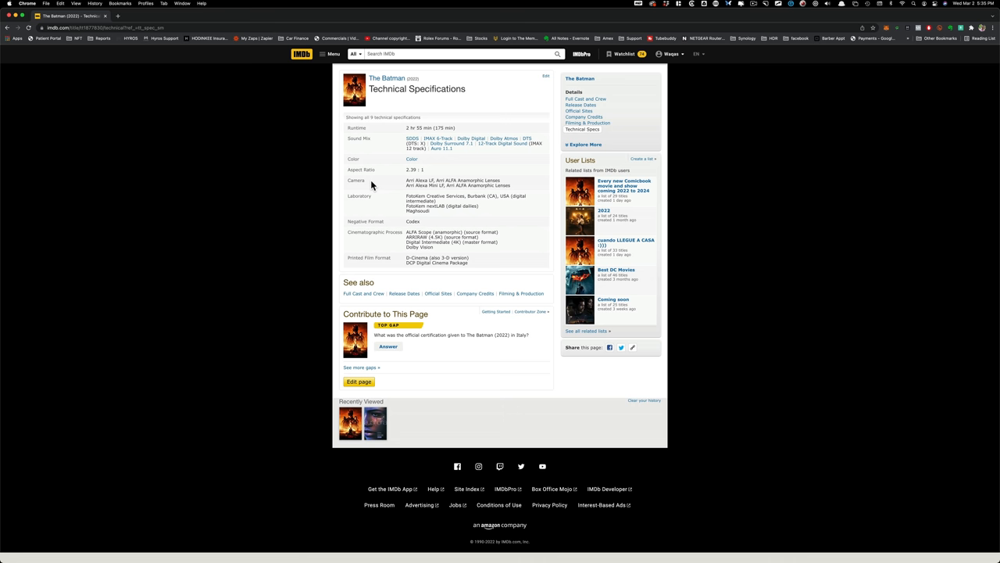
mouse_move(247, 239)
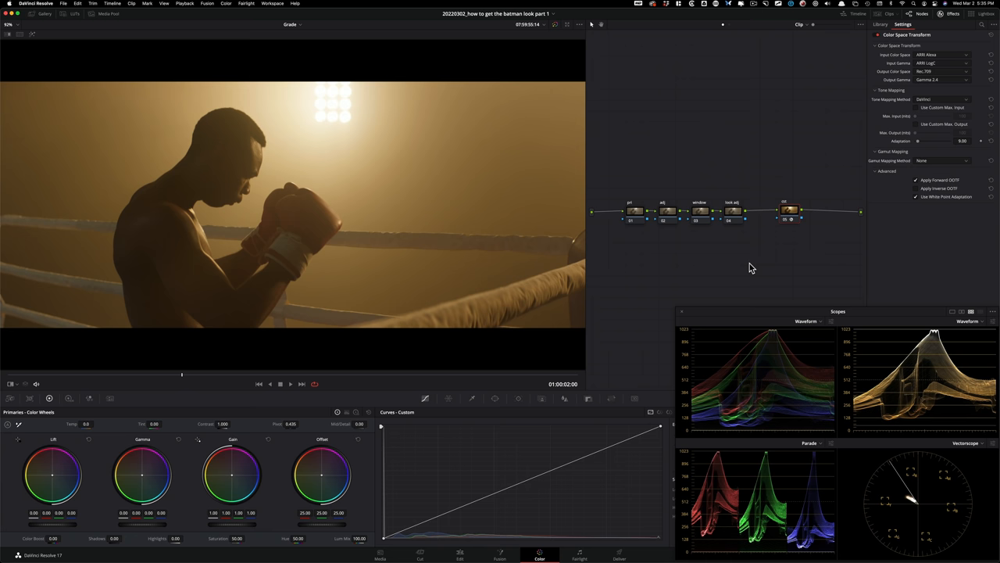
Show the boxer clip beside the Batman still and darken exposure slightly
key(cmd+d)
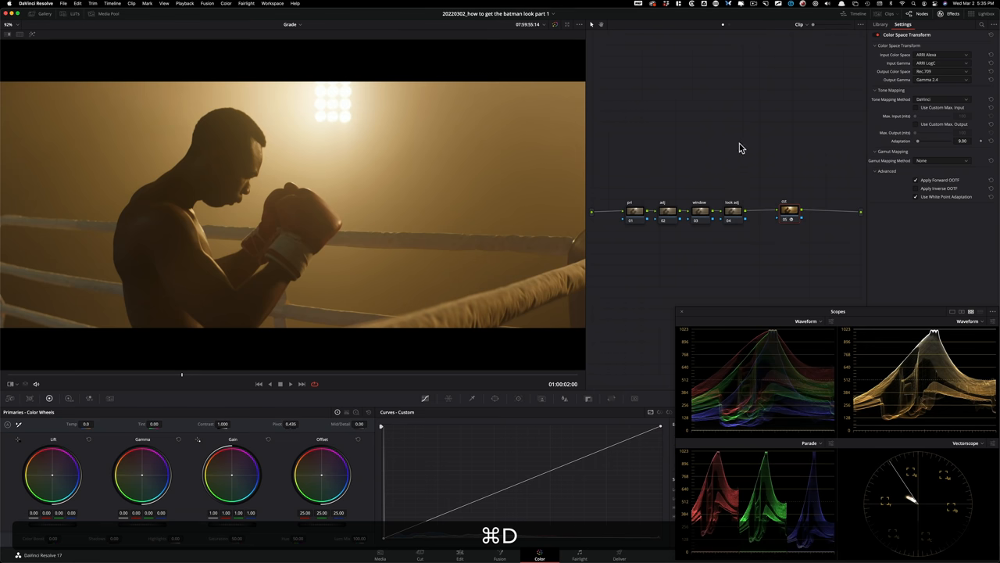
click(629, 213)
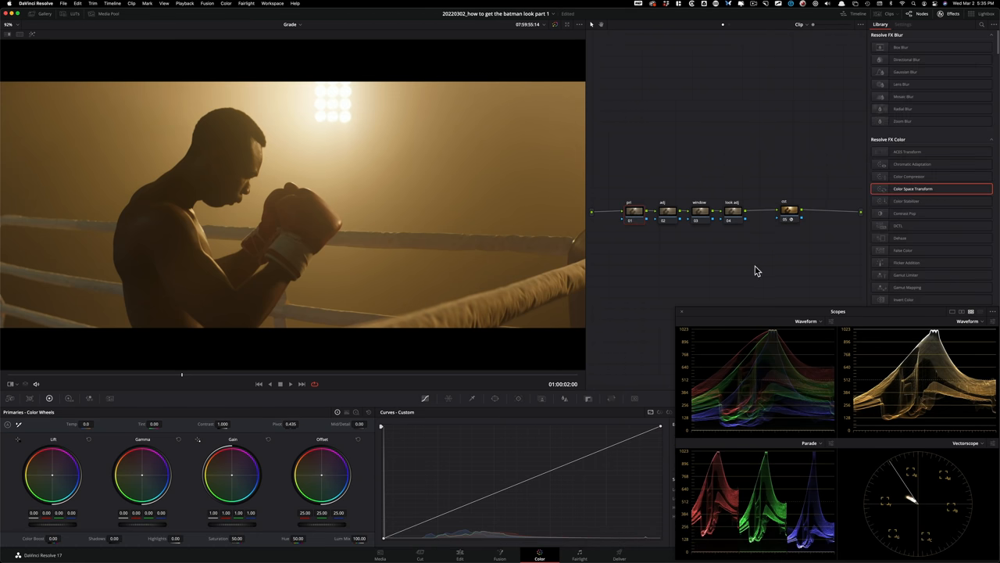
click(22, 40)
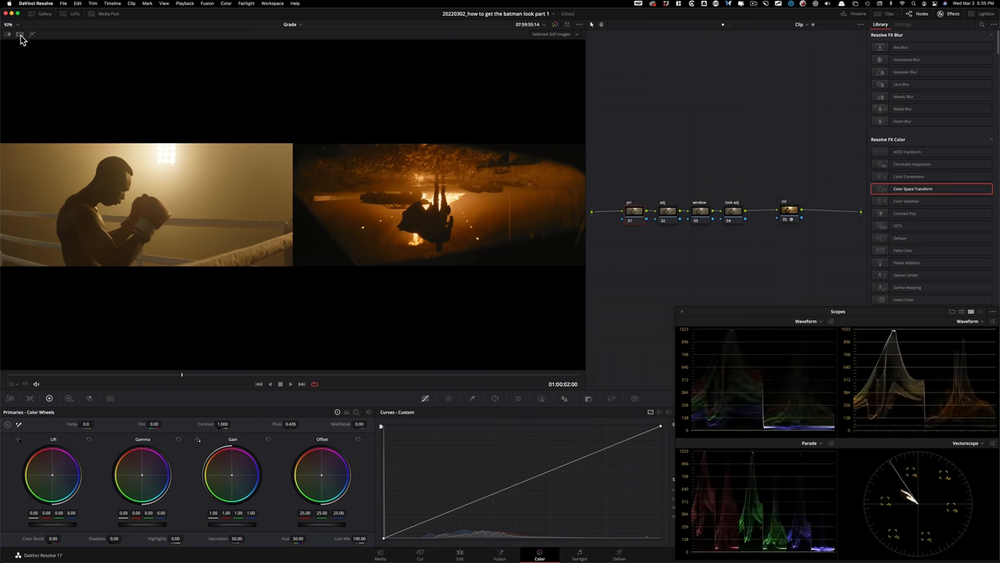
mouse_move(684, 303)
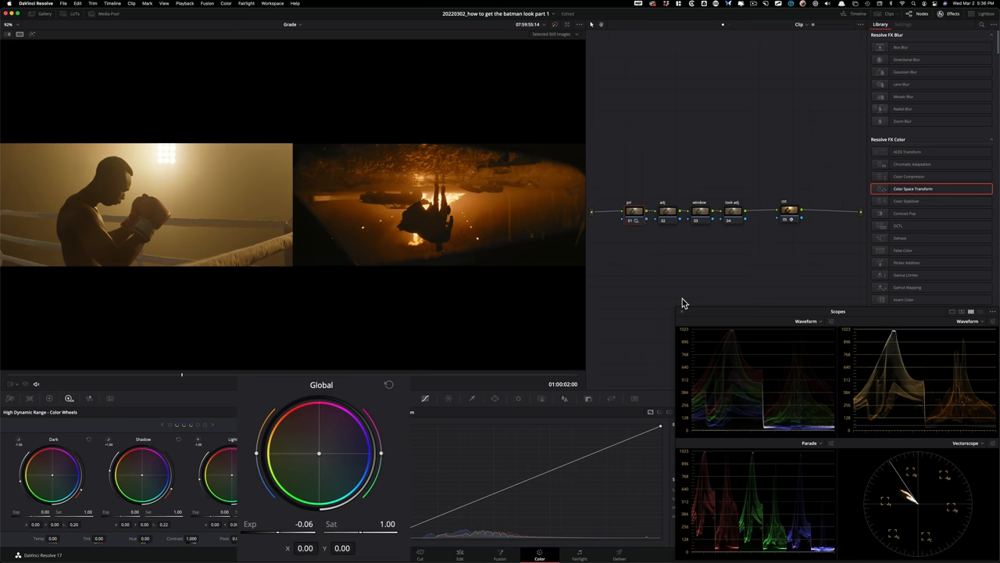
drag(305, 524, 278, 524)
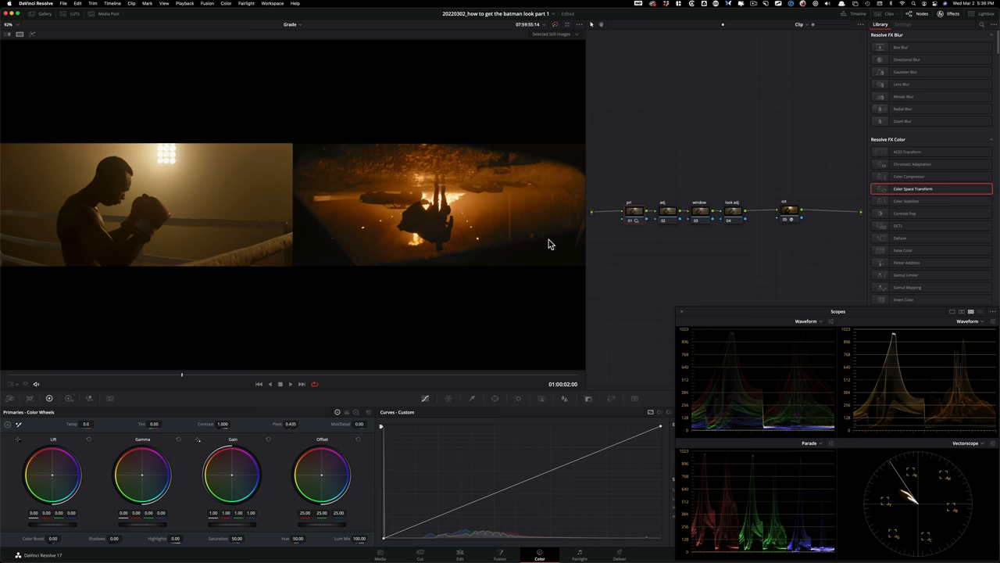
mouse_move(312, 89)
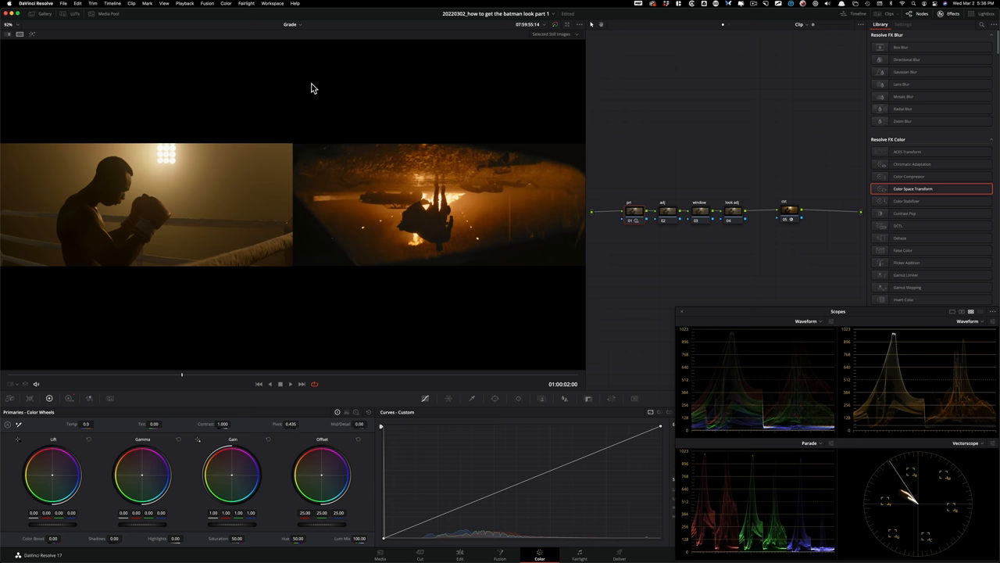
Check the Full Printer Light grading options and close the menu without choosing anything
click(227, 3)
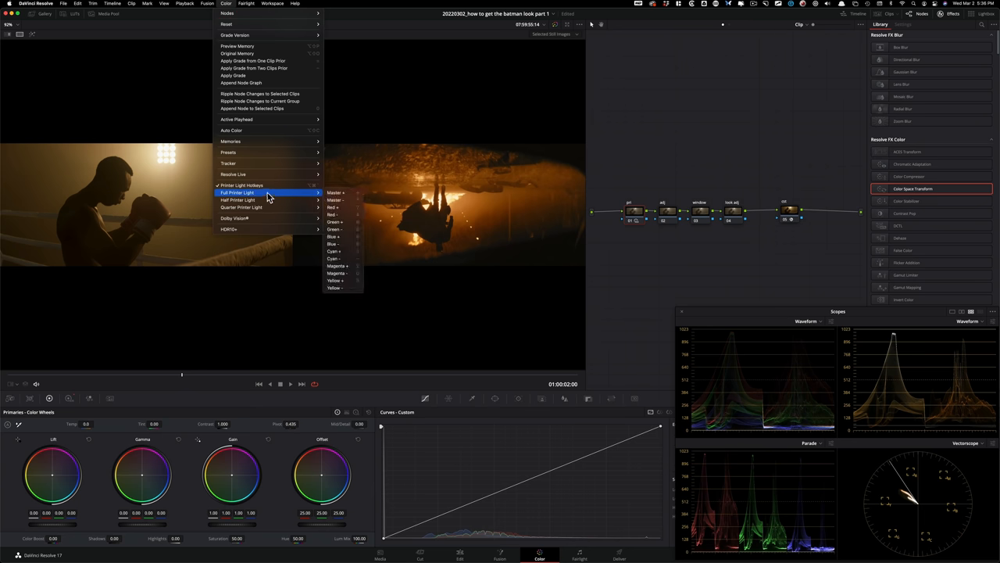
mouse_move(344, 258)
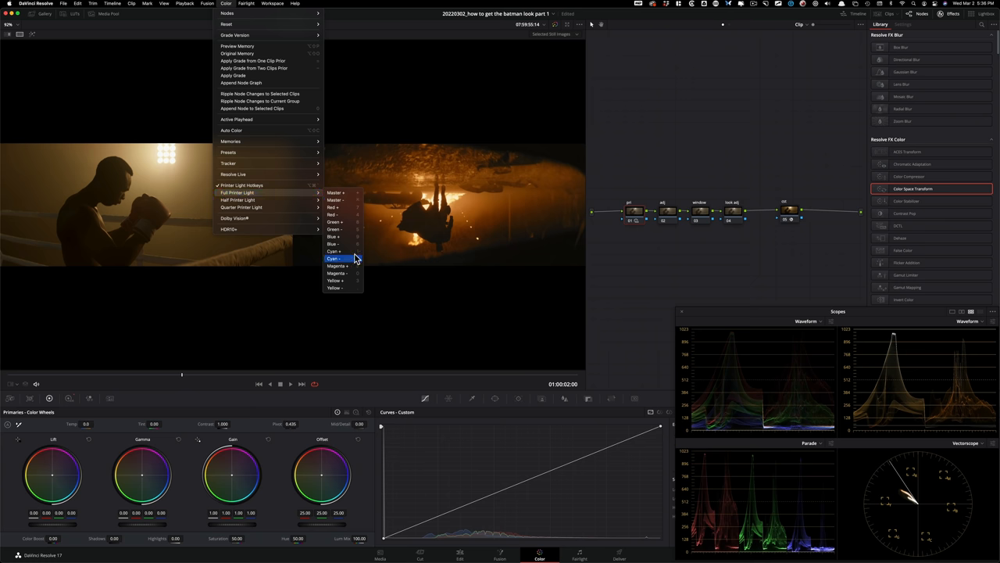
mouse_move(340, 251)
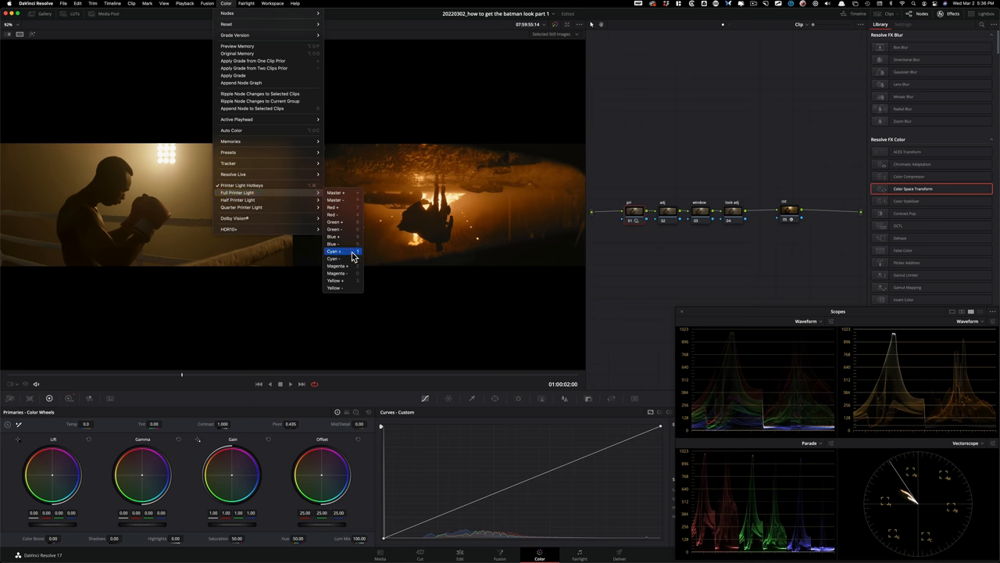
mouse_move(690, 139)
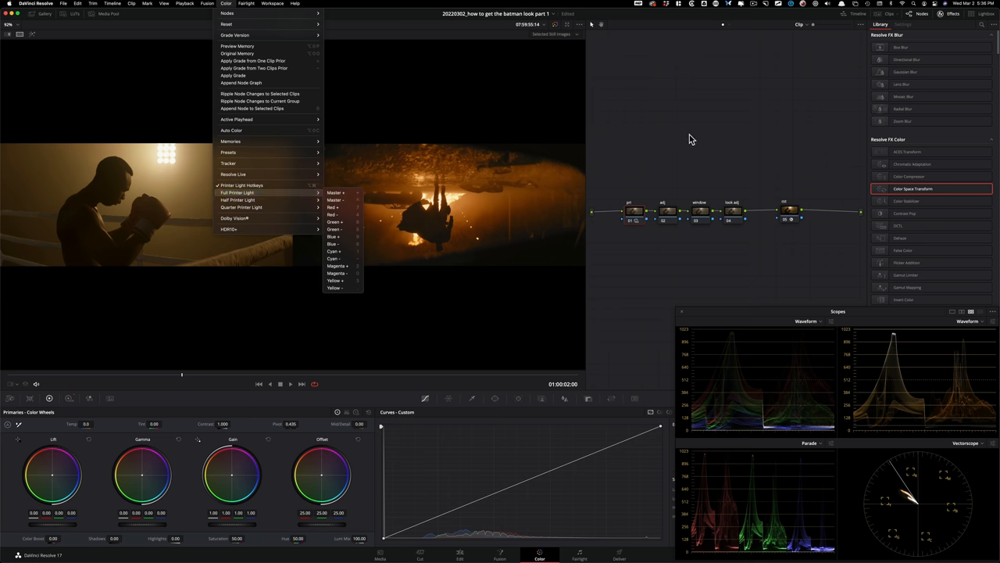
click(442, 230)
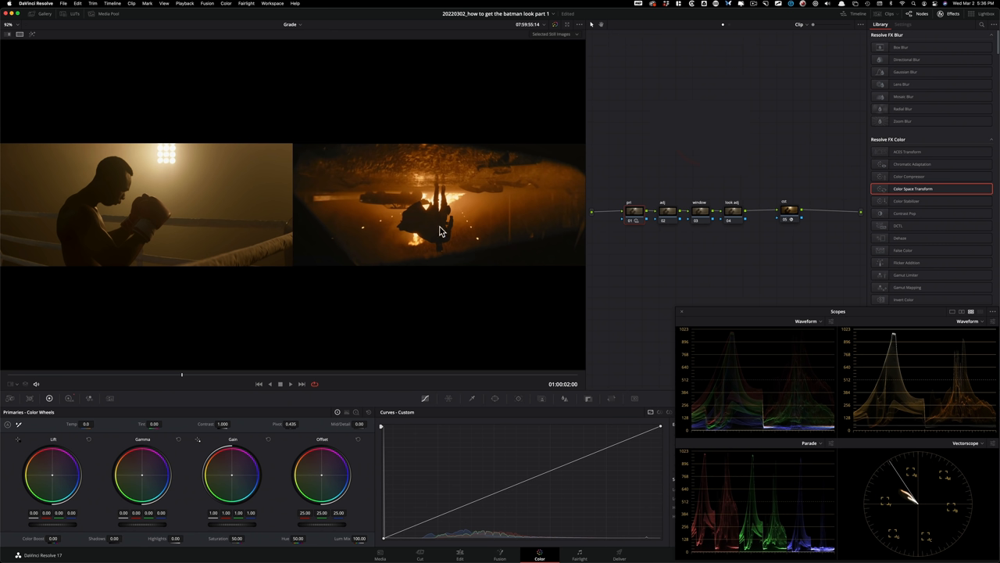
mouse_move(143, 218)
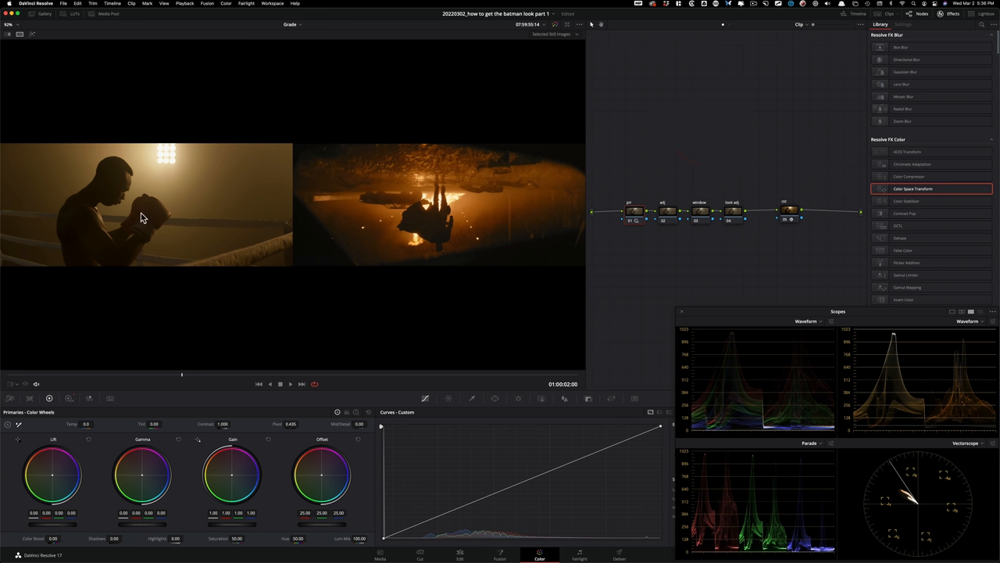
mouse_move(72, 171)
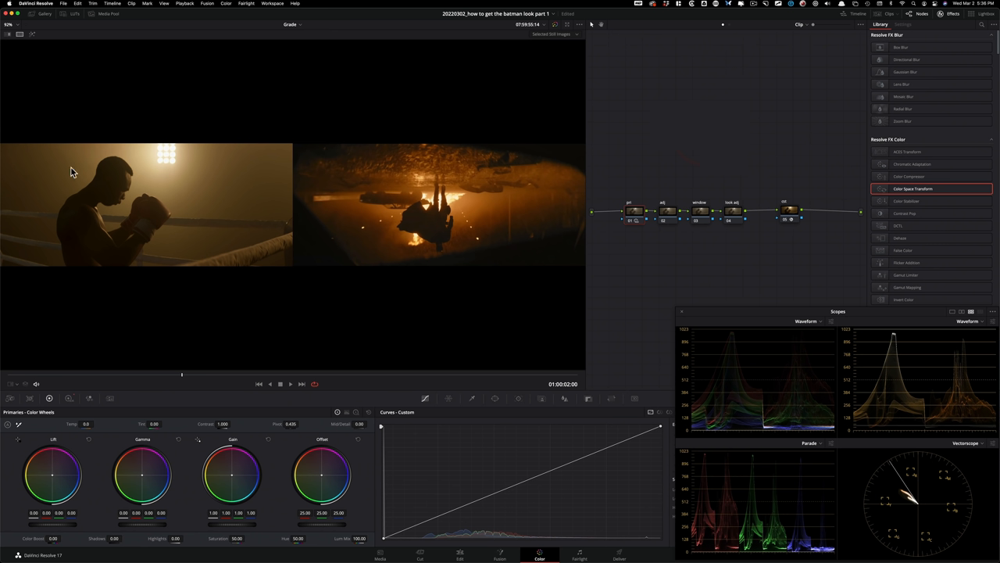
mouse_move(221, 266)
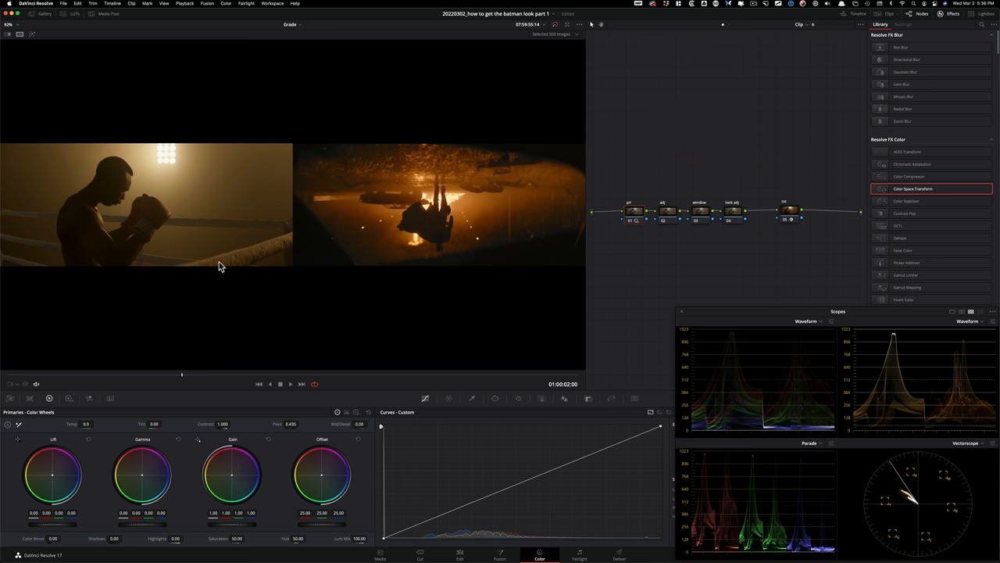
mouse_move(332, 232)
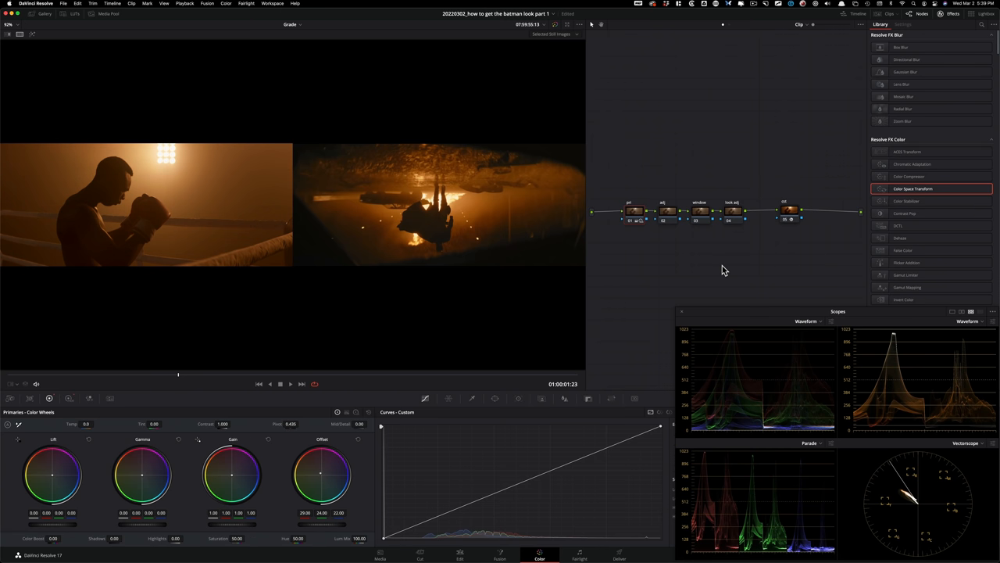
mouse_move(95, 199)
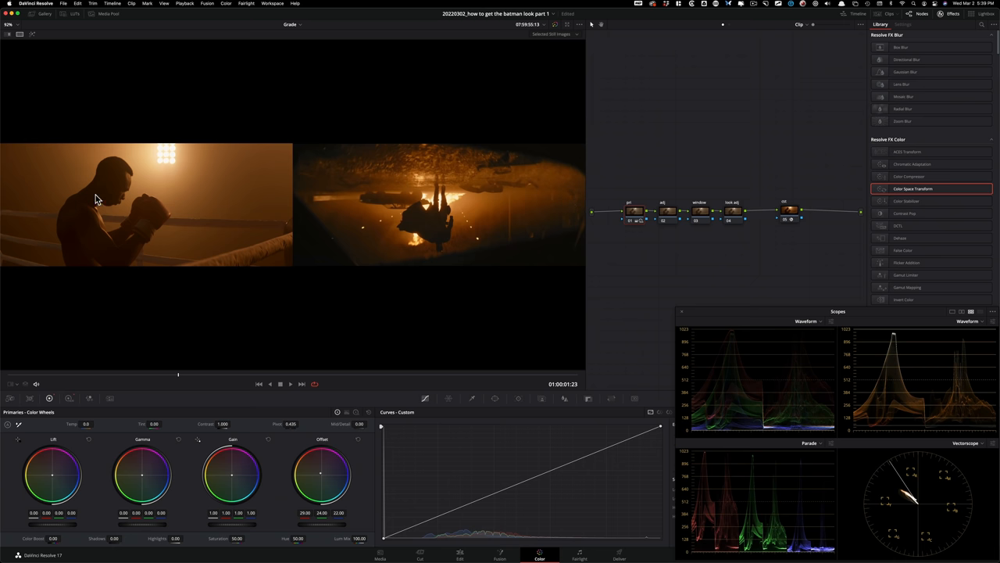
mouse_move(61, 236)
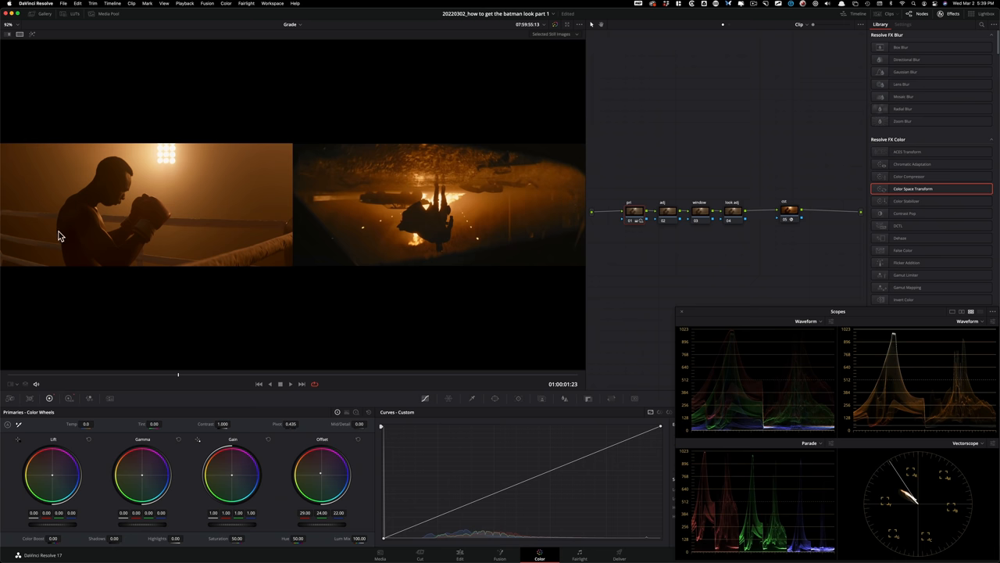
mouse_move(34, 228)
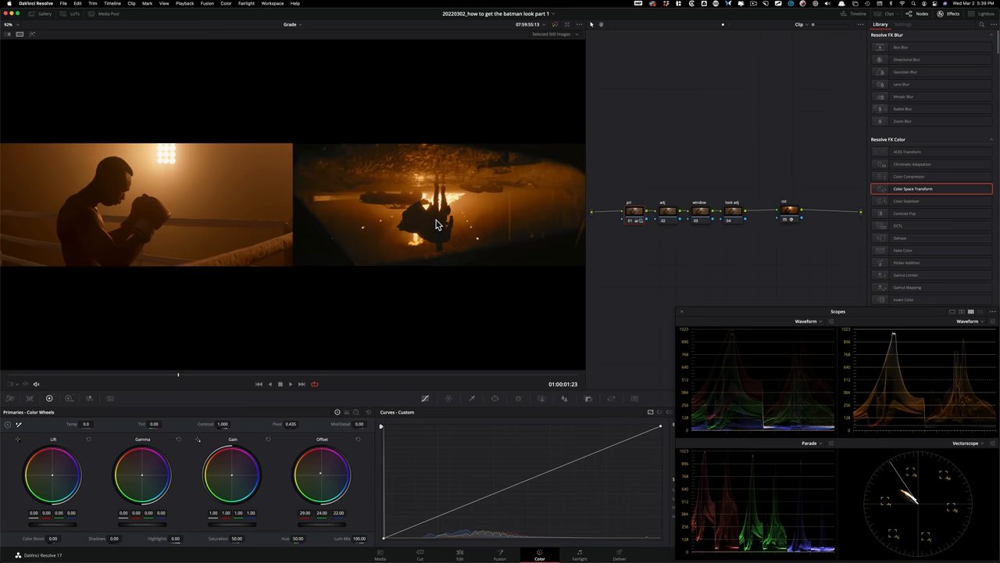
mouse_move(719, 170)
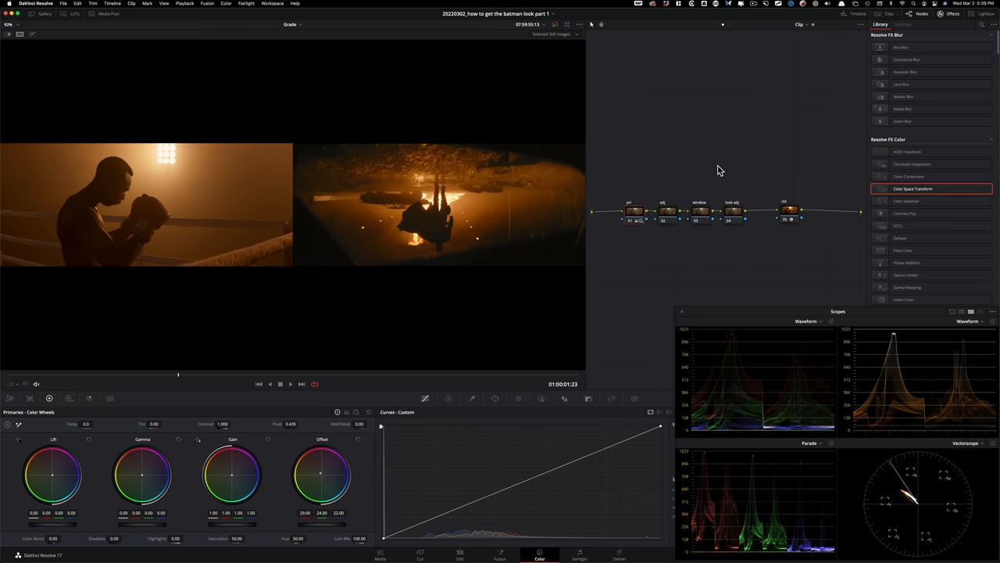
mouse_move(674, 189)
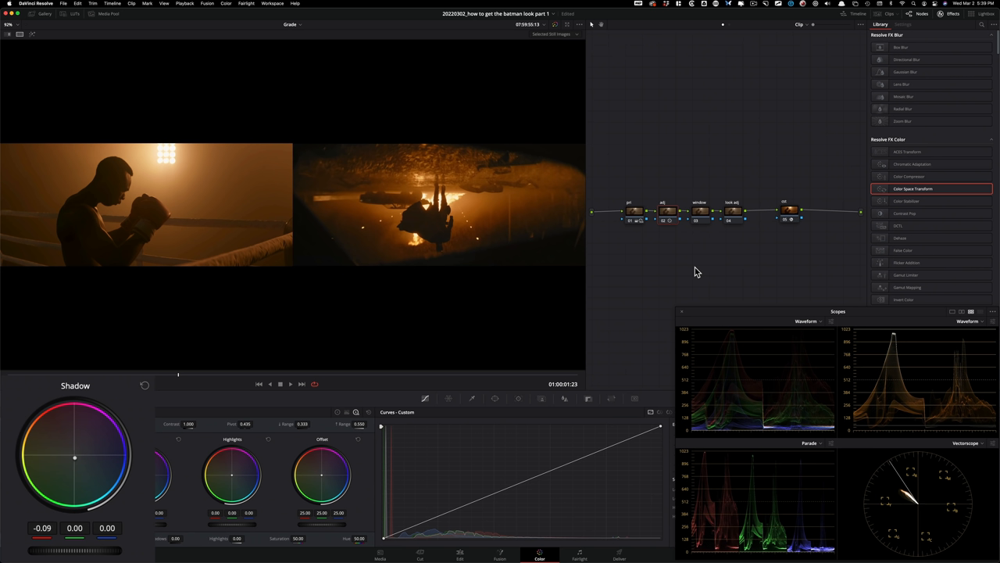
mouse_move(428, 228)
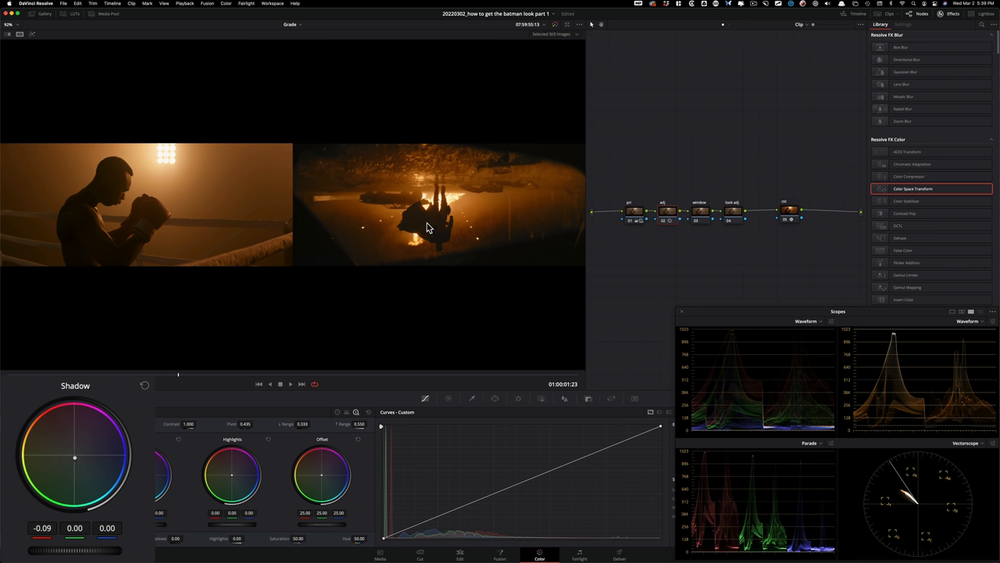
mouse_move(442, 239)
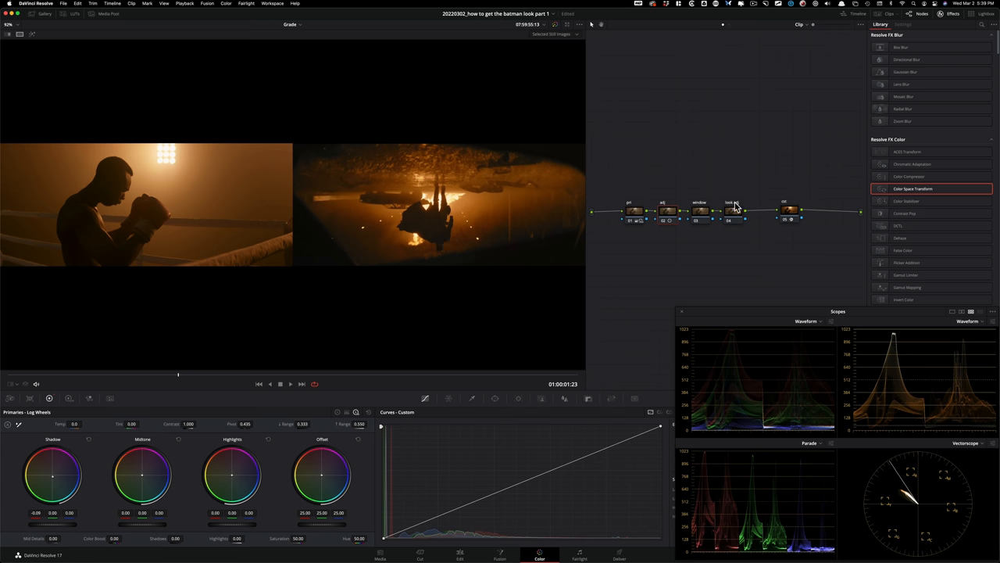
mouse_move(690, 236)
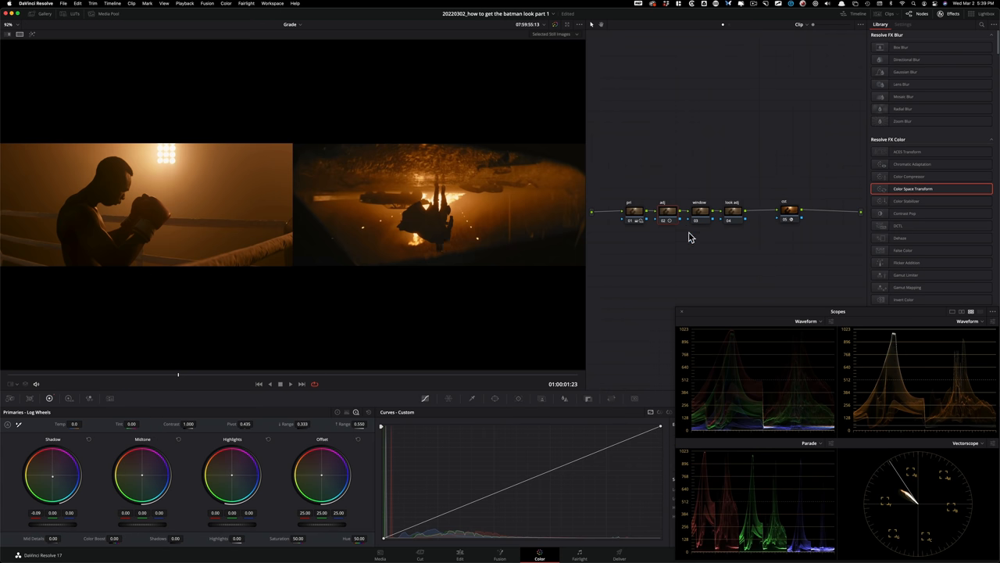
mouse_move(642, 215)
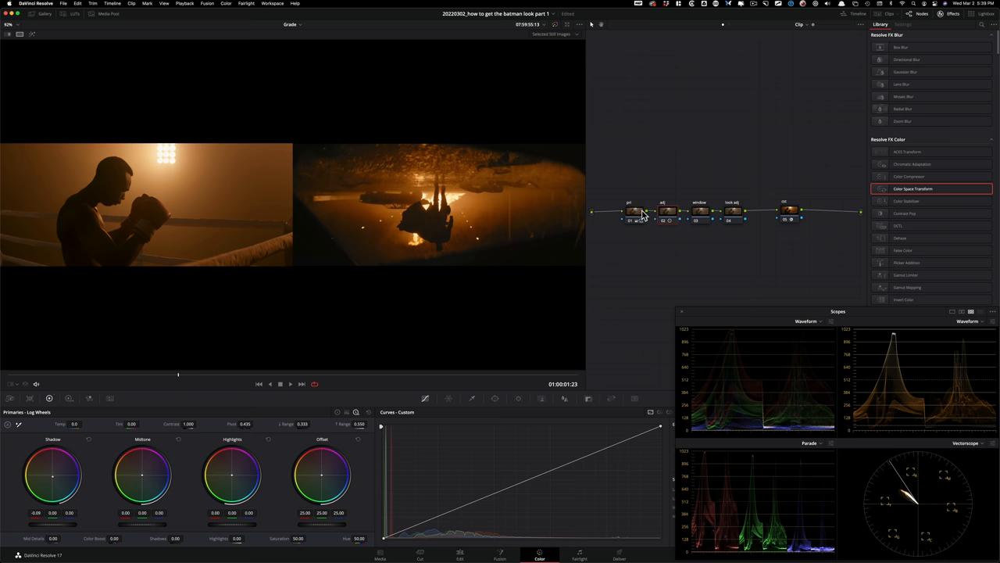
Select correction node 01 to review it
click(635, 211)
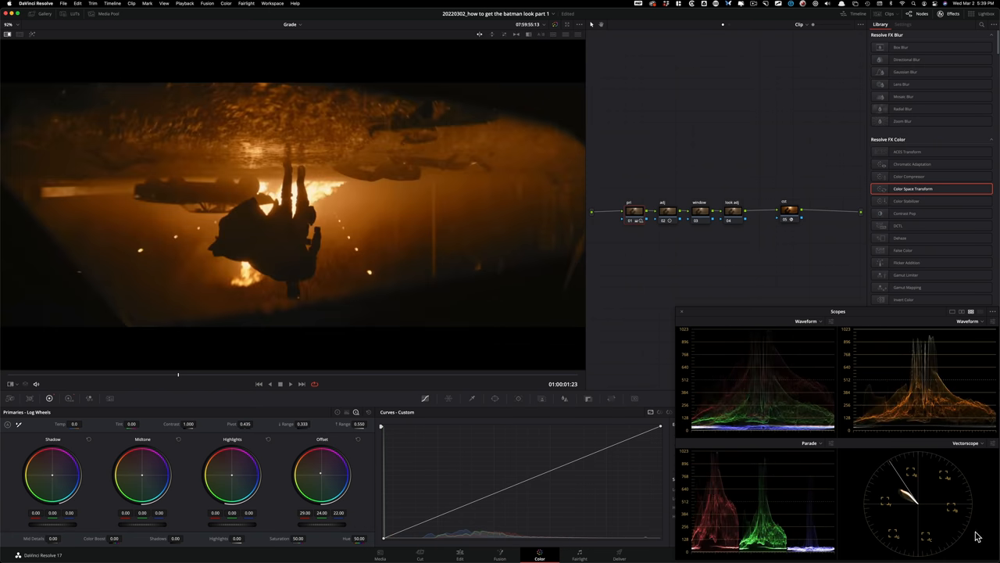
mouse_move(906, 503)
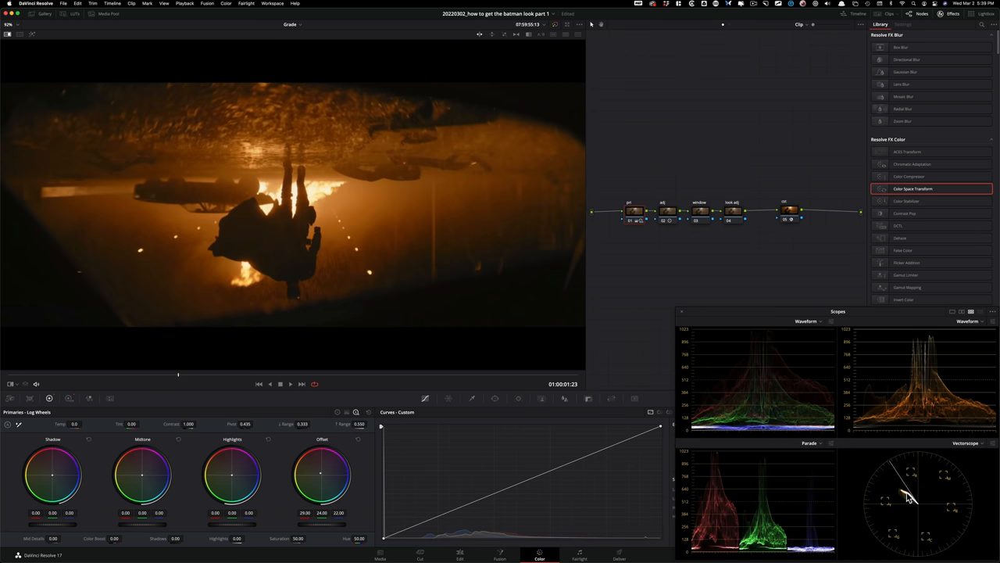
mouse_move(912, 501)
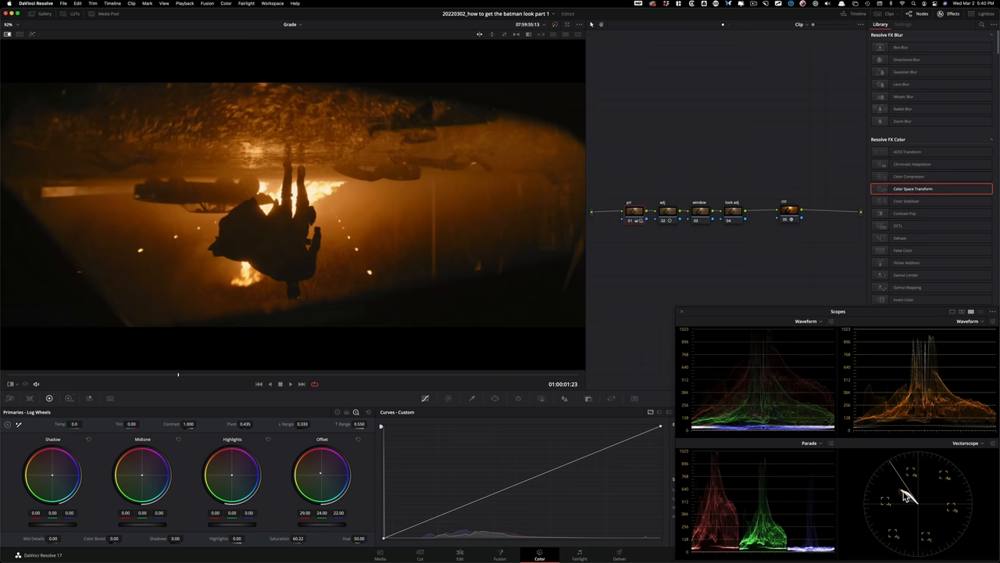
mouse_move(912, 488)
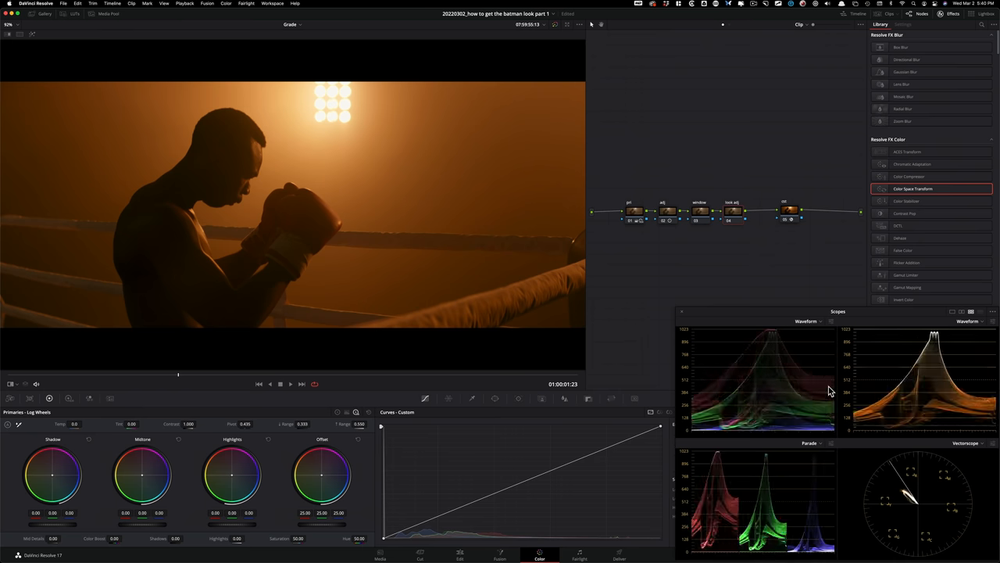
mouse_move(713, 311)
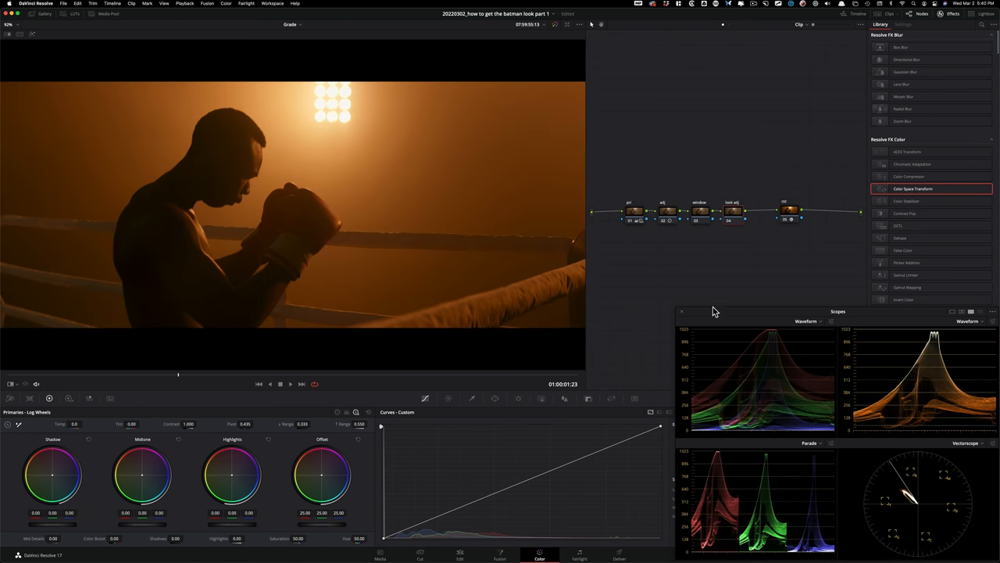
mouse_move(768, 271)
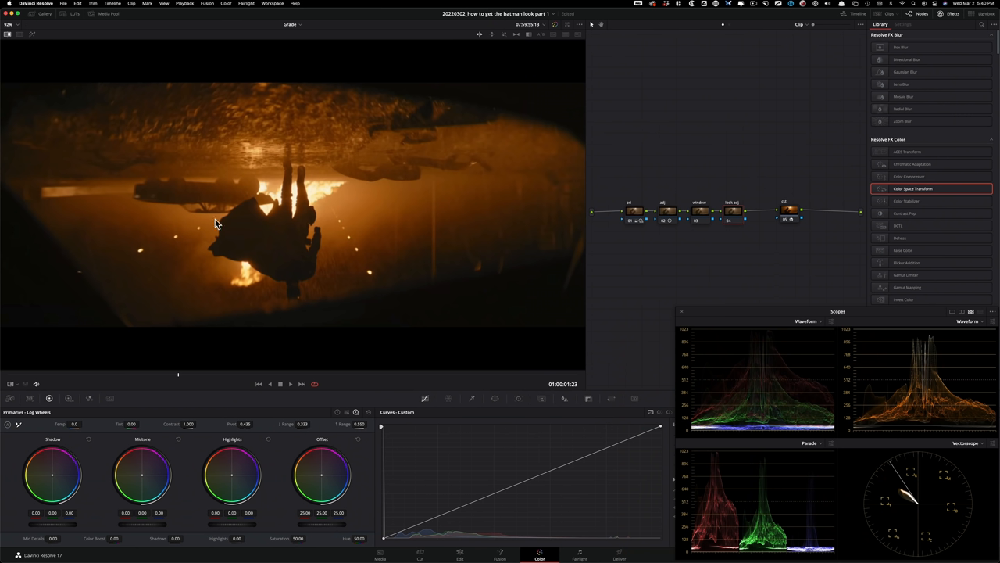
mouse_move(350, 193)
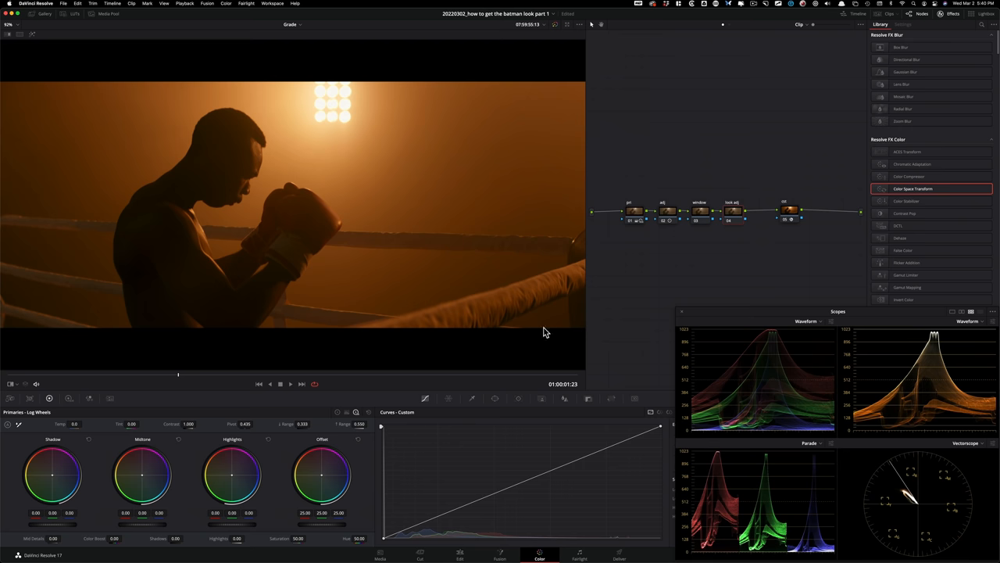
mouse_move(785, 168)
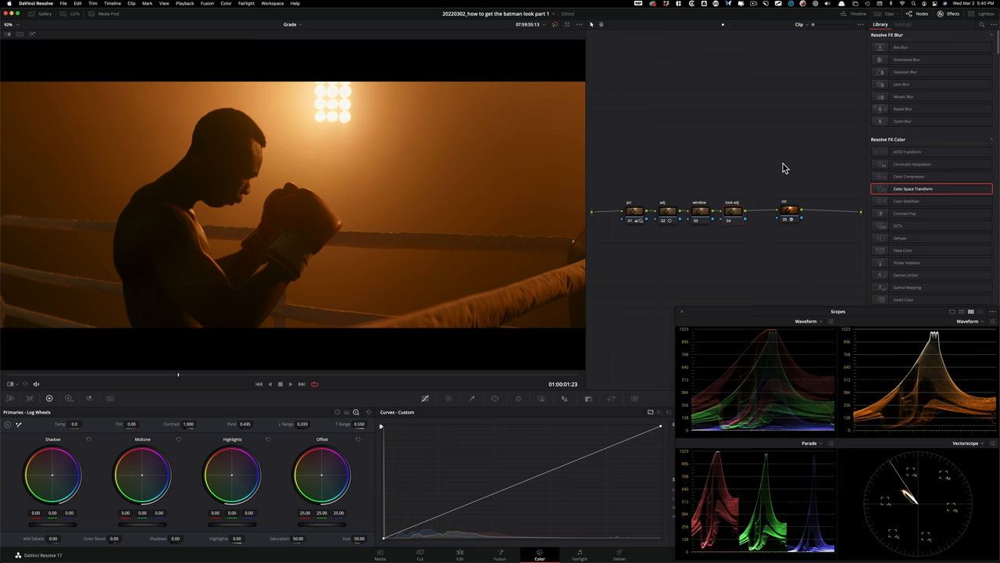
mouse_move(735, 317)
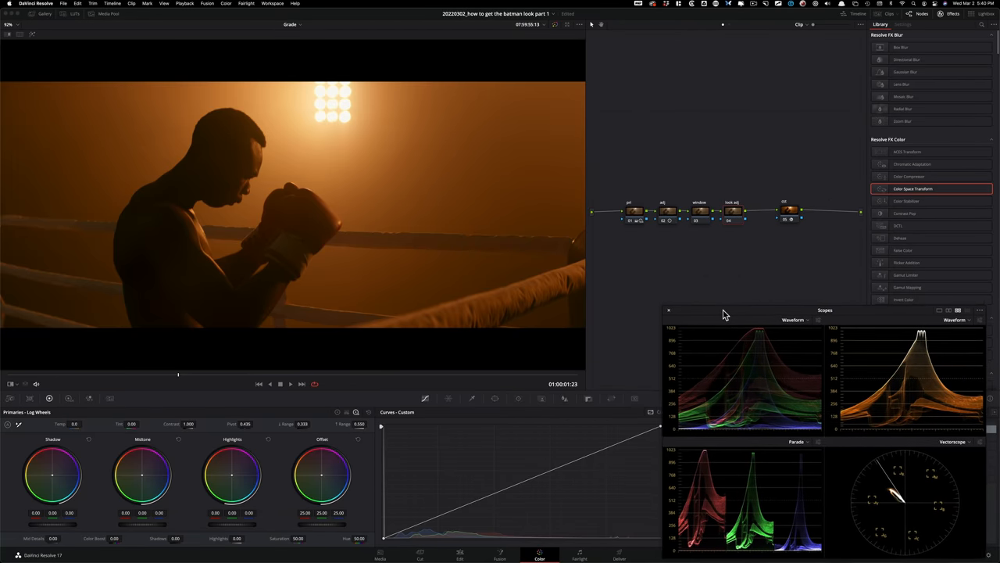
View the Batman still full frame, then enable the node's oval window
click(701, 211)
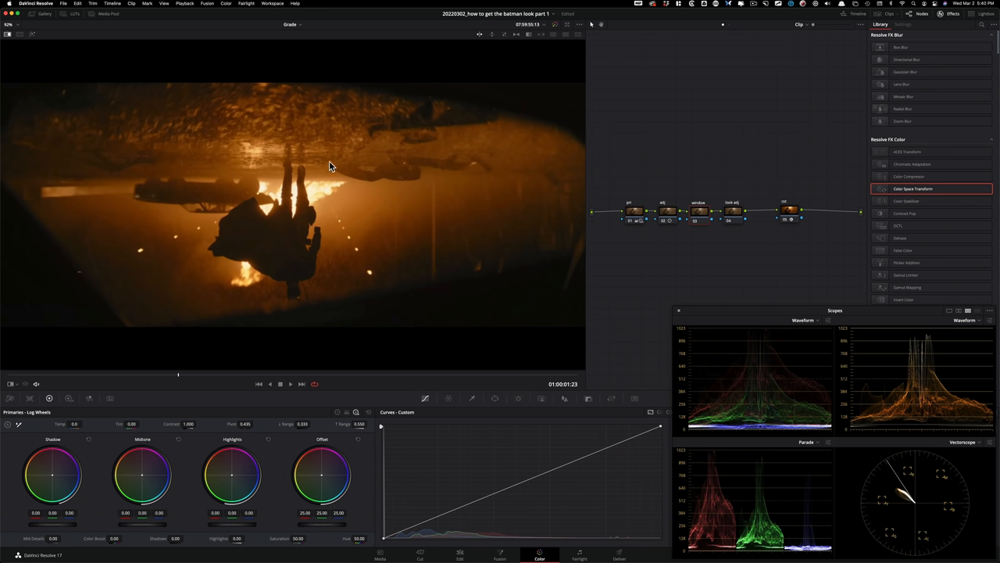
mouse_move(432, 262)
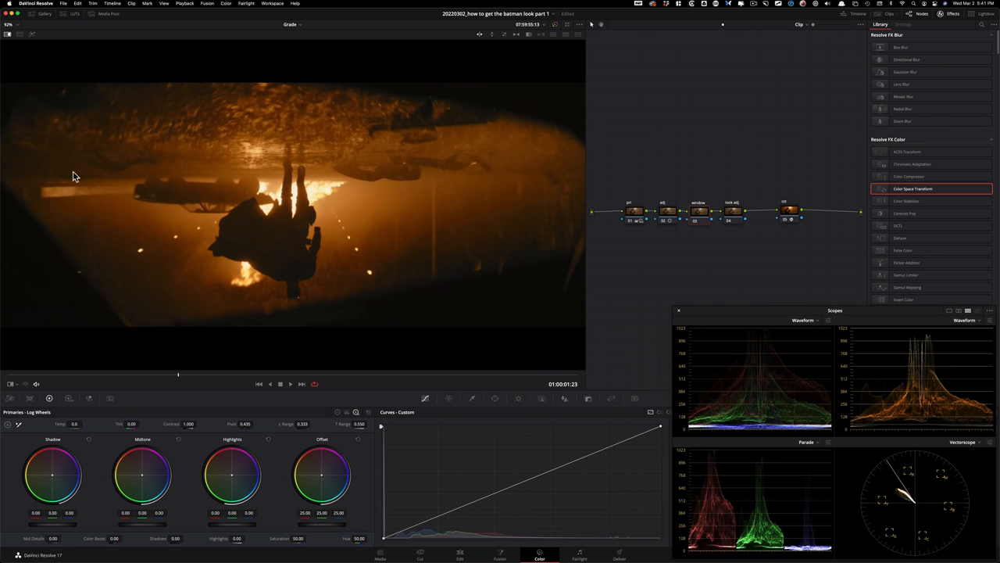
mouse_move(711, 178)
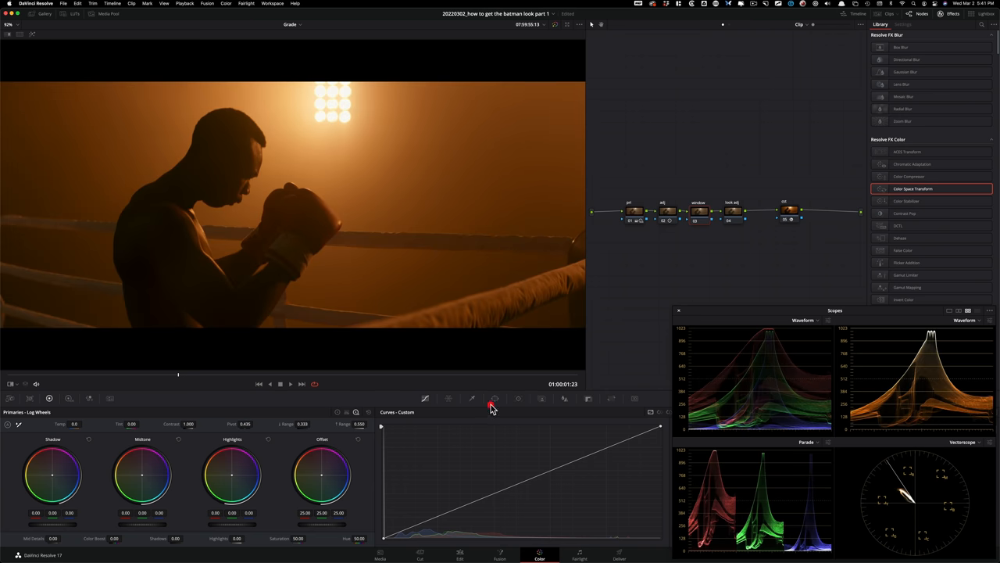
click(494, 398)
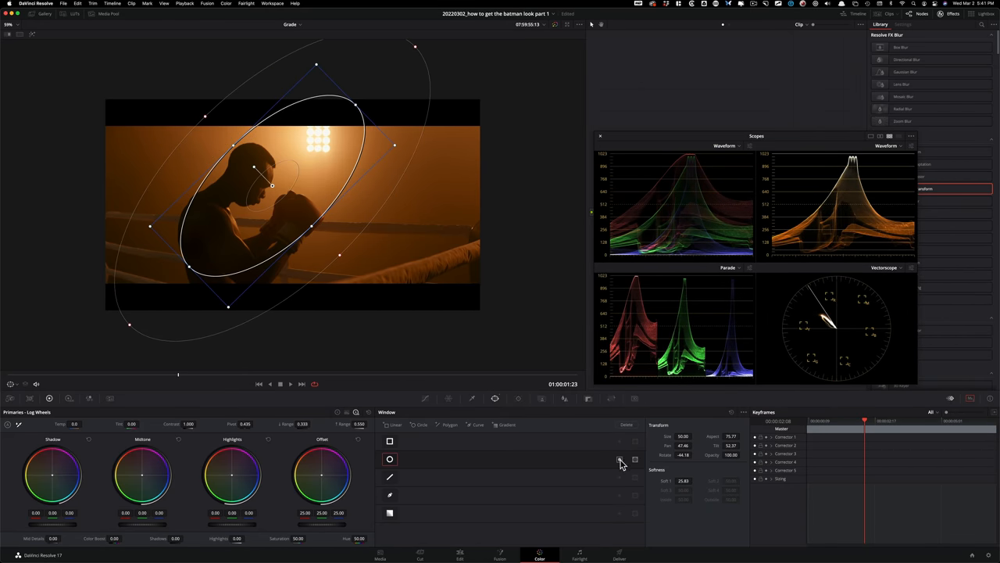
click(620, 458)
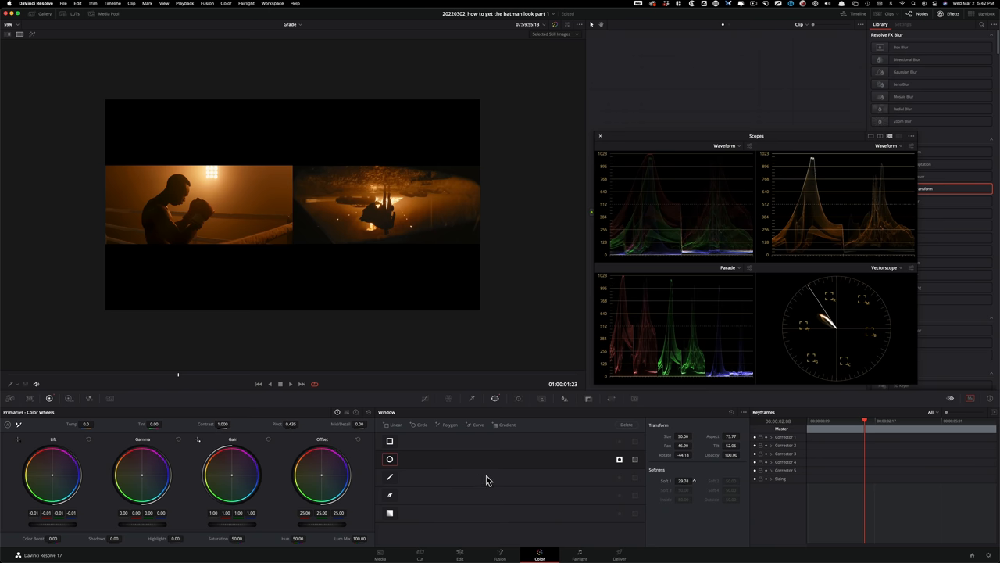
Lower lift to -0.02 and toggle the comparison against the Batman still
click(390, 459)
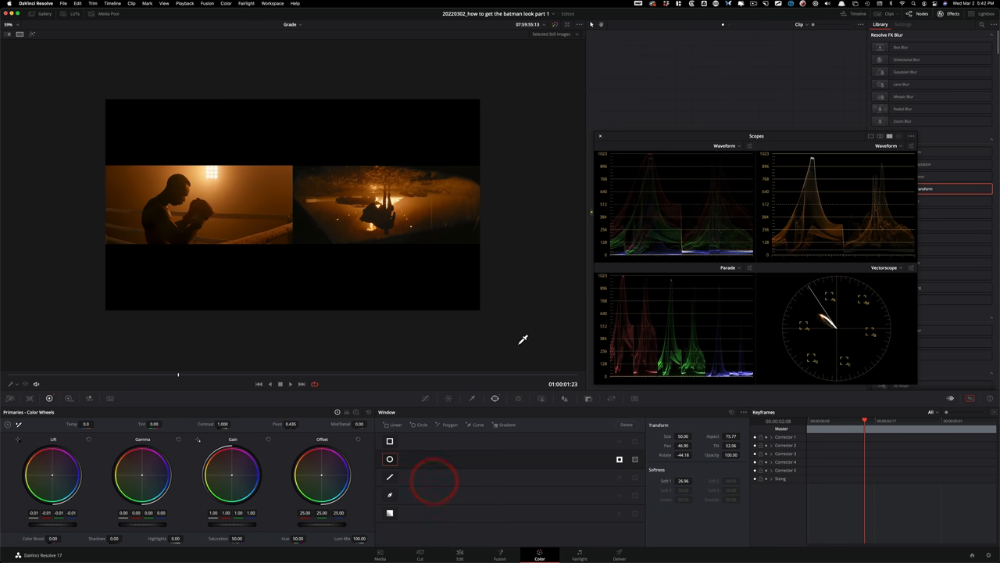
key(cmd+d)
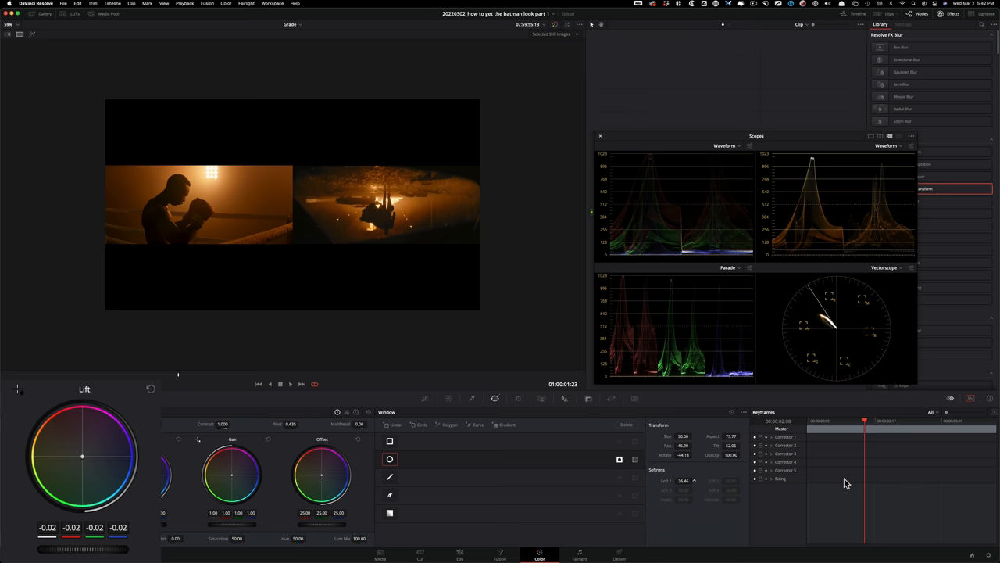
key(cmd+d)
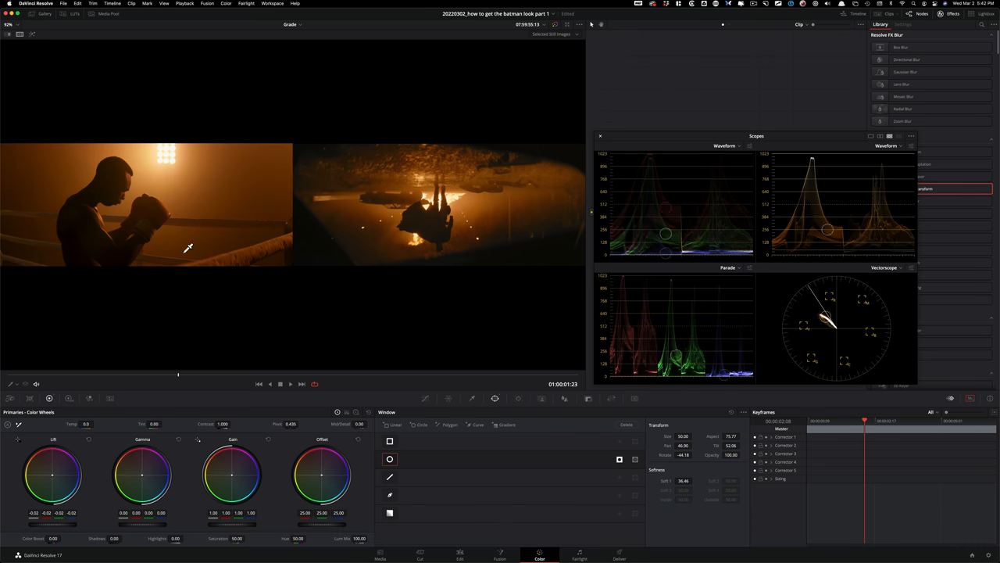
Turn off split-screen, flip to the Batman still full frame, then back to the boxer clip
key(cmd+d)
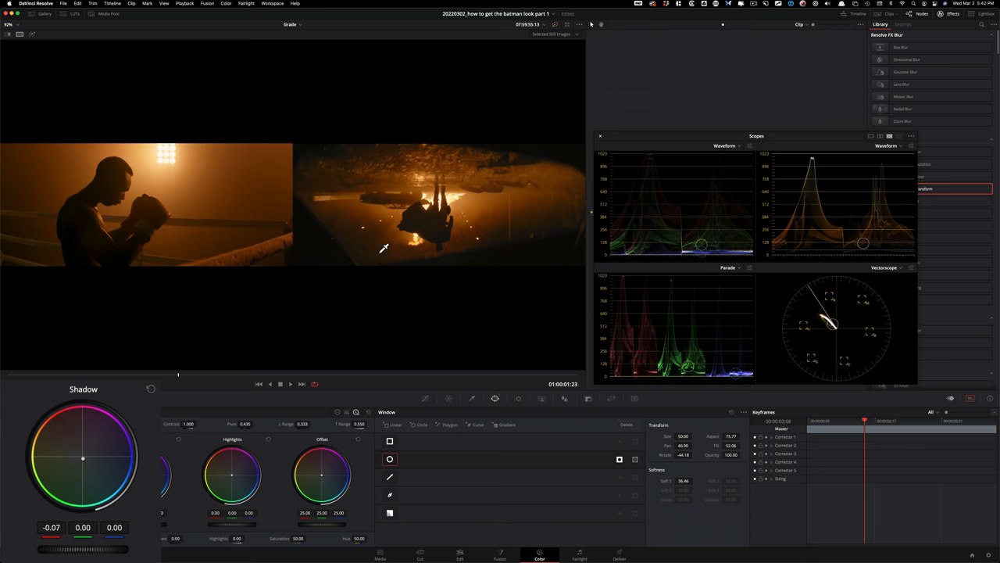
key(cmd+d)
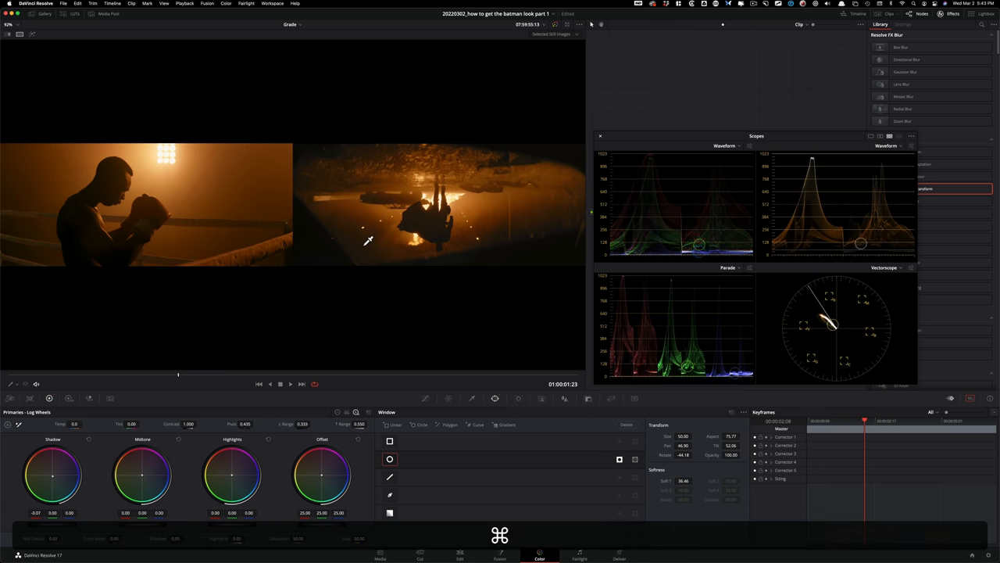
key(cmd+d)
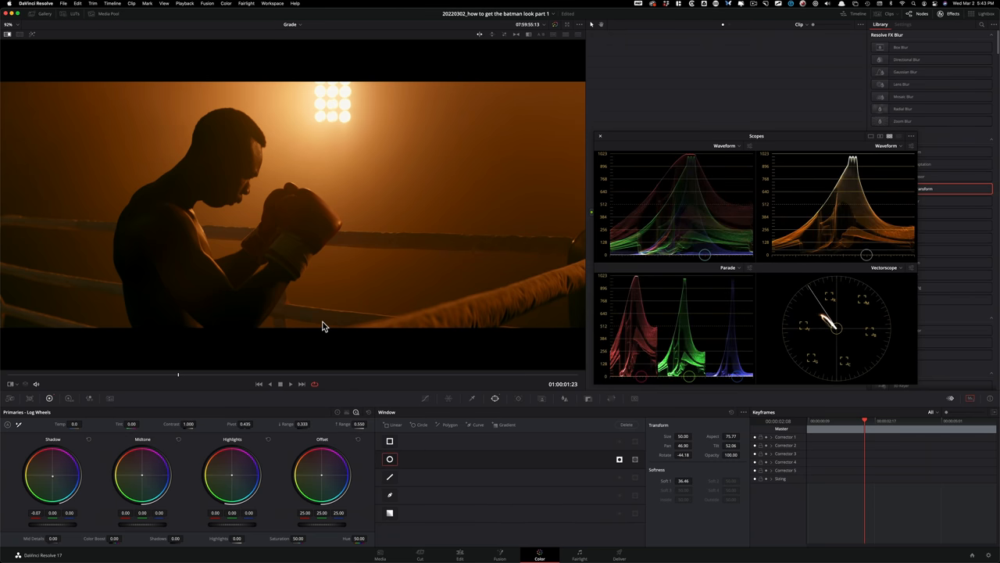
key(cmd+d)
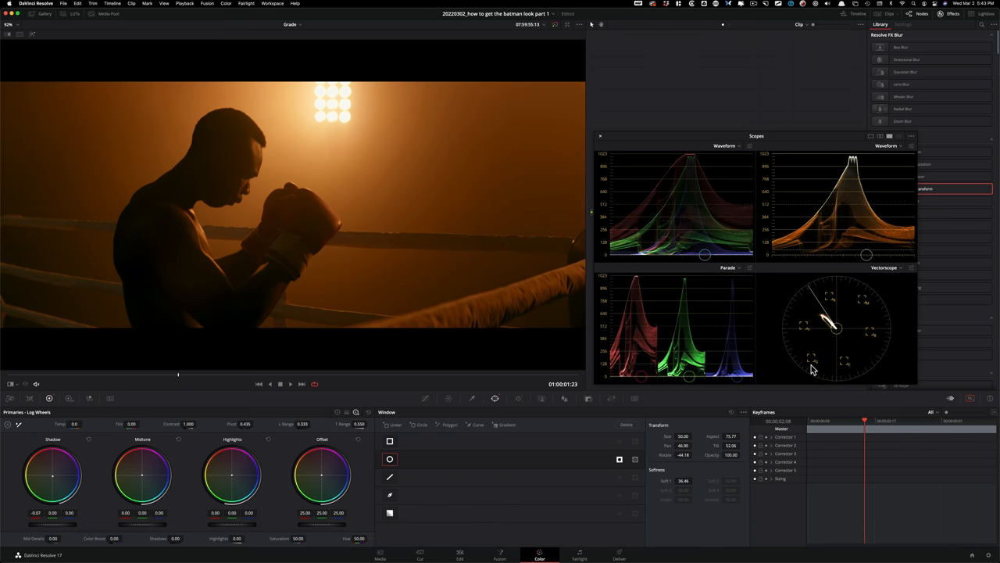
key(cmd+d)
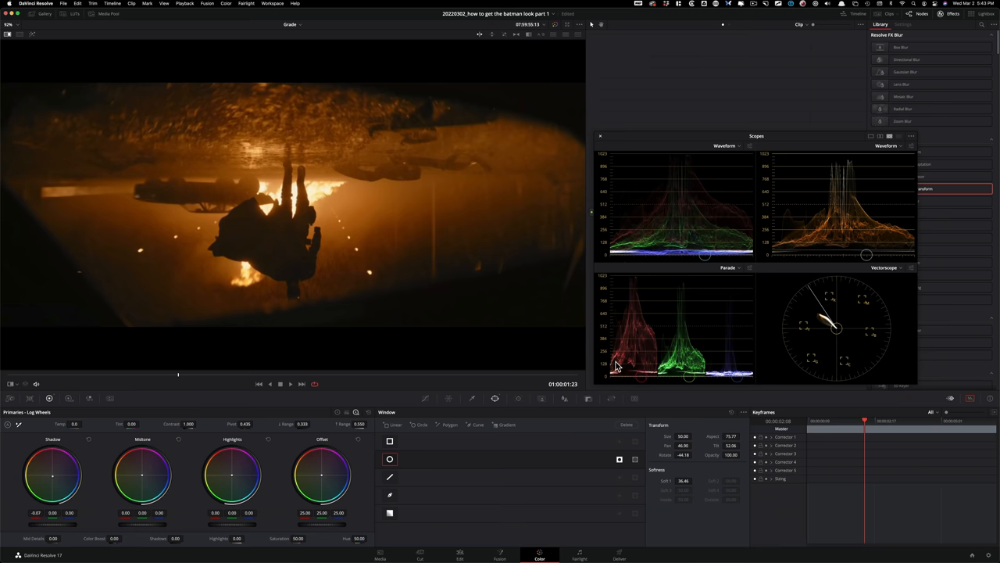
mouse_move(701, 412)
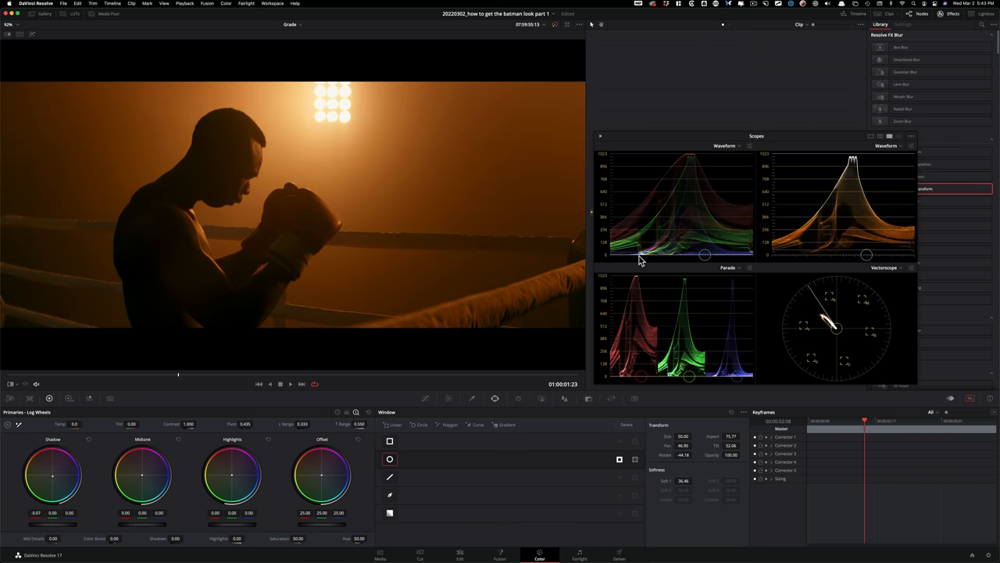
key(cmd+d)
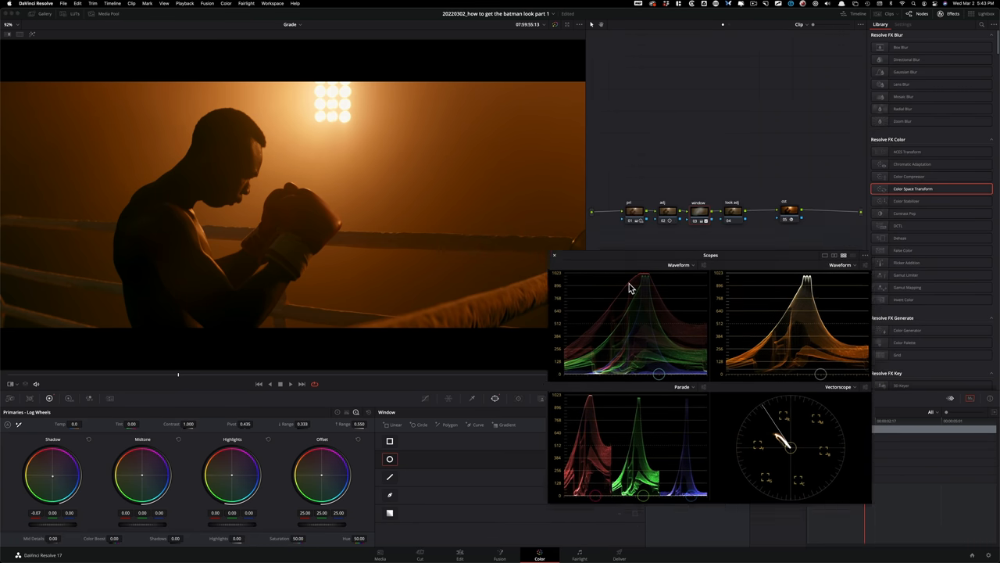
Move the scopes aside and add custom curve points lifting blacks and rolling off highlights
drag(710, 255, 837, 310)
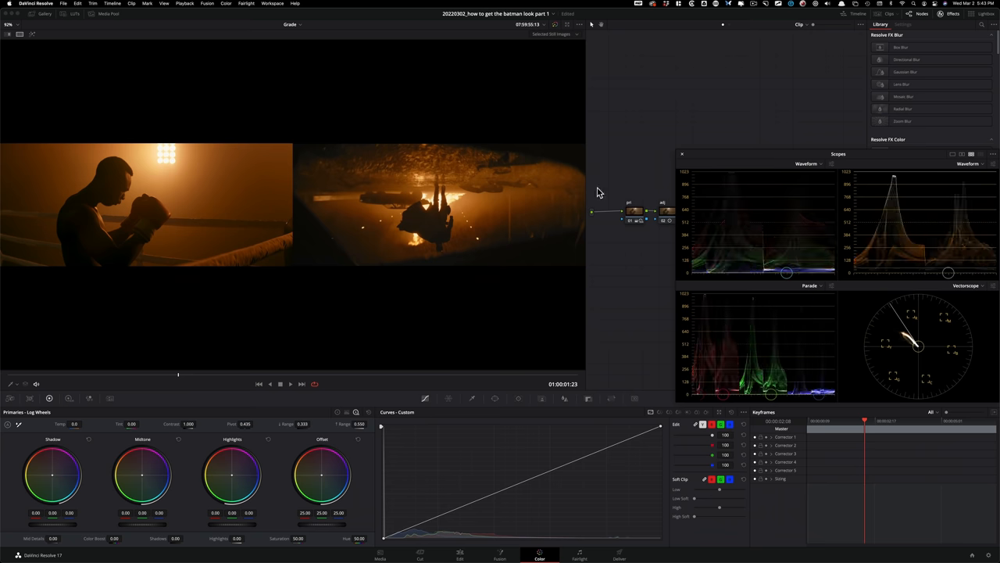
mouse_move(659, 157)
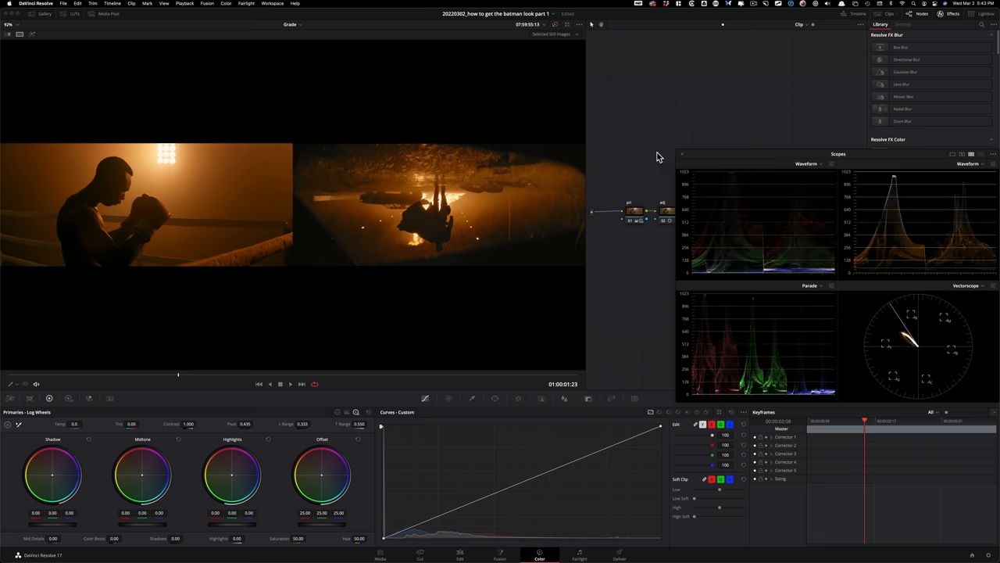
mouse_move(476, 526)
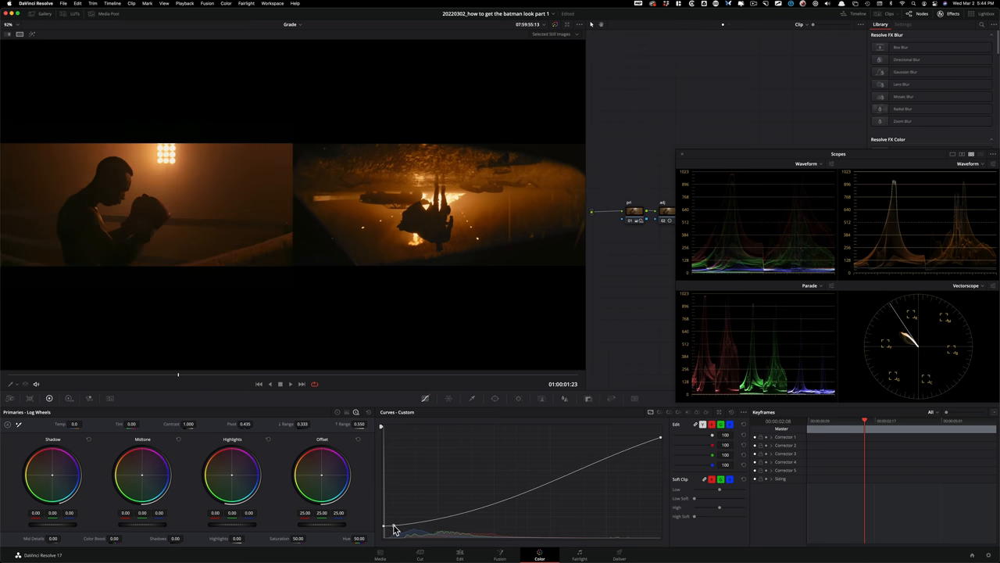
drag(395, 528, 611, 454)
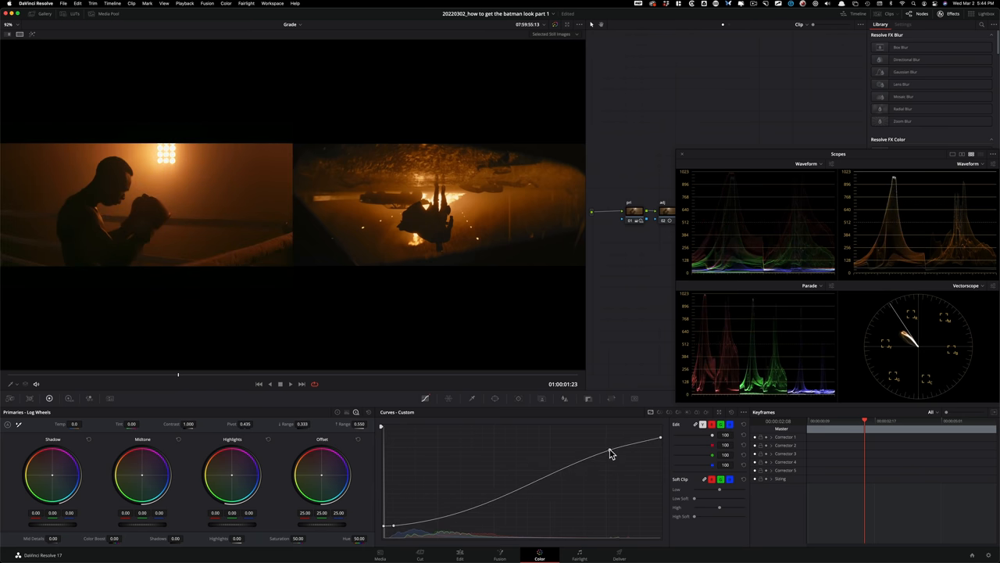
drag(612, 453, 552, 475)
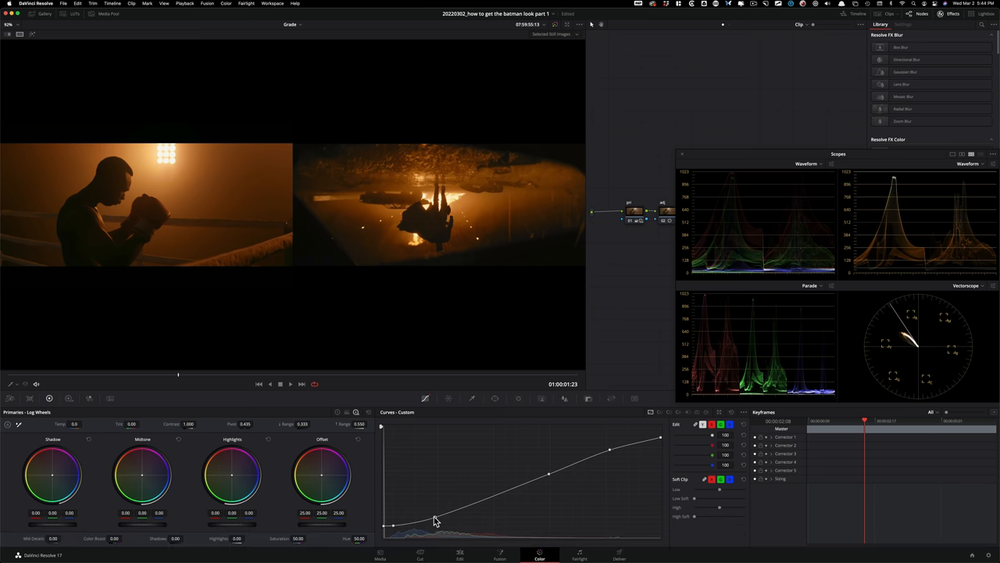
Toggle the comparison to check the curved boxer clip against the Batman still
key(cmd+d)
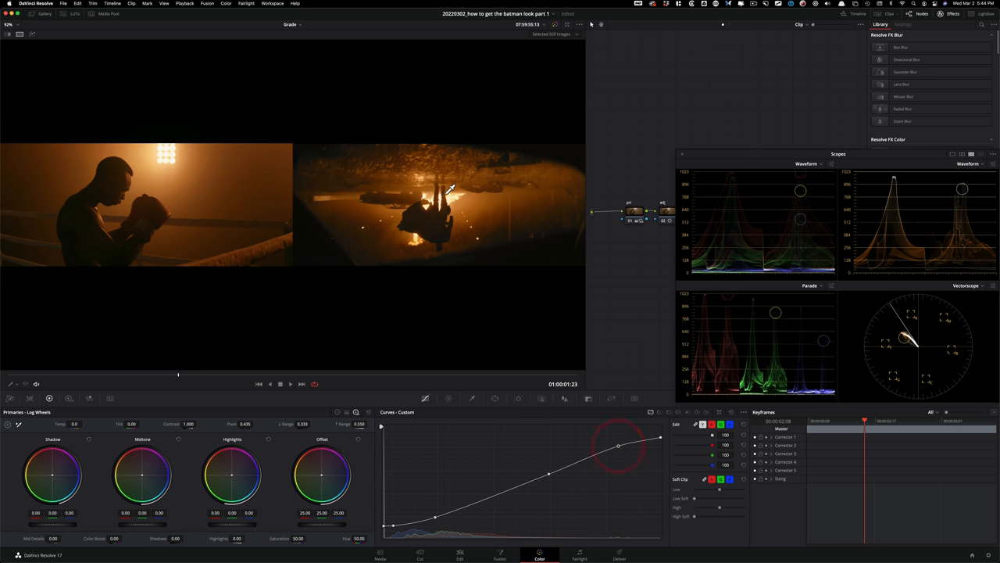
key(cmd+d)
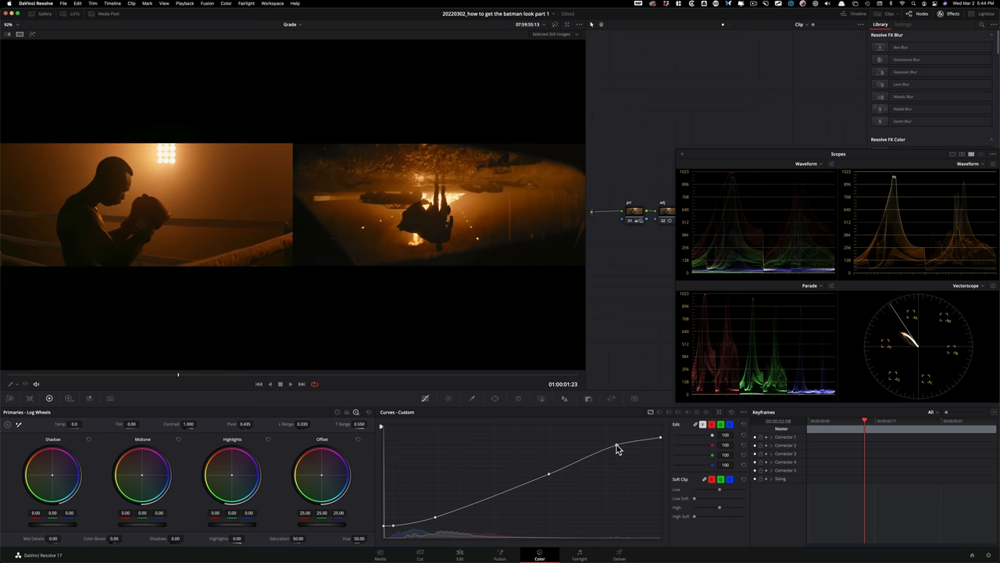
key(cmd+d)
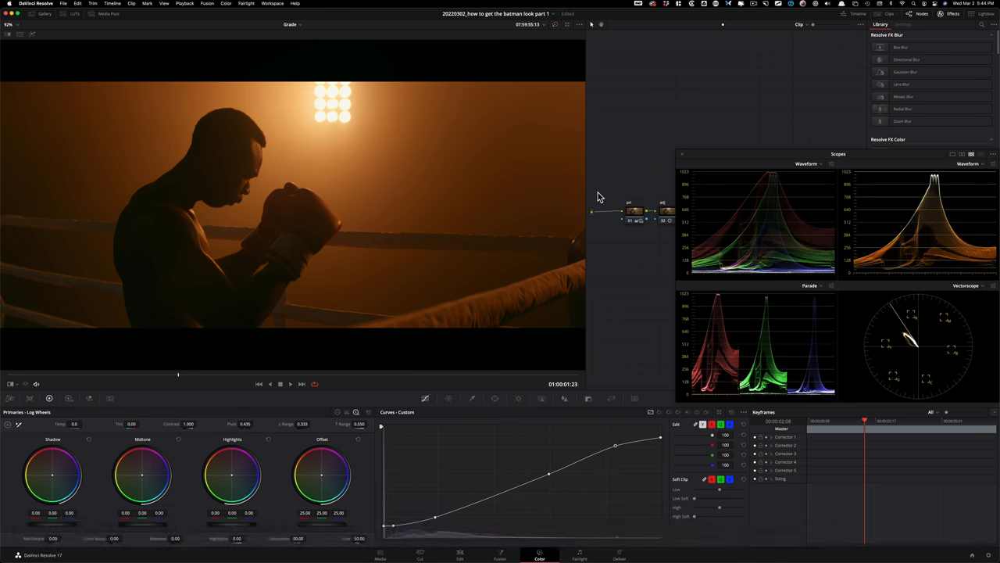
Turn off split-screen and show the Batman reference still full frame
key(cmd+d)
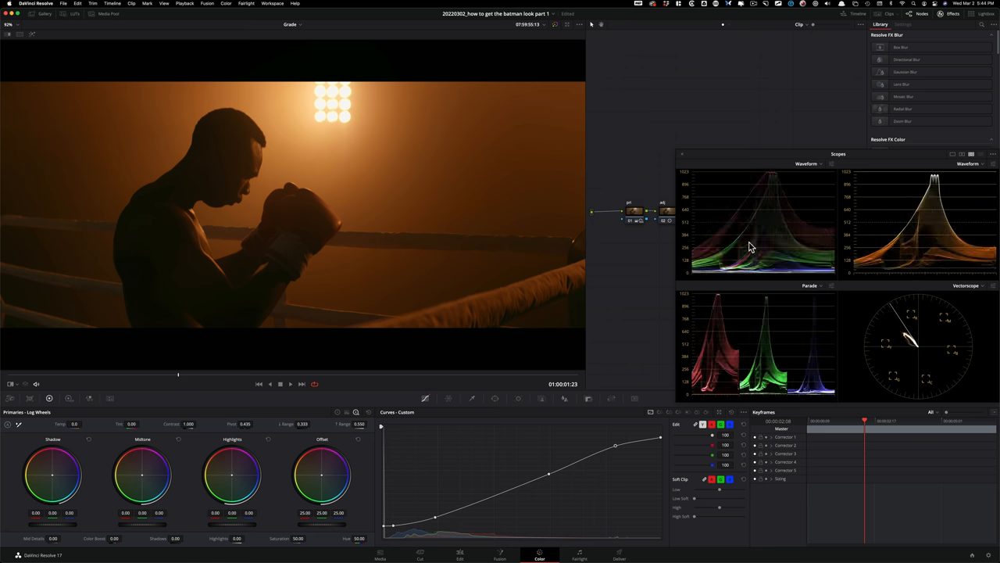
key(cmd+d)
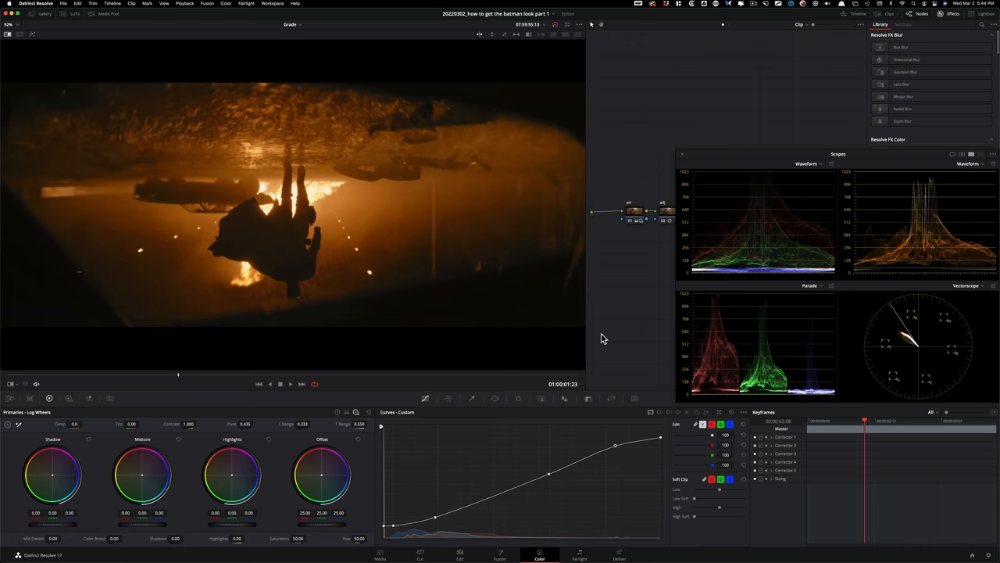
mouse_move(698, 349)
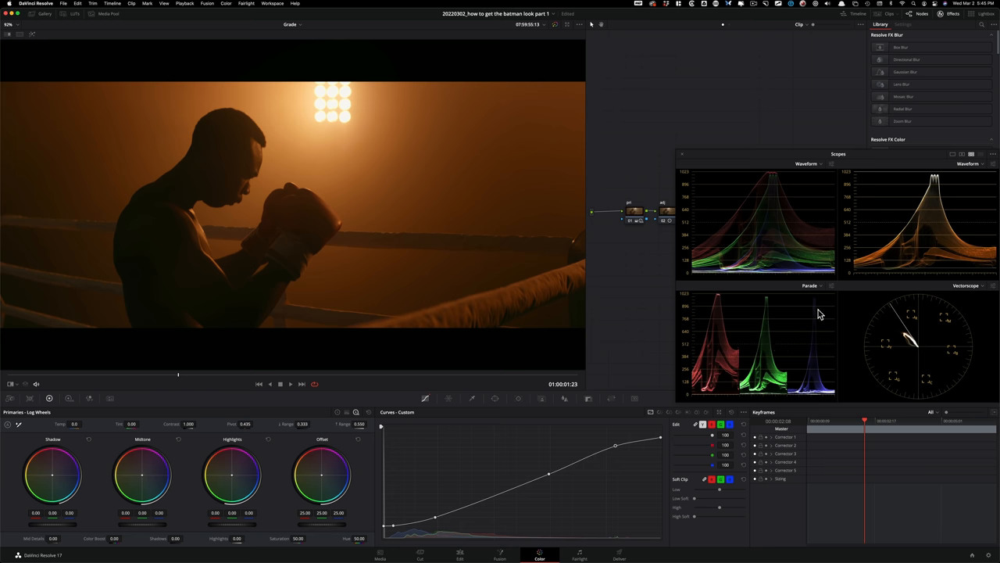
mouse_move(748, 157)
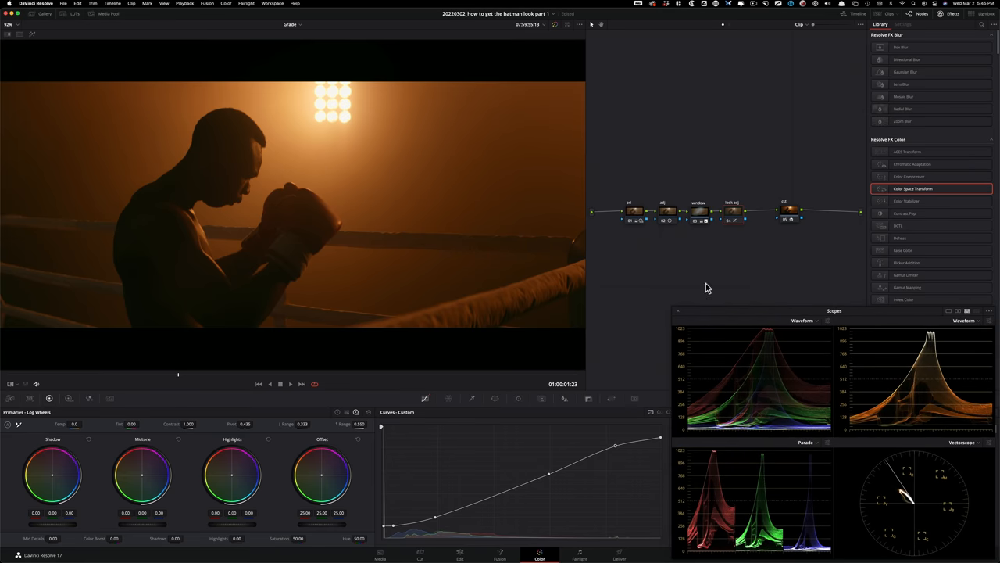
Set another node's Shadow wheel to -0.11/0.02/0.02, then select the pri node's HDR wheels
click(668, 211)
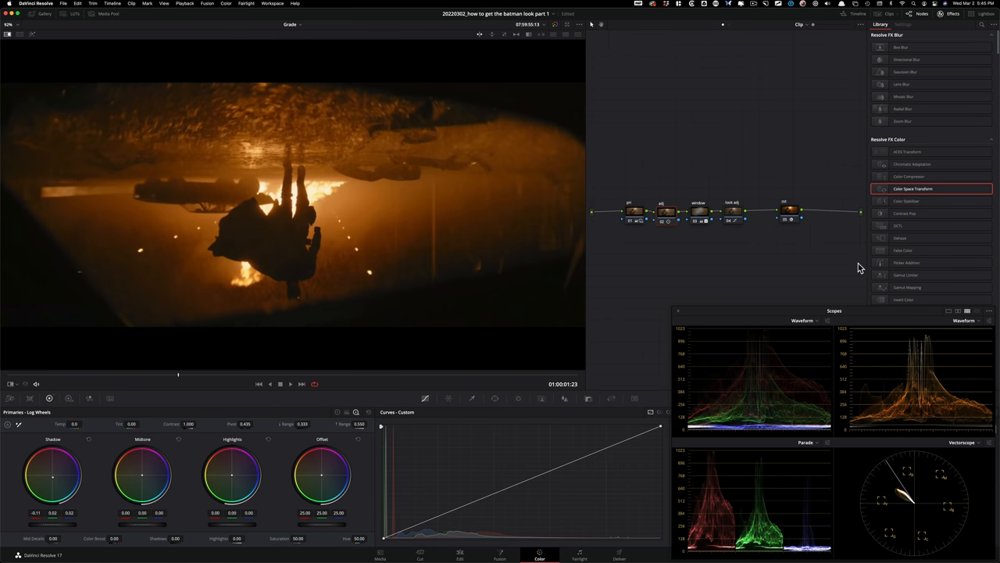
mouse_move(171, 258)
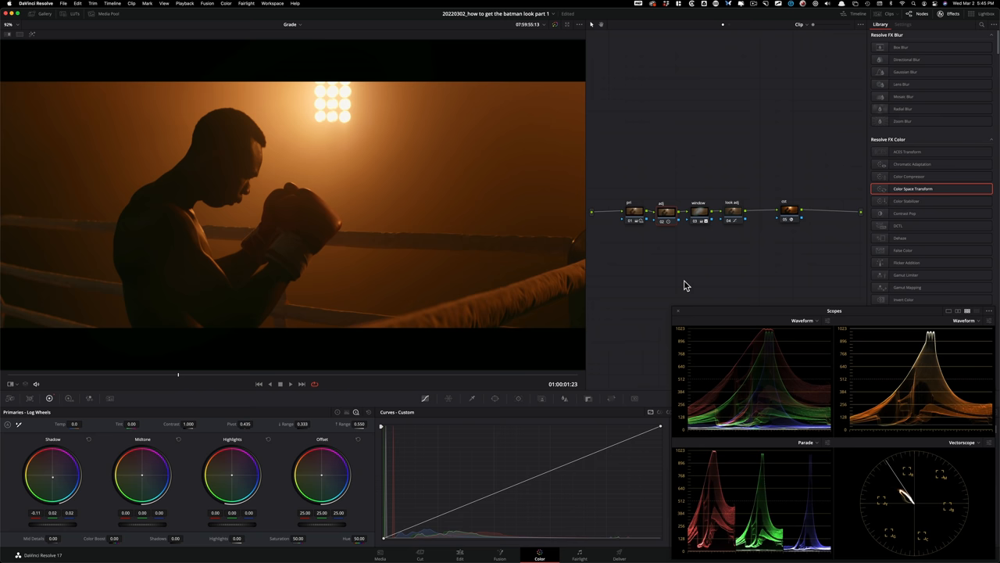
mouse_move(686, 221)
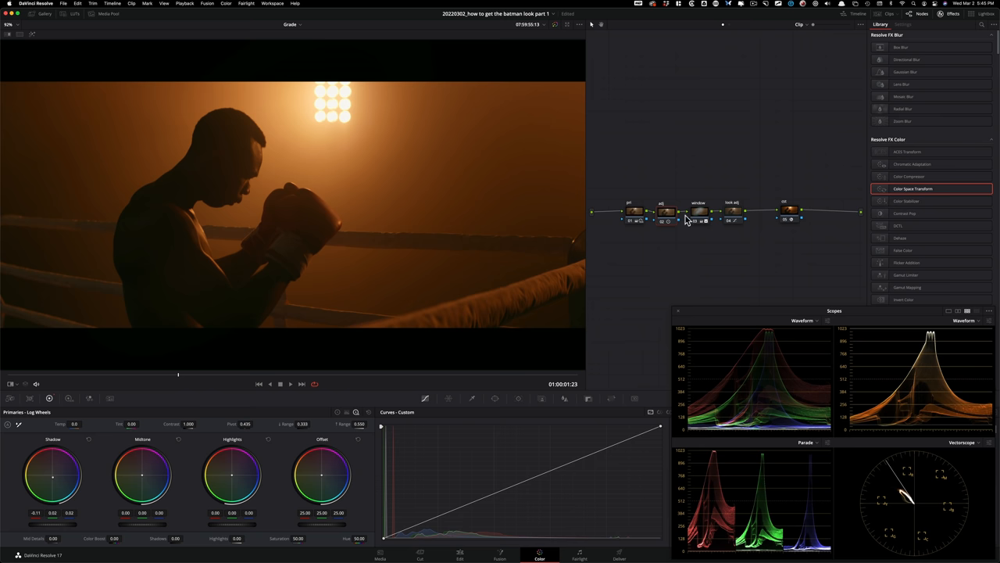
mouse_move(660, 232)
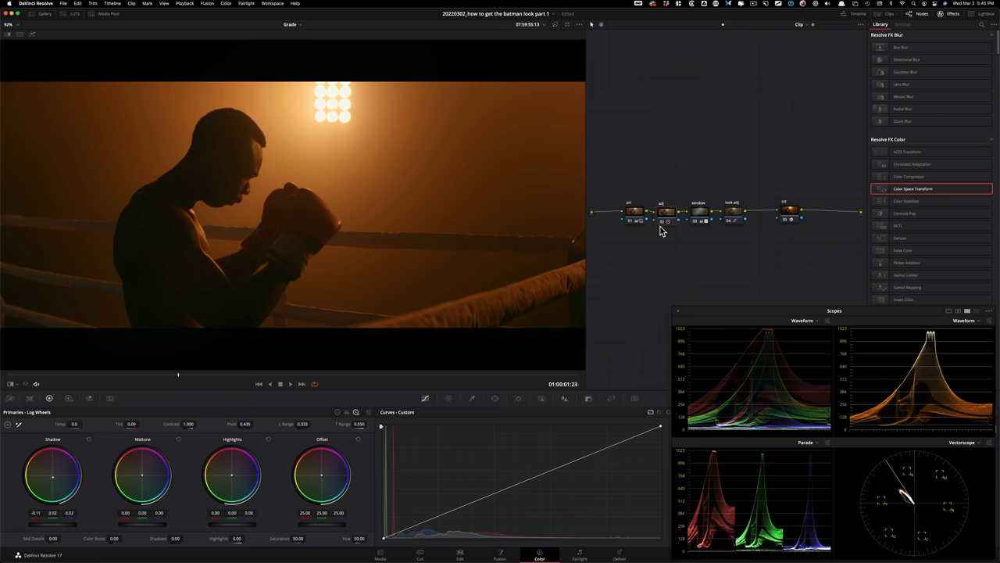
click(629, 211)
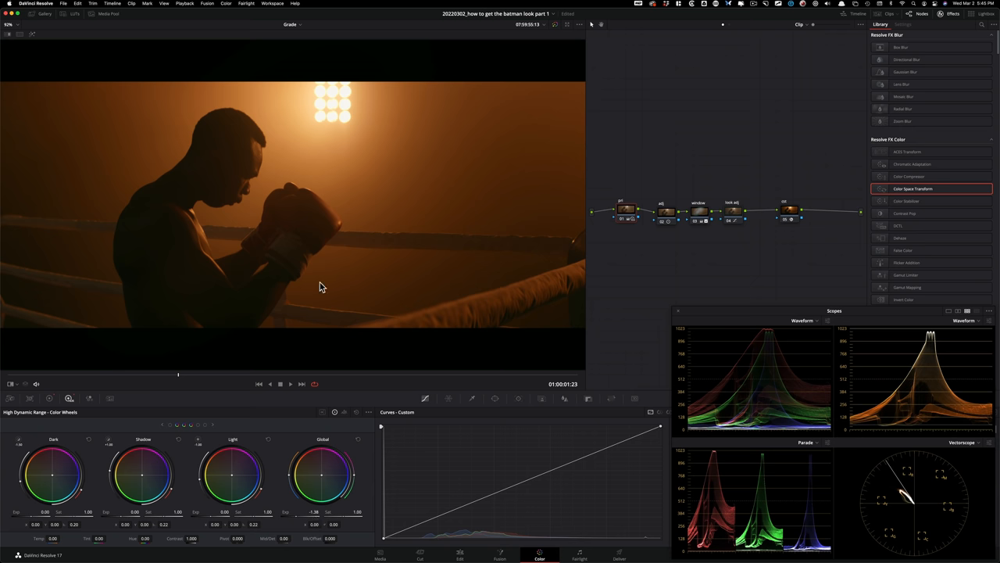
mouse_move(217, 331)
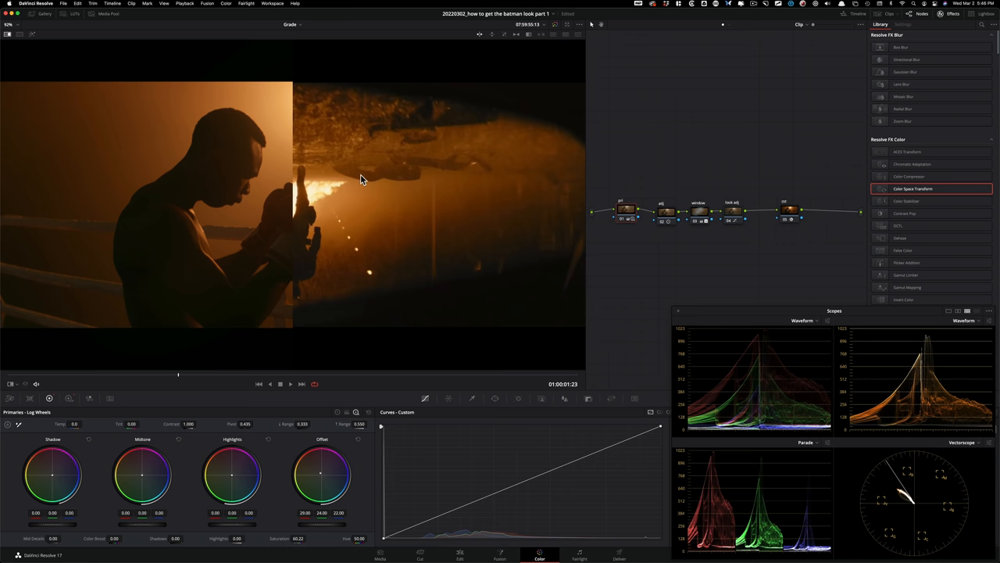
mouse_move(293, 176)
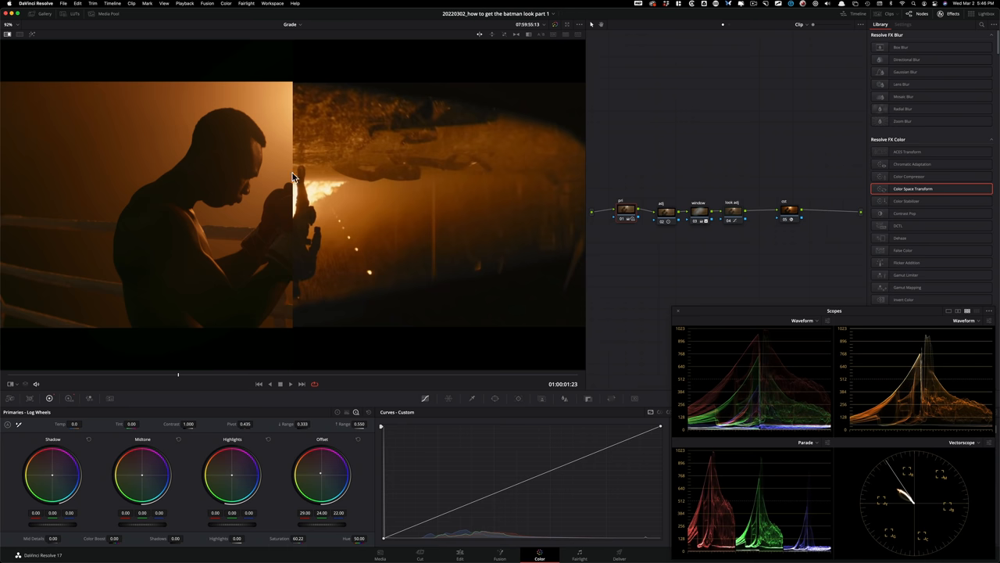
mouse_move(767, 303)
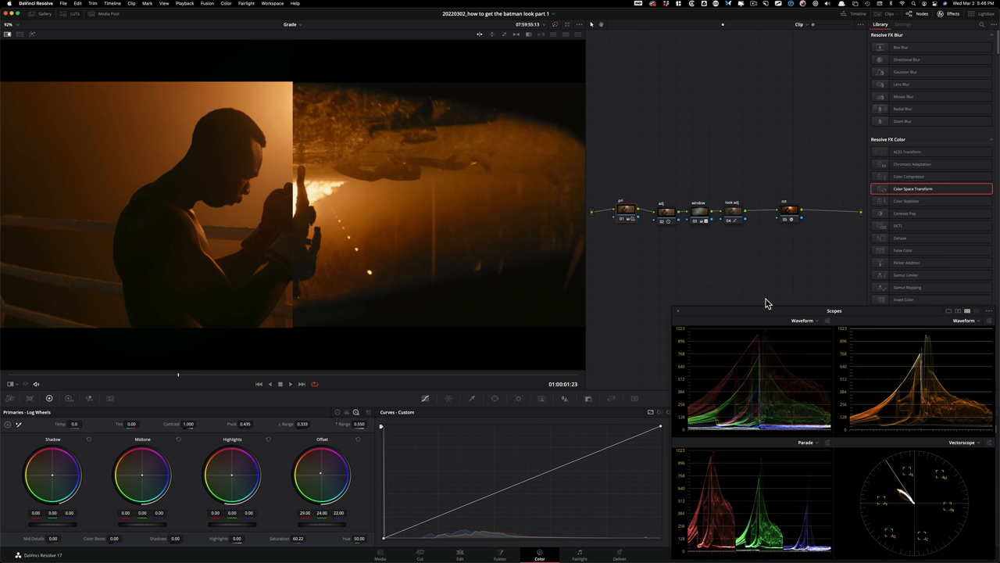
mouse_move(677, 171)
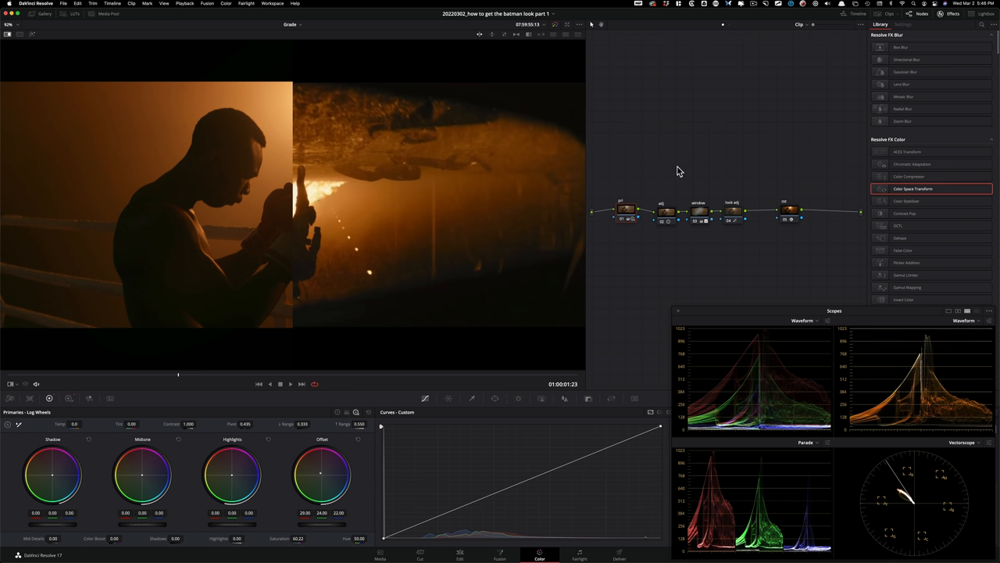
Select the node holding the multi-point custom contrast curve beside the Keyframes panel
click(662, 211)
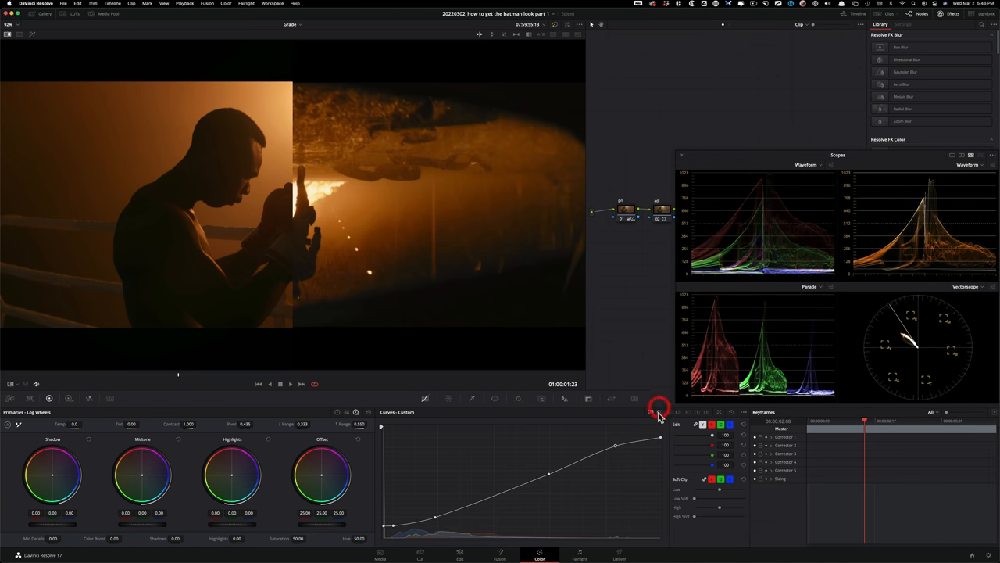
Use the Hue vs Hue curve to rotate sampled orange hue 316 by -2.13
click(659, 411)
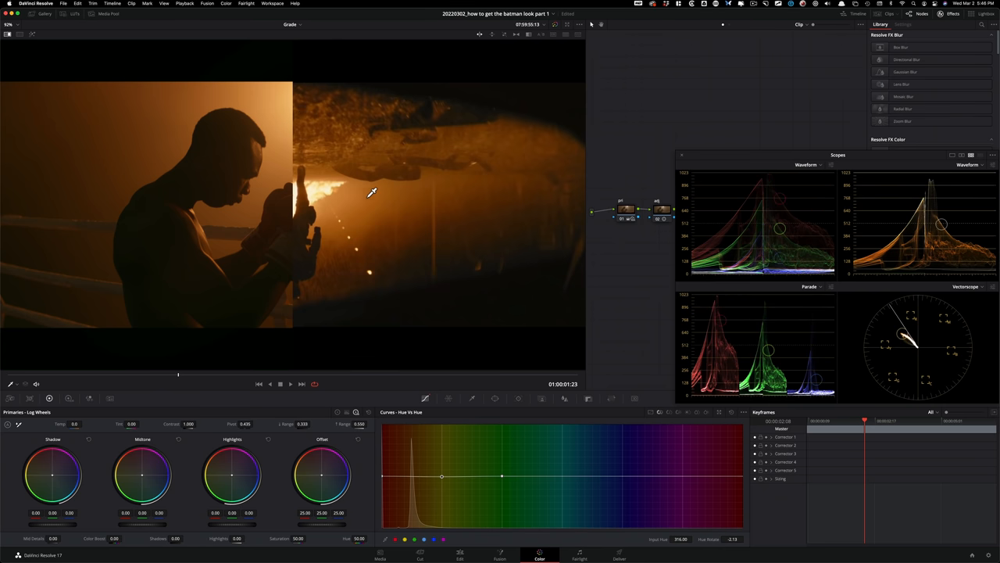
mouse_move(426, 224)
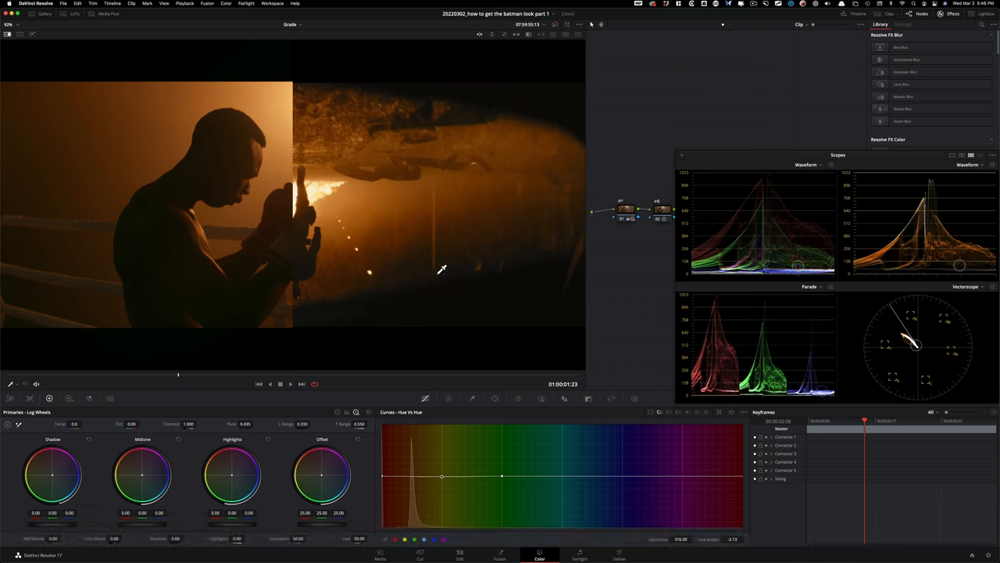
mouse_move(469, 266)
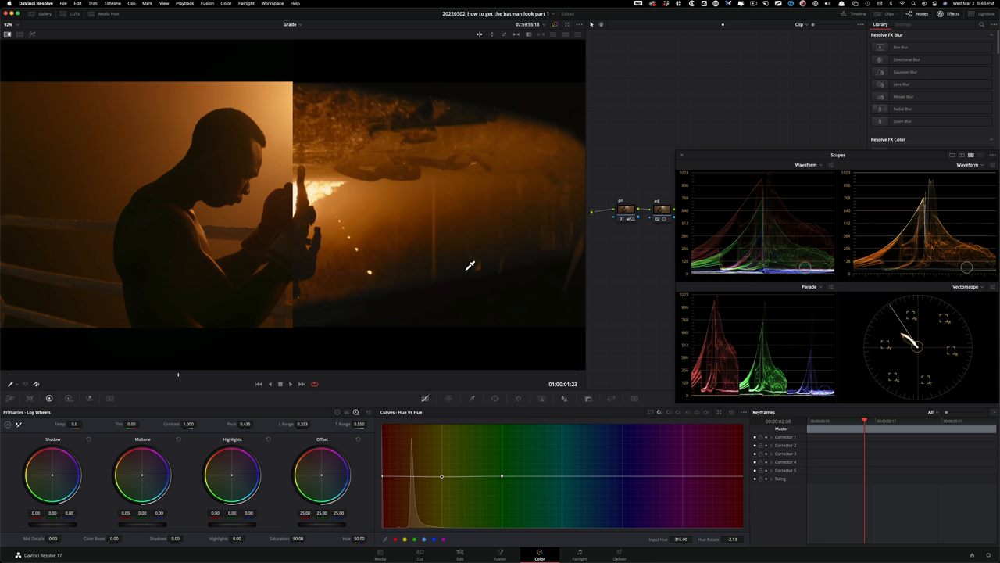
On the Hue vs Sat curve, boost the sampled orange to saturation 1.12 and toggle the node
click(418, 412)
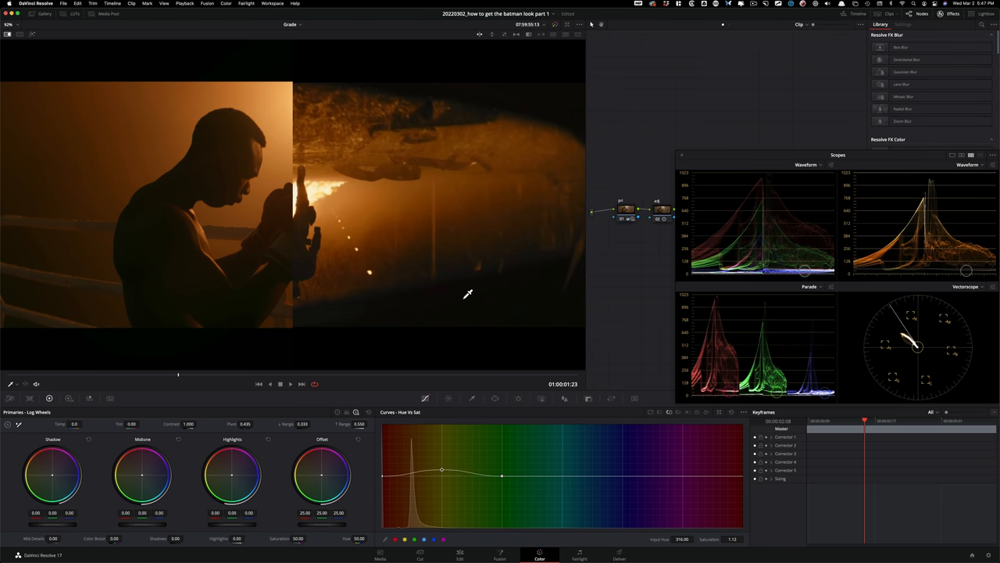
mouse_move(297, 193)
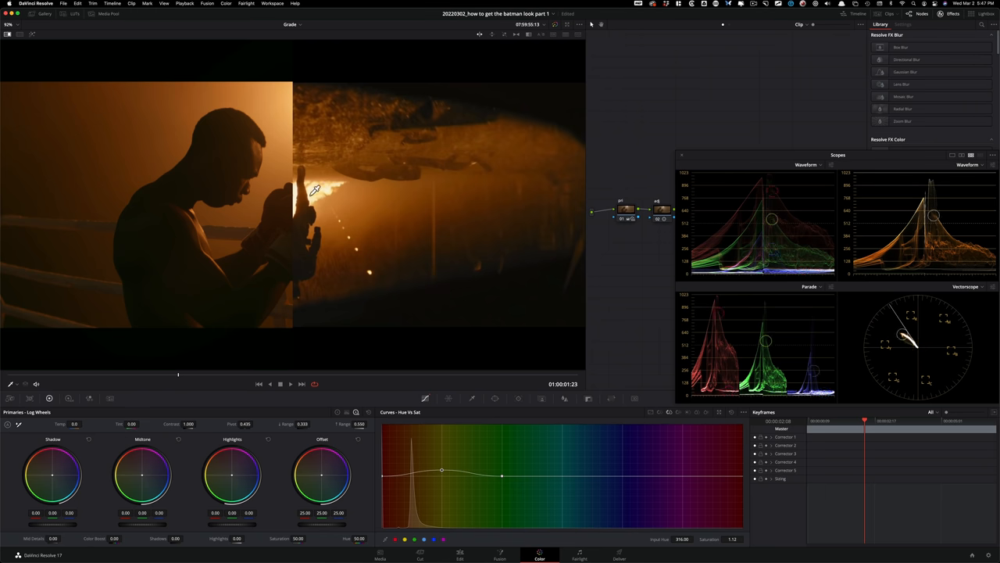
key(cmd+d)
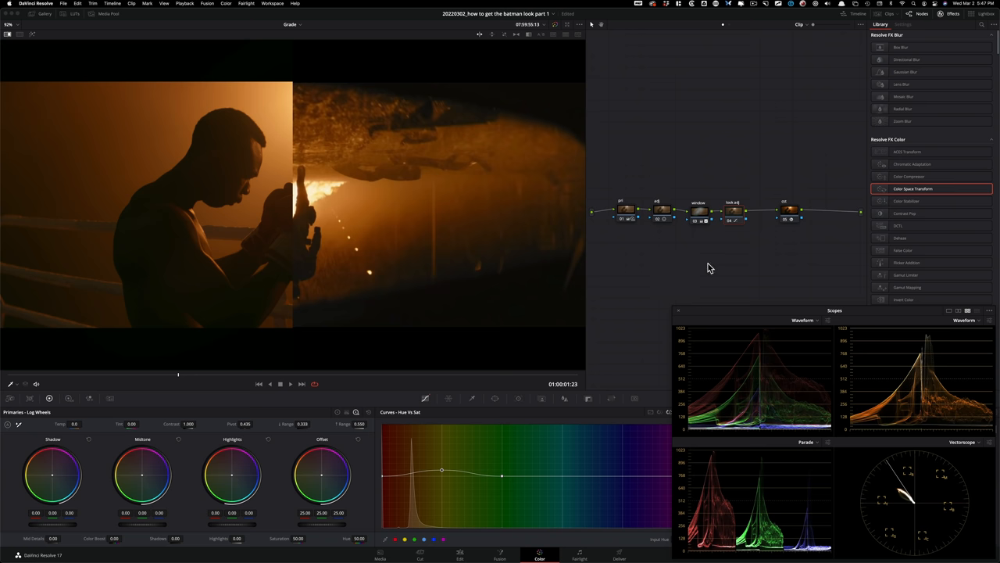
mouse_move(740, 156)
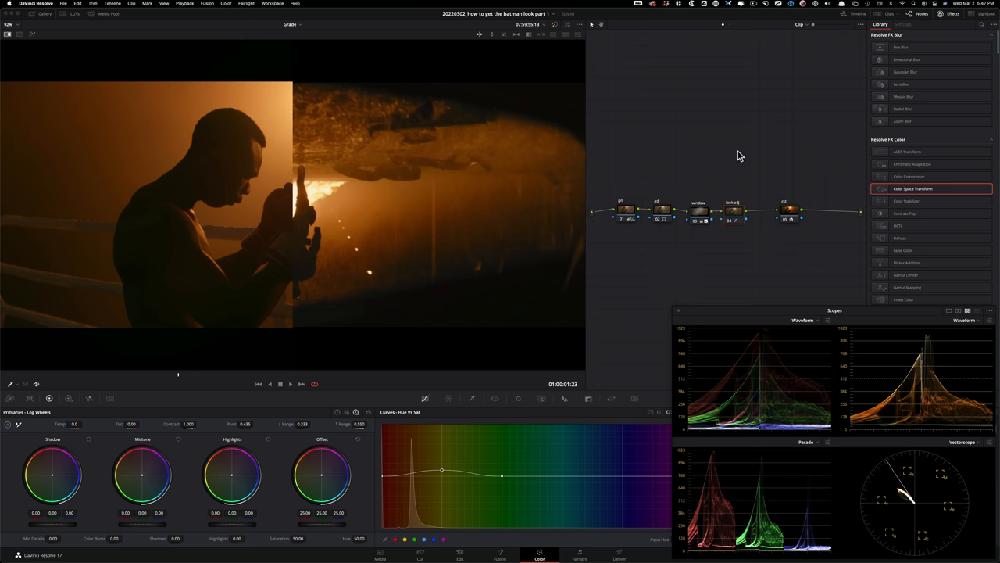
Inspect the node pulling shadow red to -0.07 and toggle it against the reference
click(699, 211)
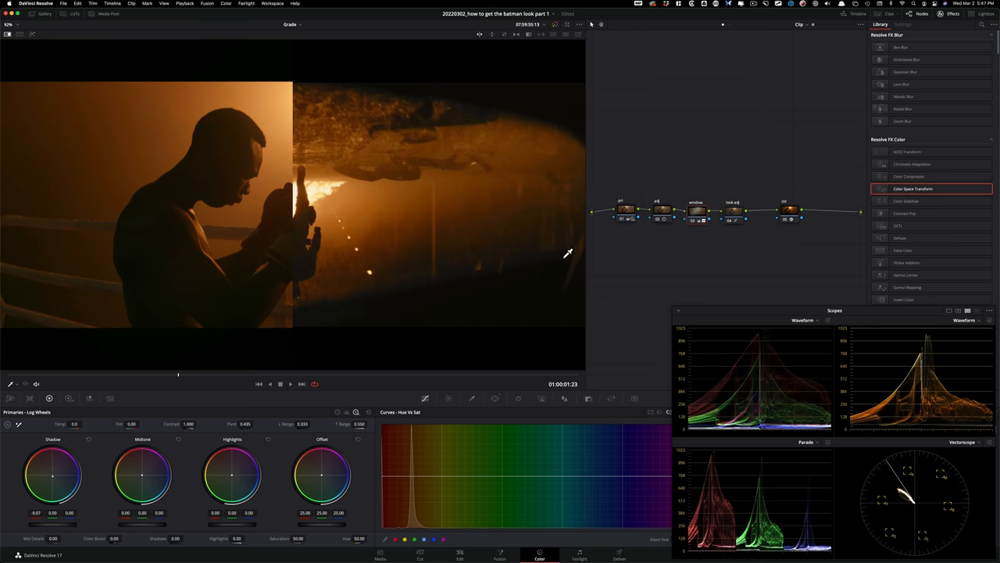
mouse_move(569, 150)
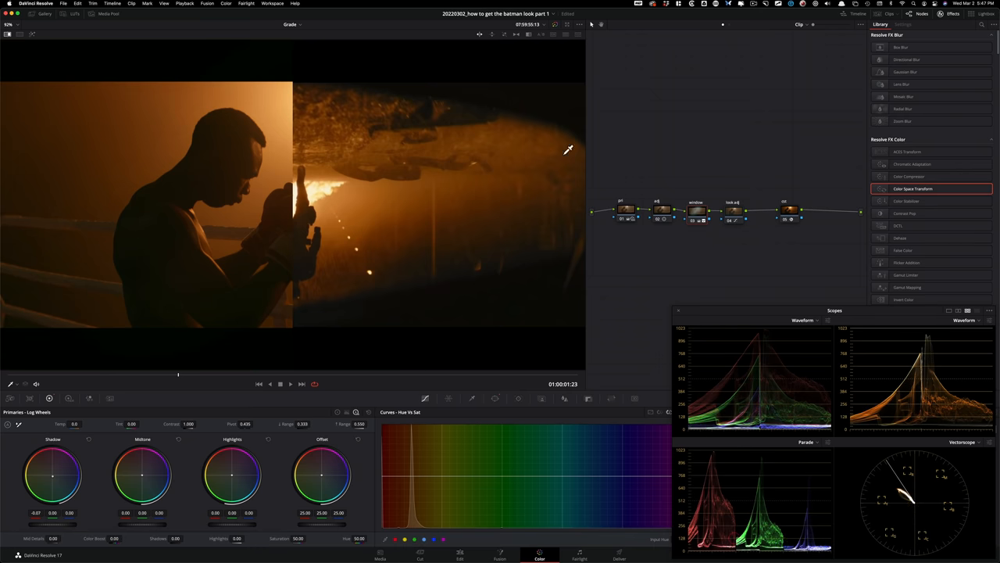
key(cmd+d)
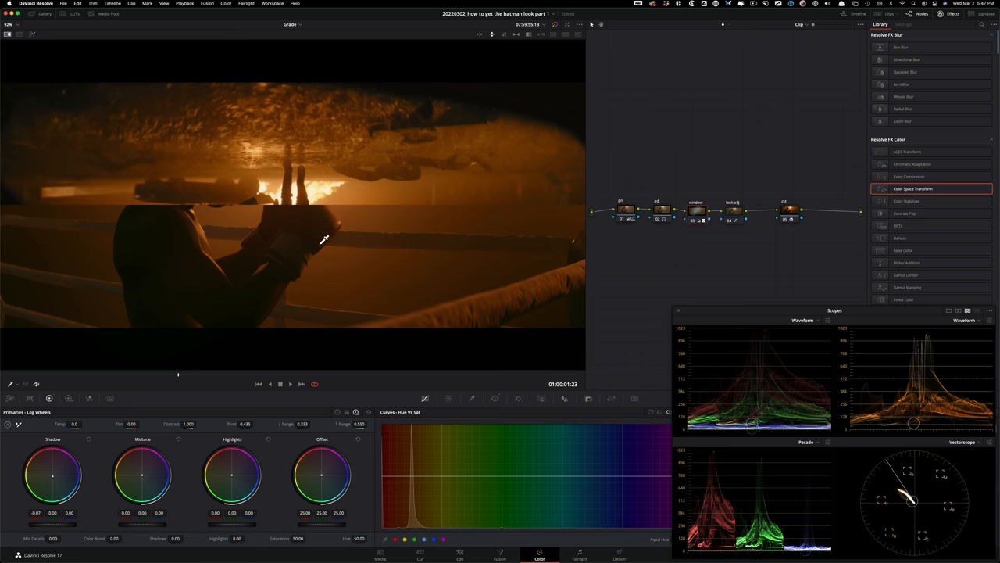
mouse_move(754, 195)
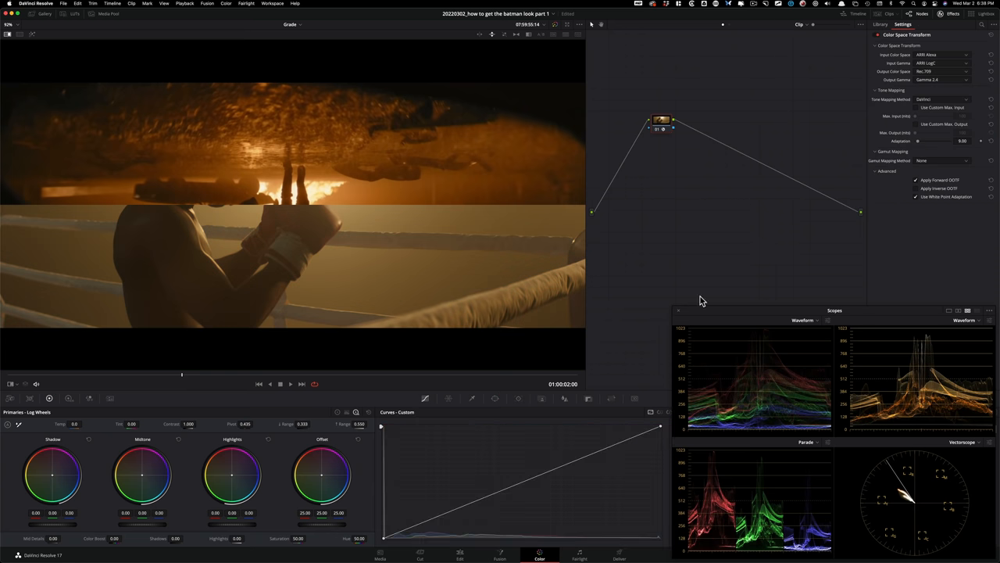
mouse_move(448, 232)
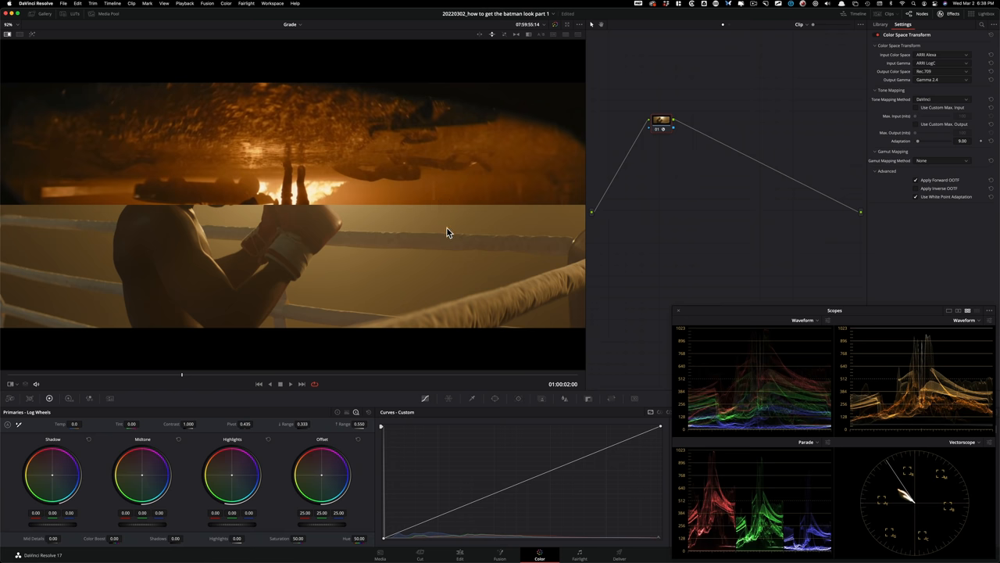
click(881, 24)
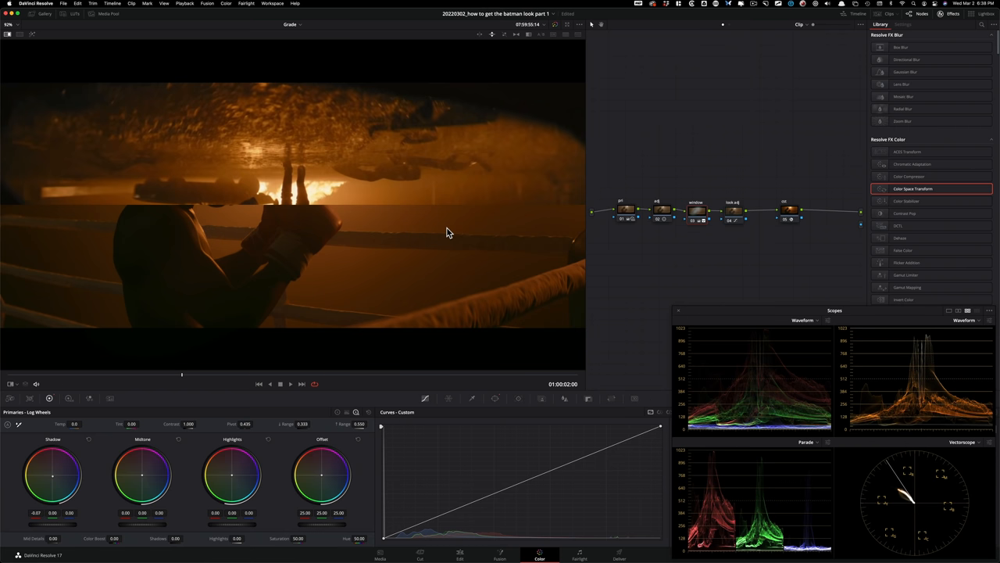
mouse_move(732, 291)
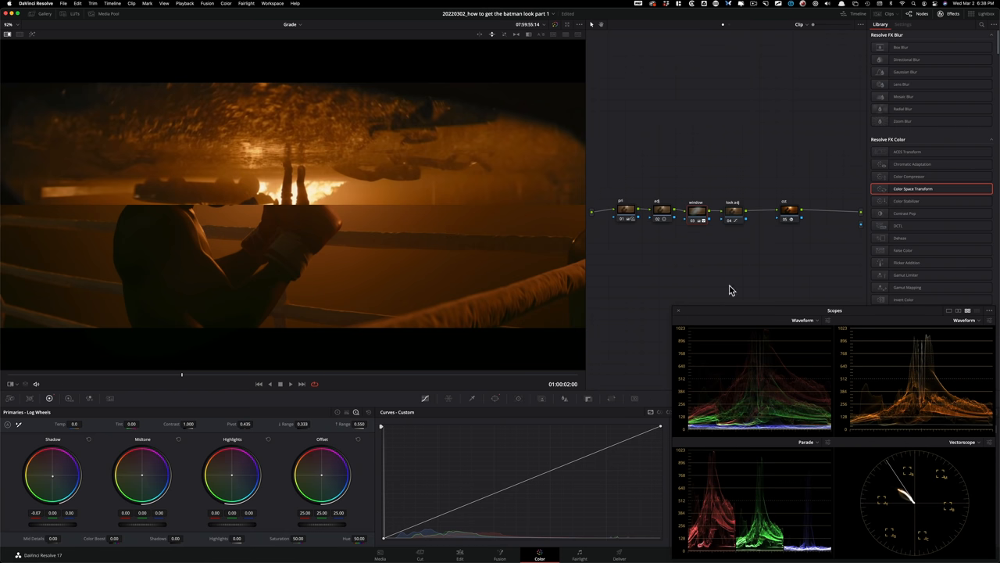
mouse_move(781, 272)
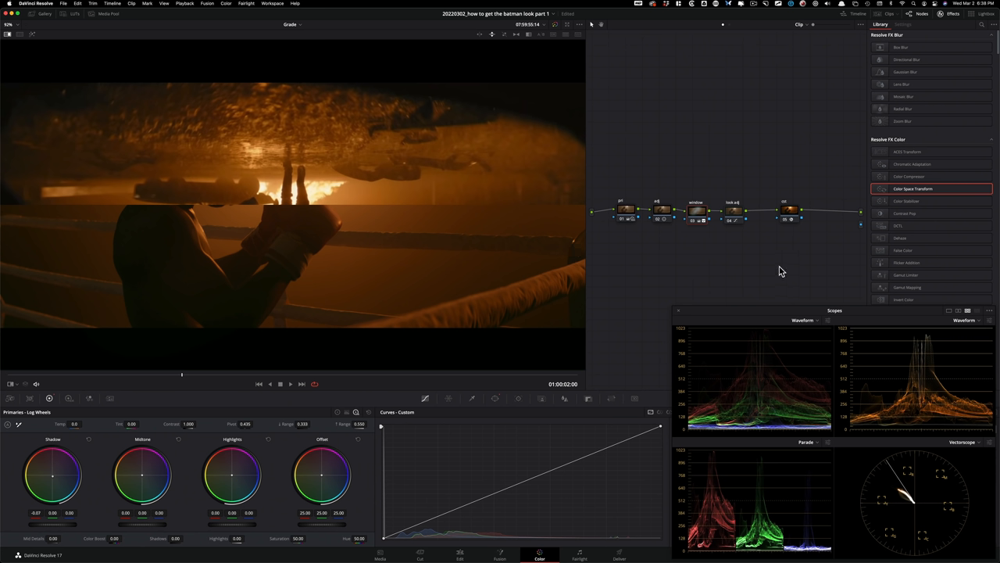
mouse_move(500, 38)
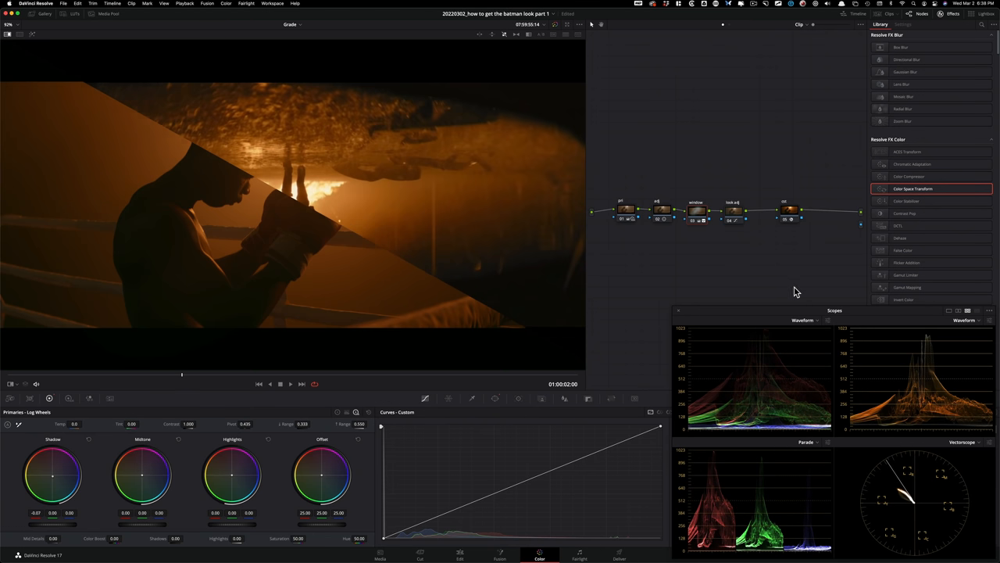
mouse_move(822, 269)
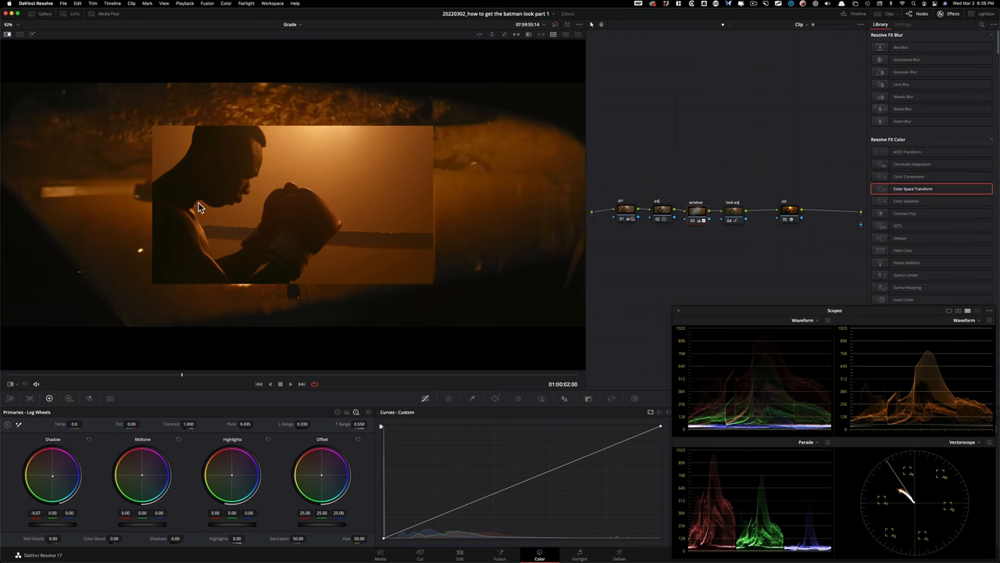
mouse_move(449, 241)
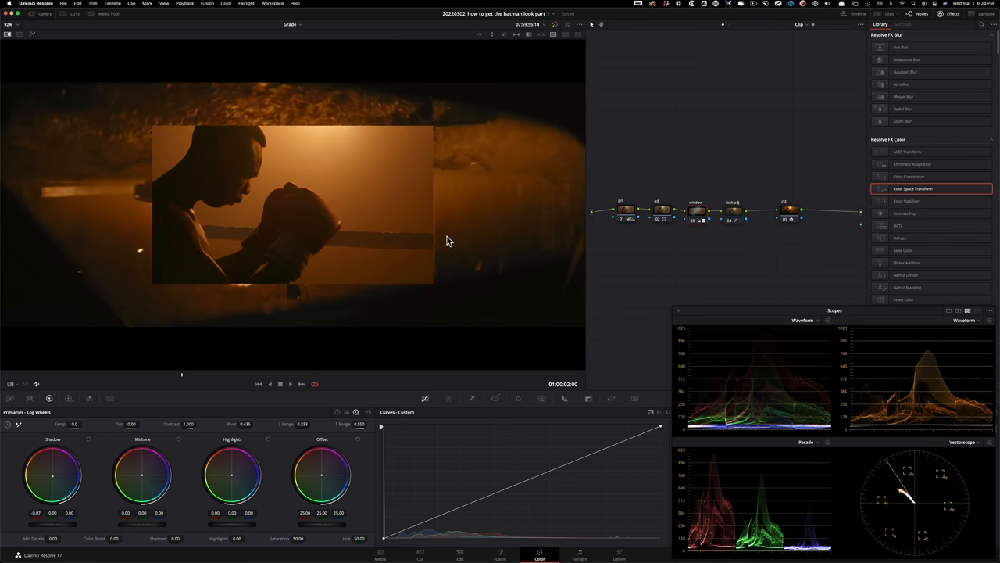
mouse_move(459, 253)
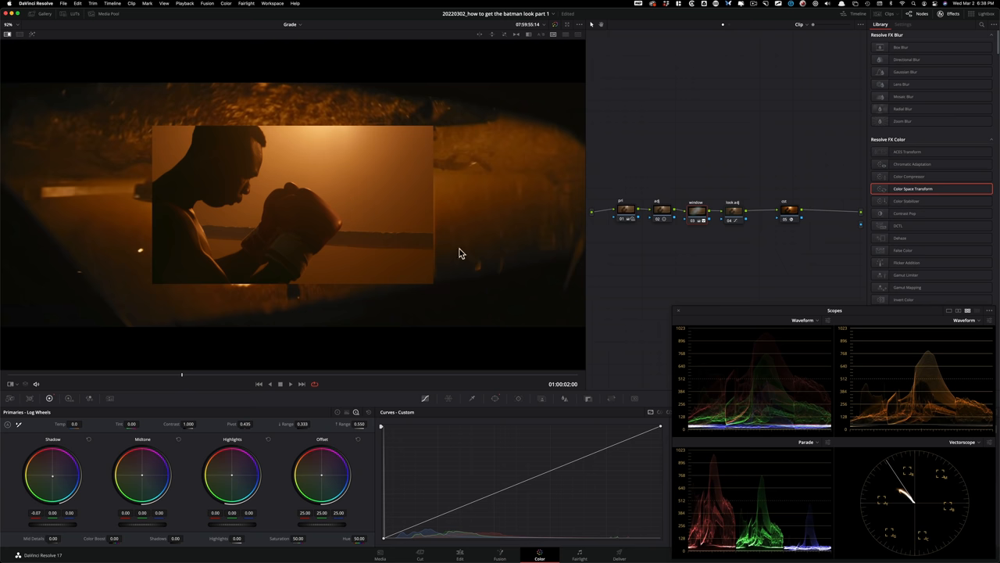
mouse_move(317, 199)
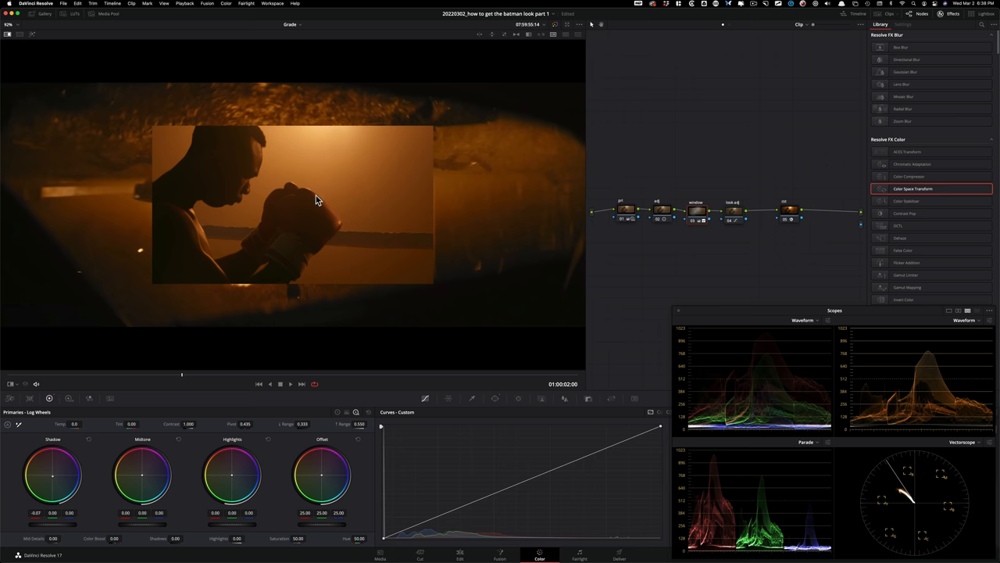
mouse_move(569, 215)
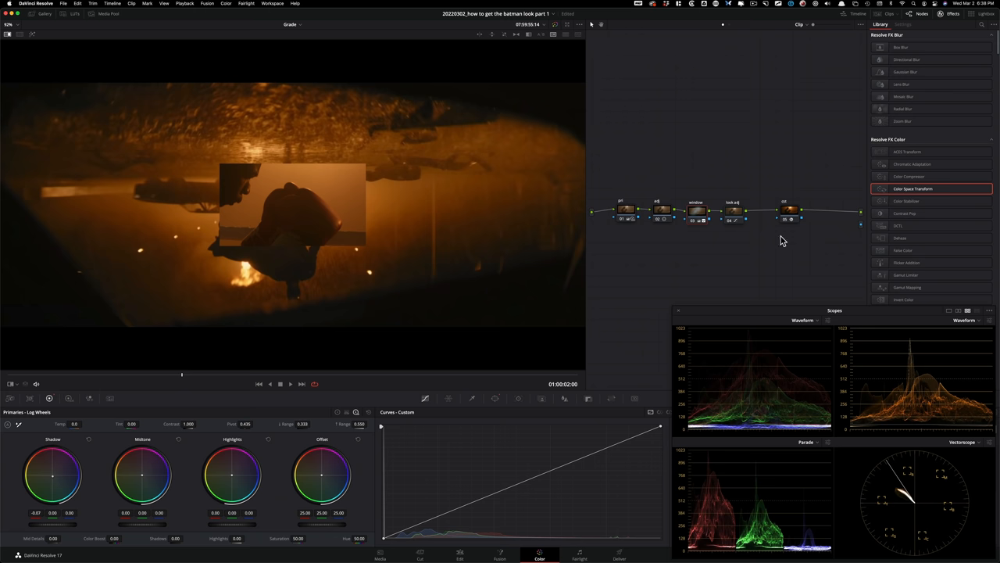
mouse_move(482, 231)
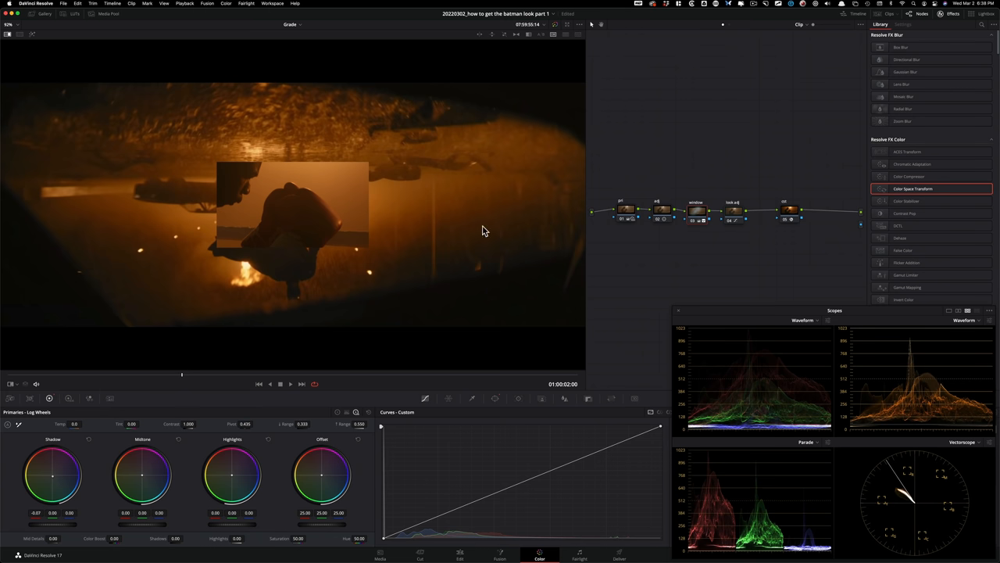
mouse_move(362, 202)
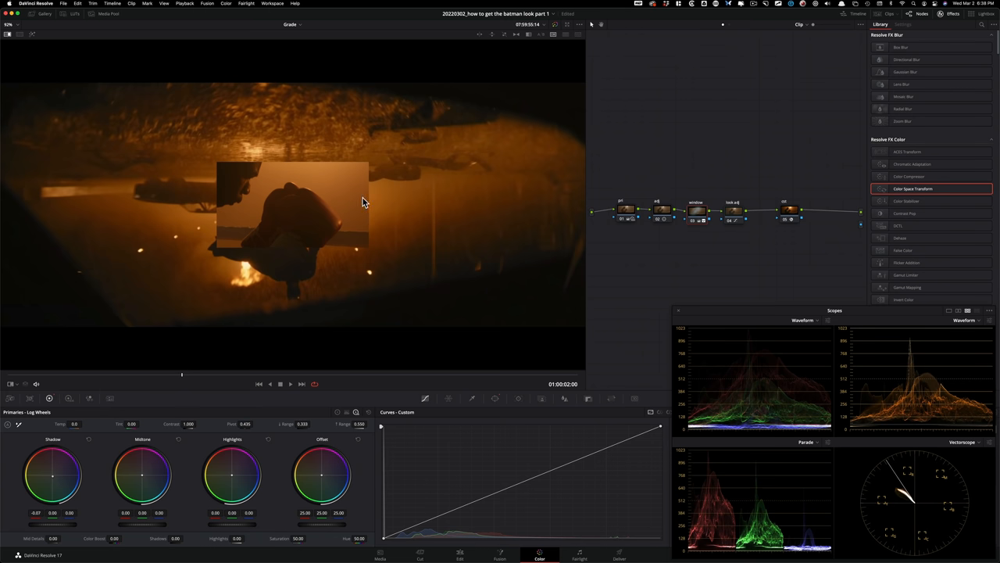
mouse_move(391, 210)
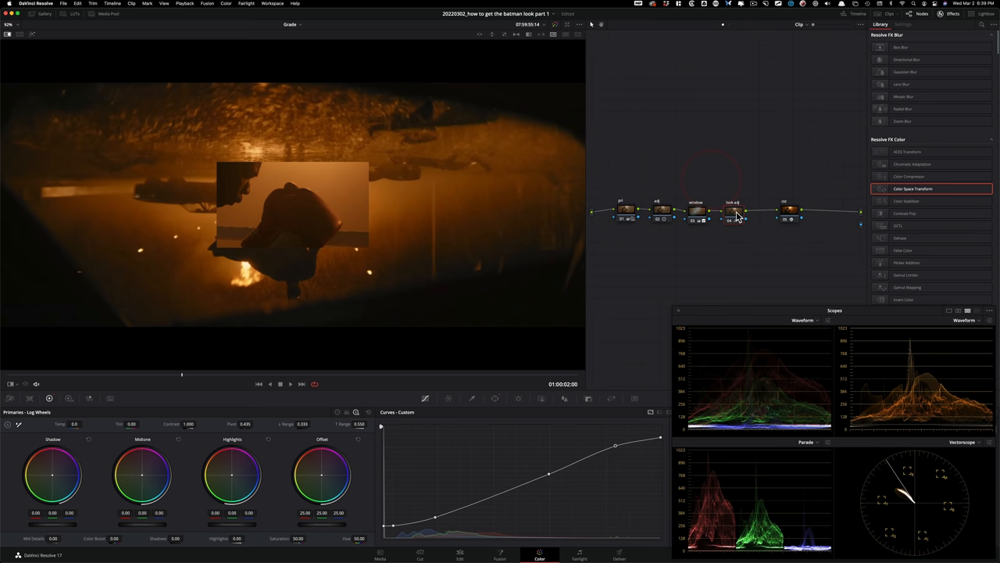
mouse_move(646, 306)
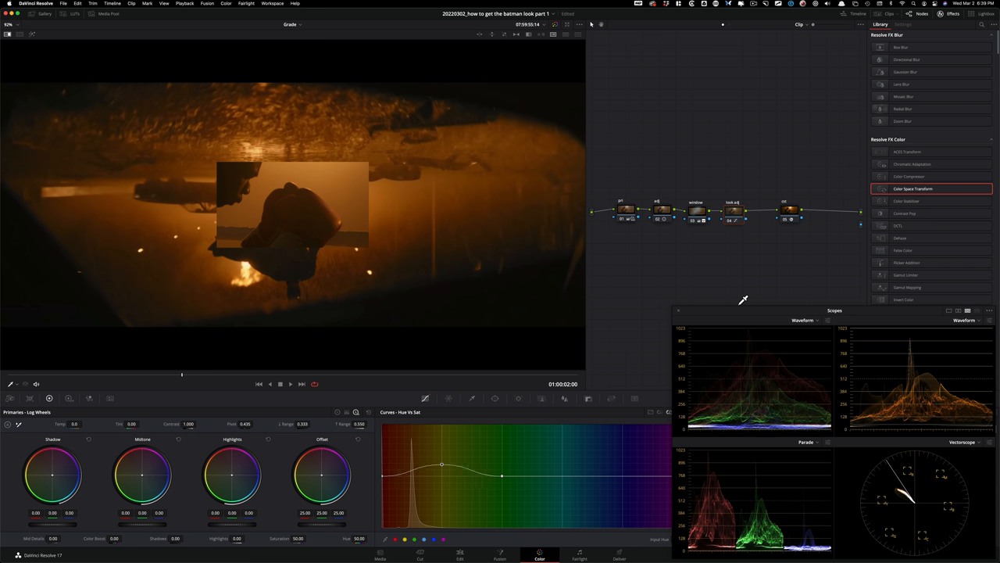
Set the reference wipe to Venetian Blind strips interleaving the clip and Batman still
drag(441, 475, 442, 452)
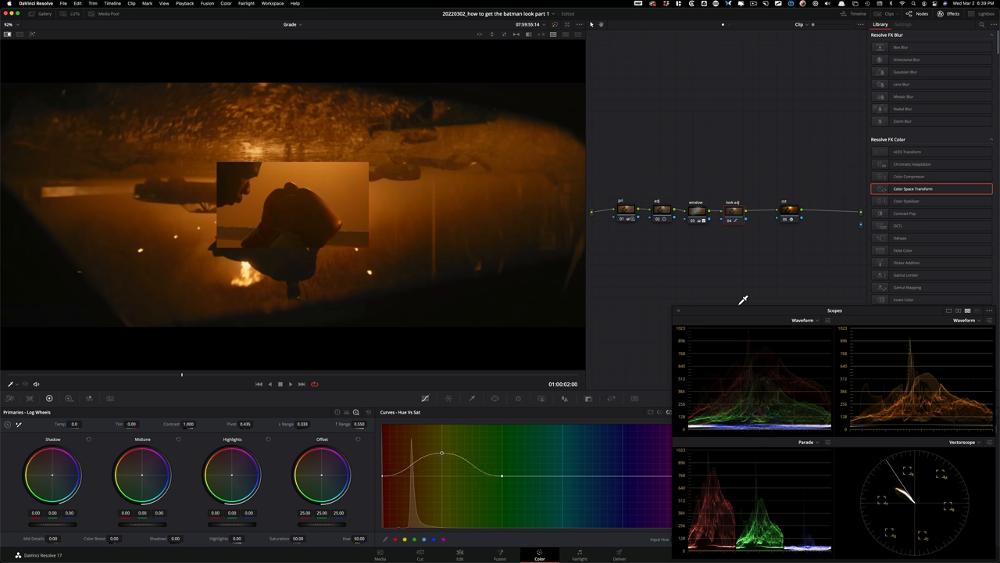
drag(441, 453, 442, 458)
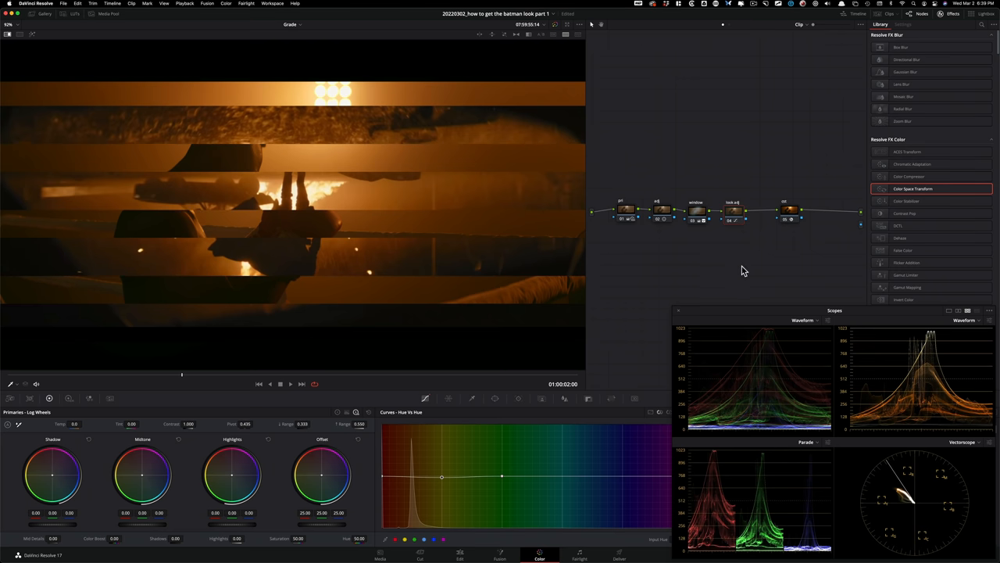
mouse_move(452, 186)
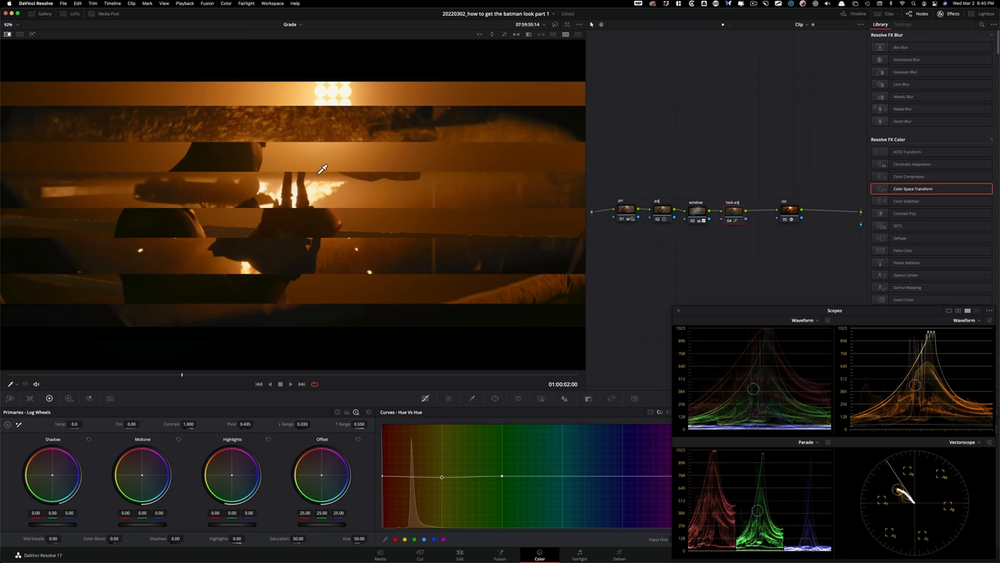
mouse_move(395, 157)
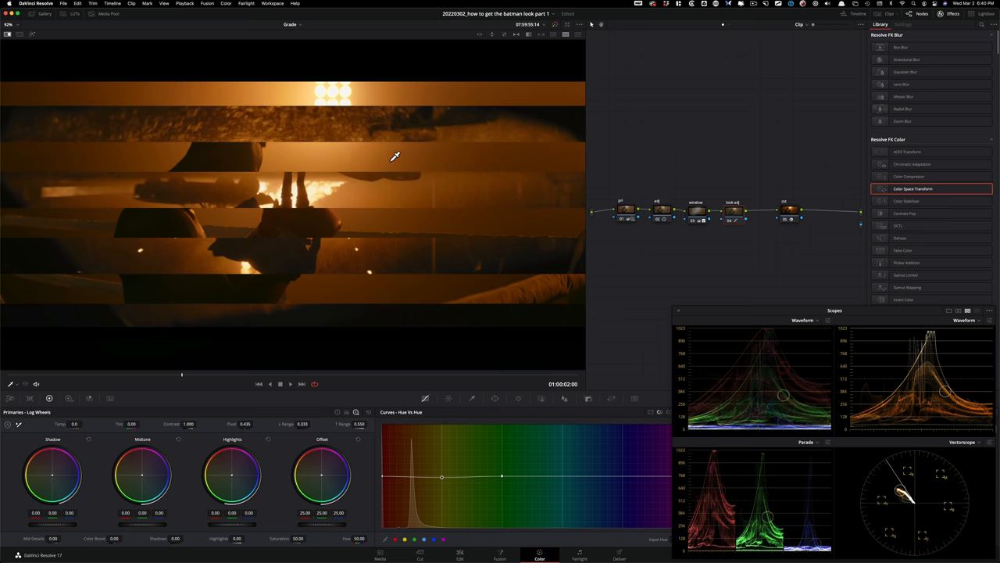
mouse_move(640, 218)
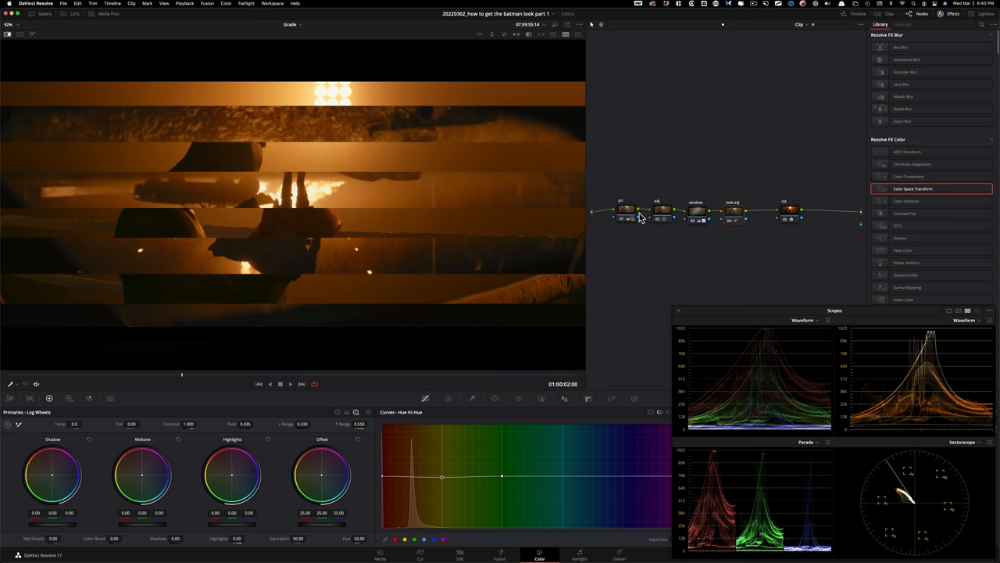
click(627, 211)
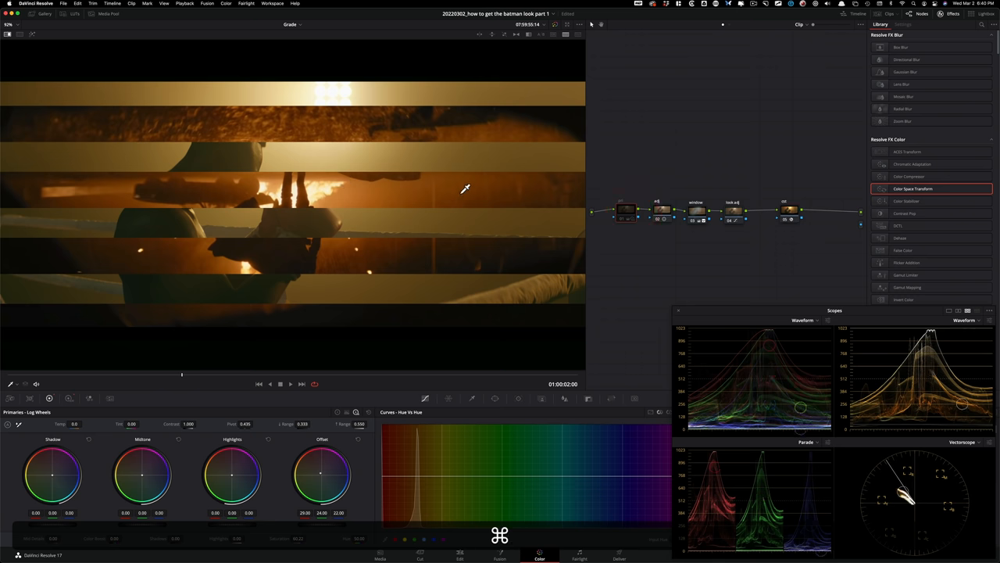
key(cmd+d)
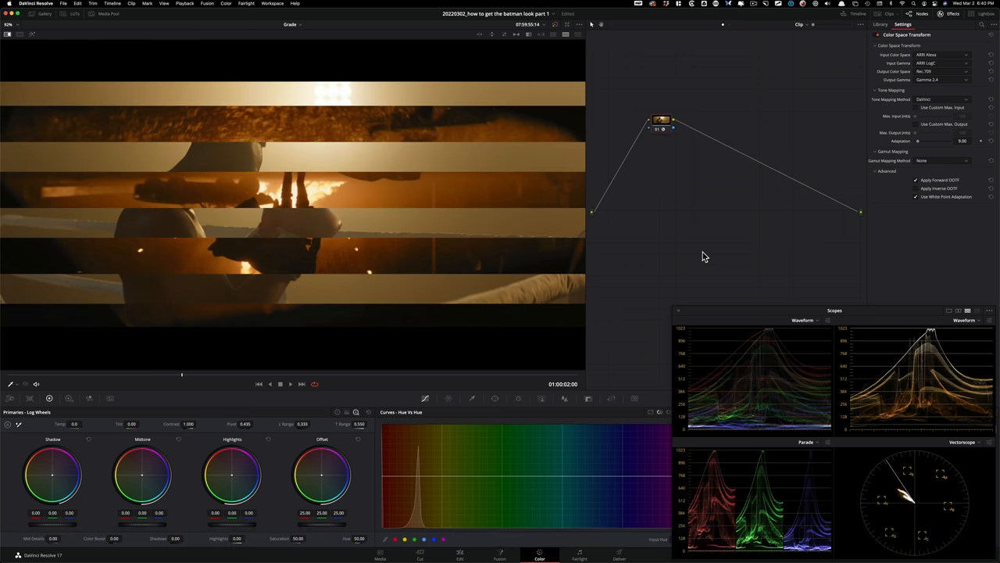
click(881, 25)
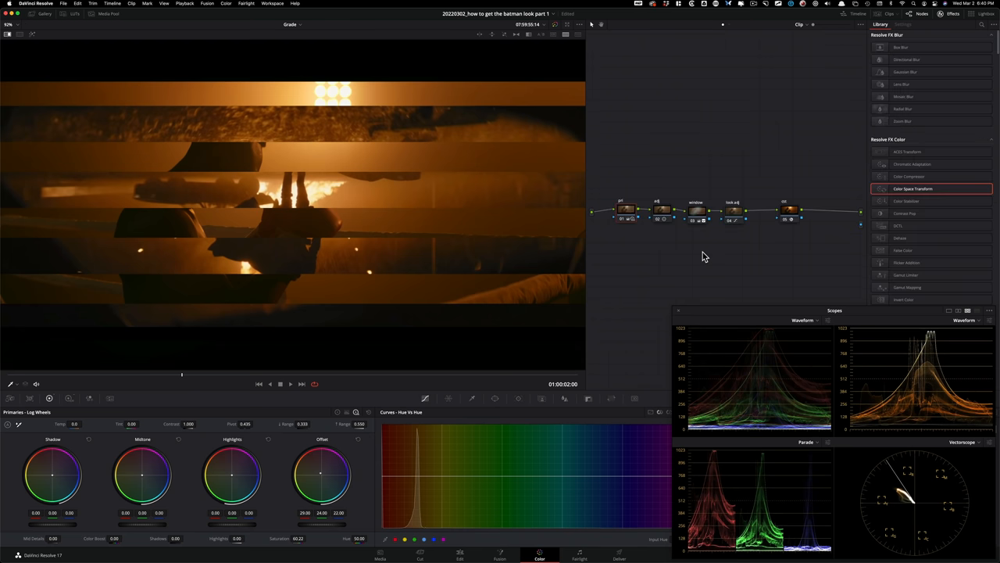
mouse_move(731, 253)
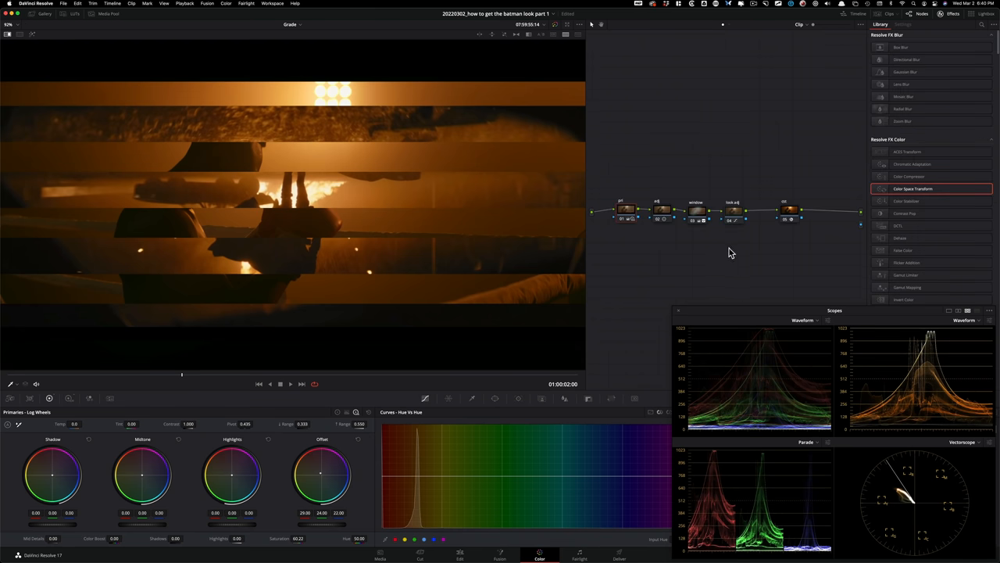
mouse_move(770, 280)
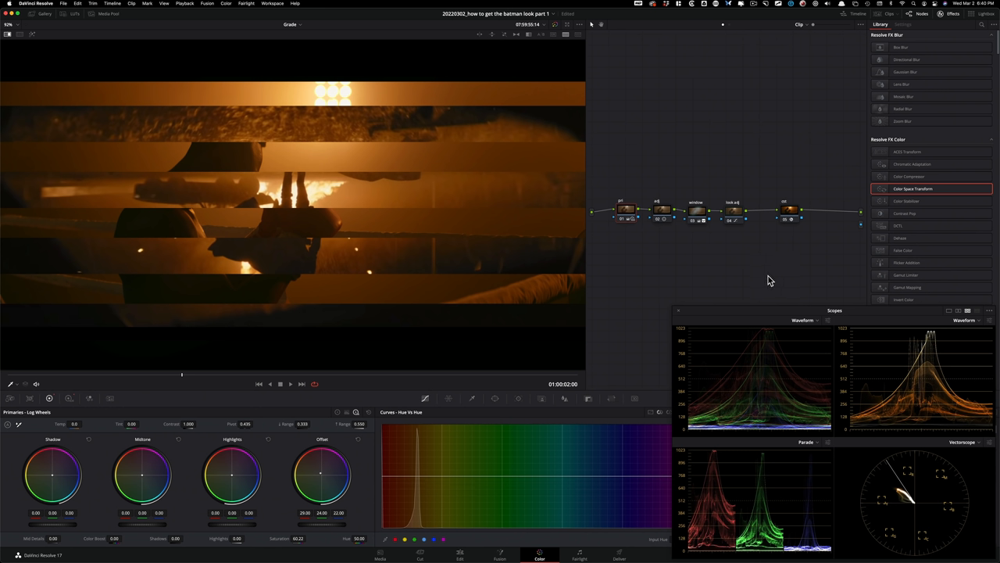
mouse_move(780, 284)
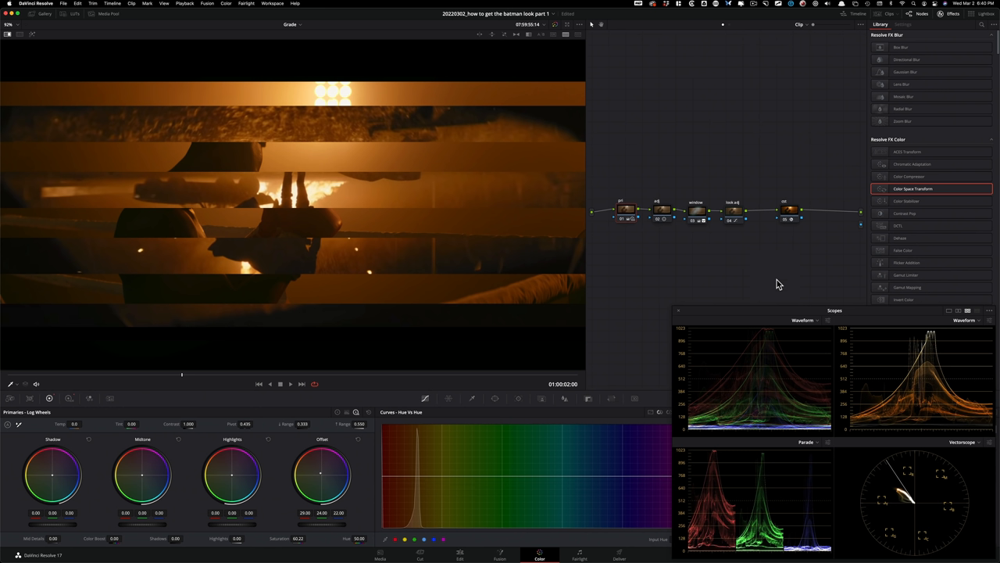
mouse_move(793, 272)
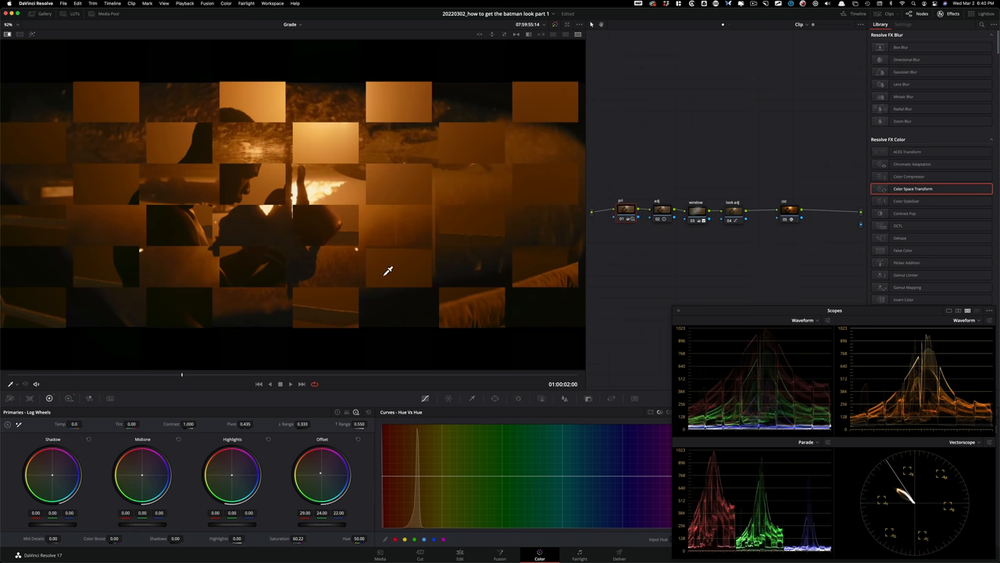
mouse_move(158, 187)
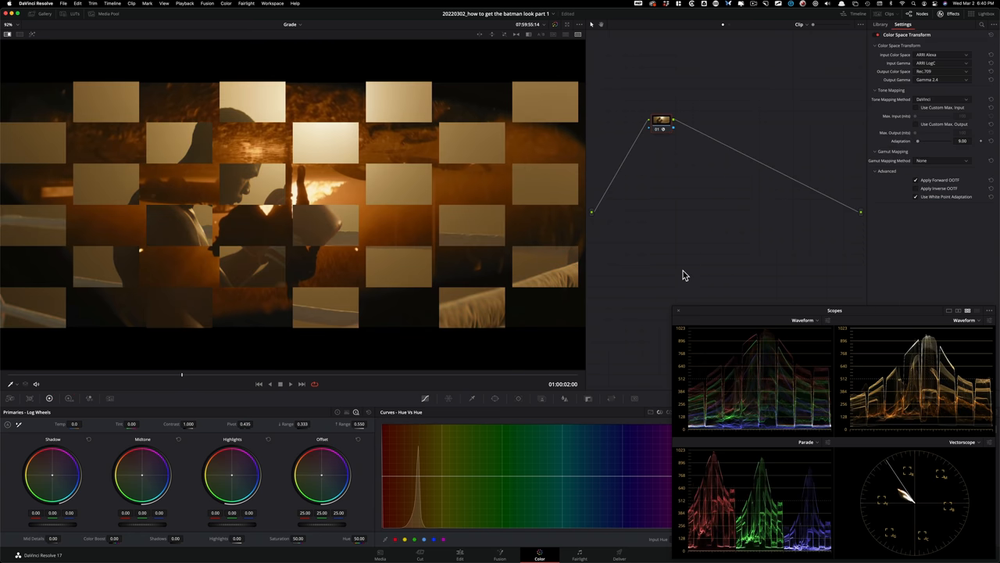
Compare in a checkerboard wipe, toggle bypass for before/after, then switch to a vertical wipe
click(881, 24)
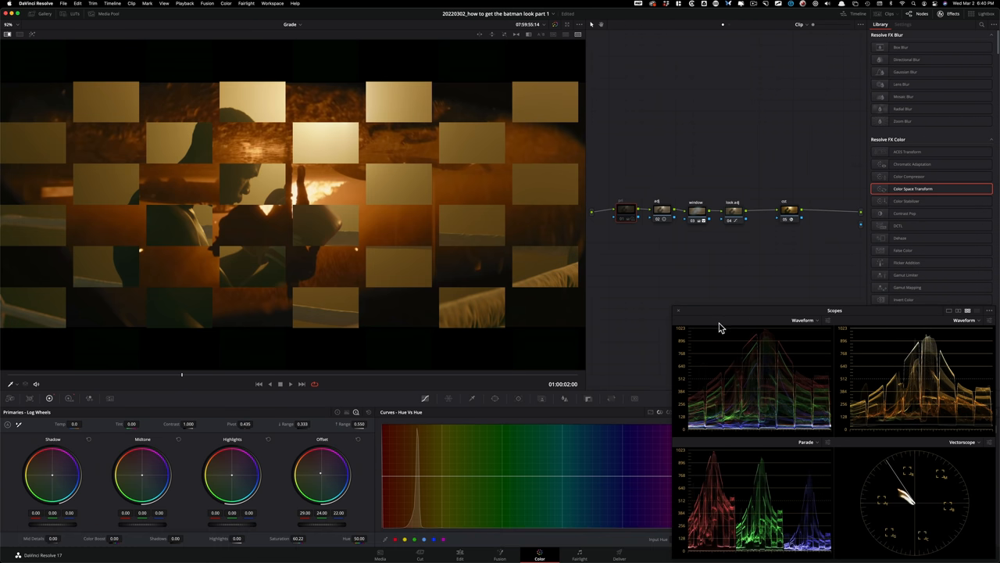
key(cmd+d)
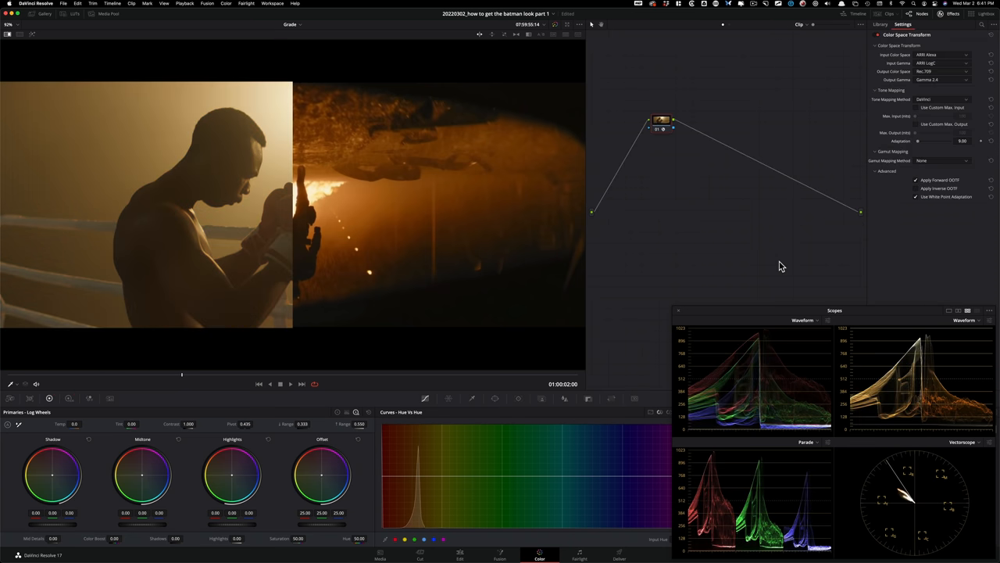
click(880, 24)
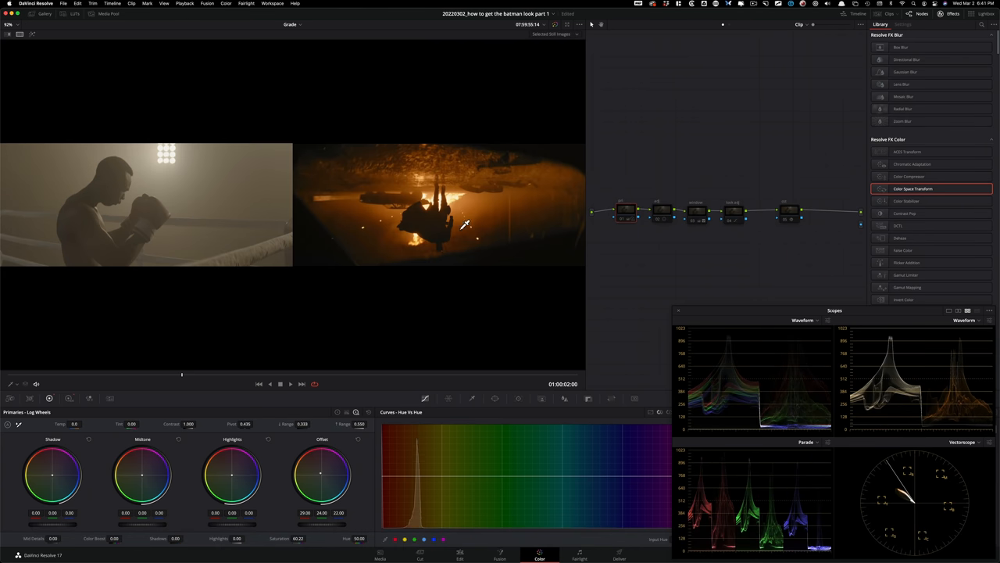
mouse_move(808, 219)
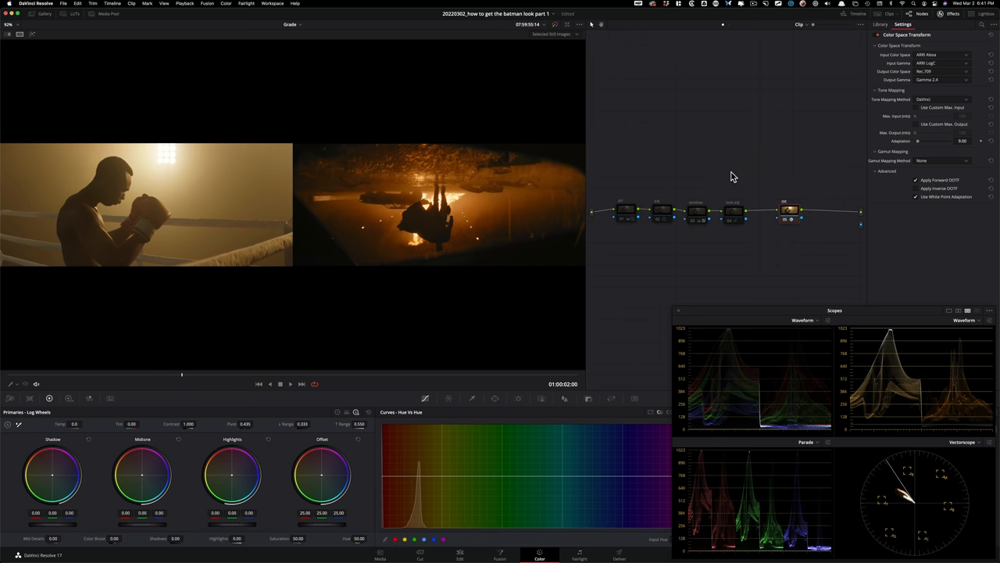
Disable and re-enable grading nodes with Cmd+D against the still, then show the clip alone
key(cmd+d)
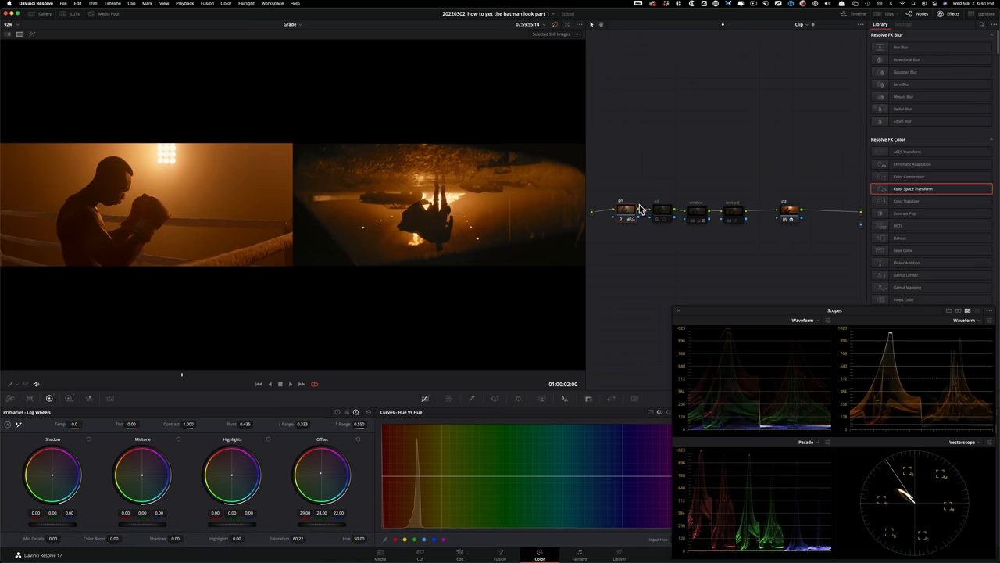
key(cmd+d)
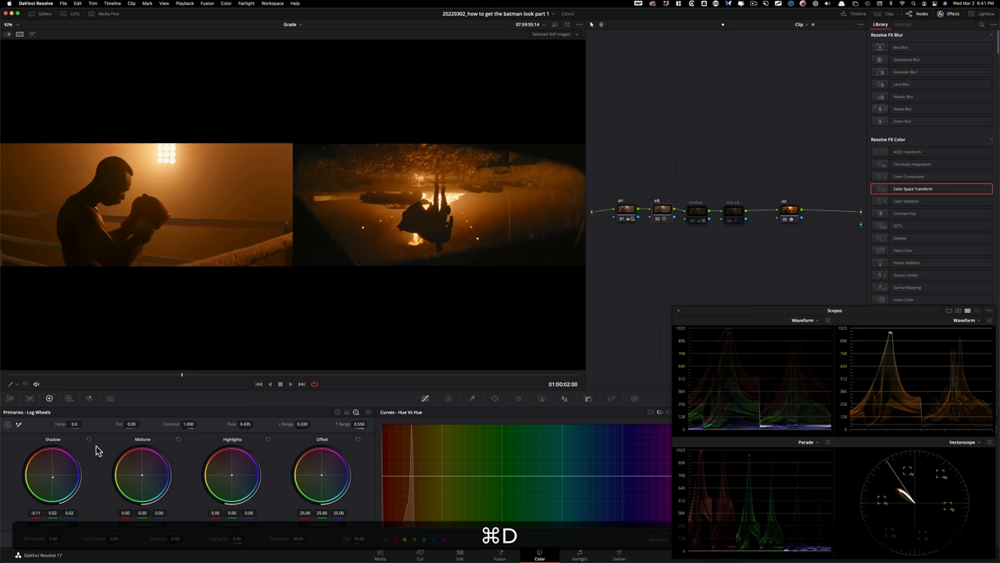
mouse_move(690, 181)
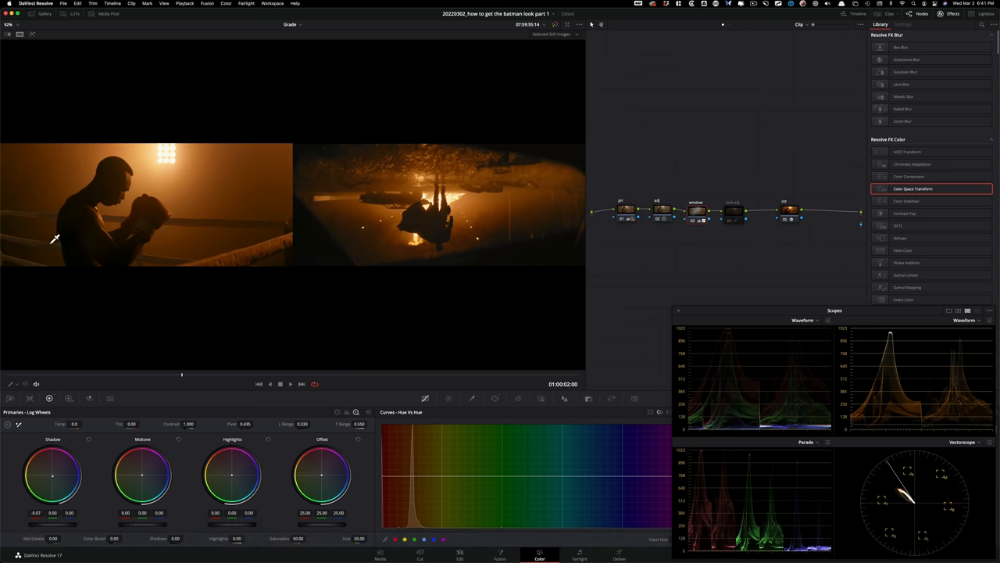
mouse_move(33, 266)
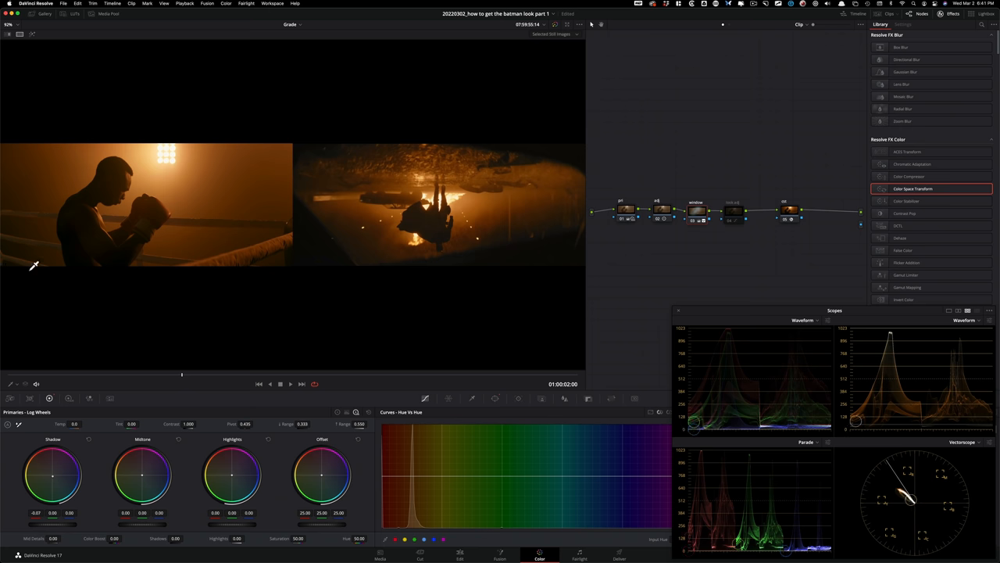
key(cmd+d)
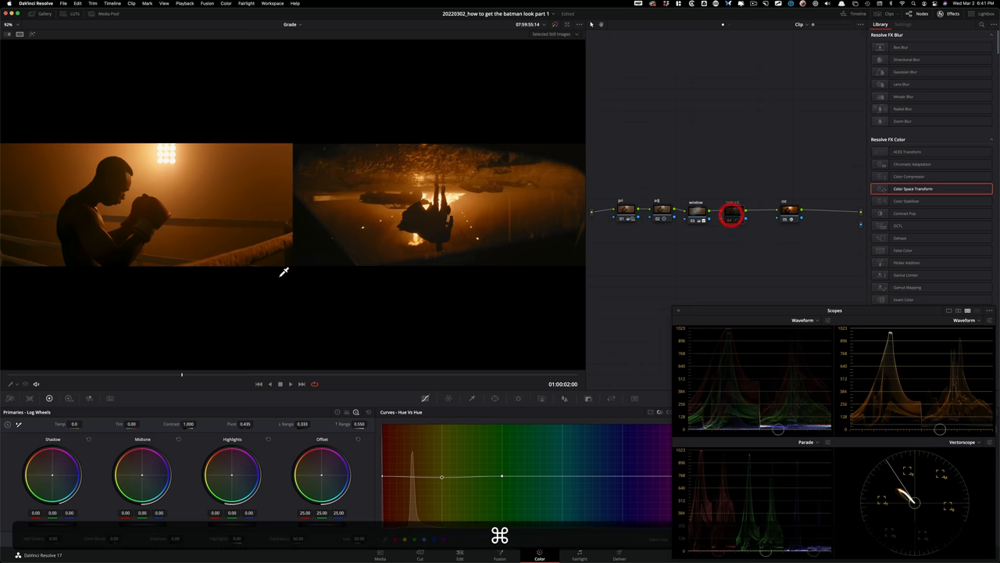
key(cmd+d)
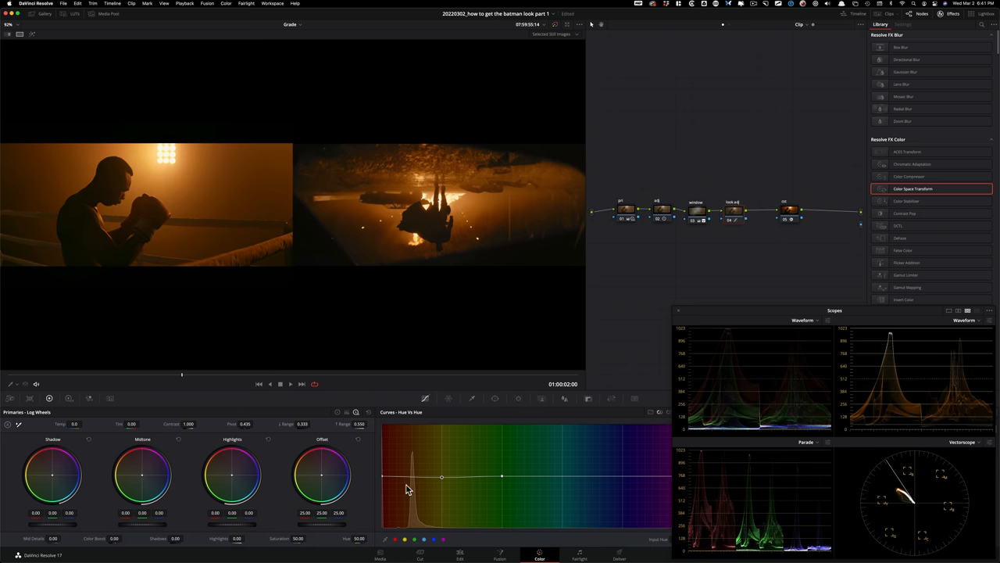
key(cmd+d)
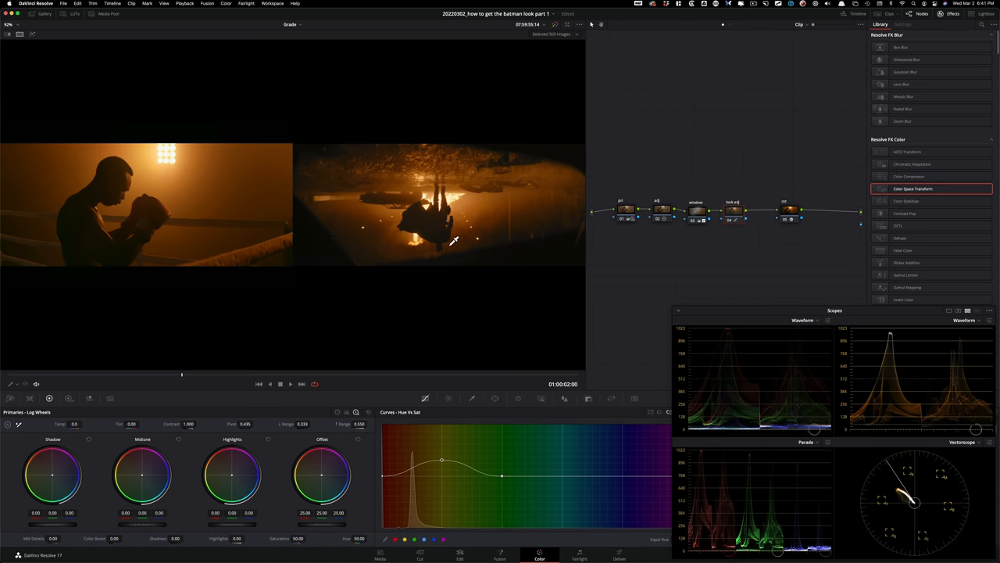
mouse_move(513, 260)
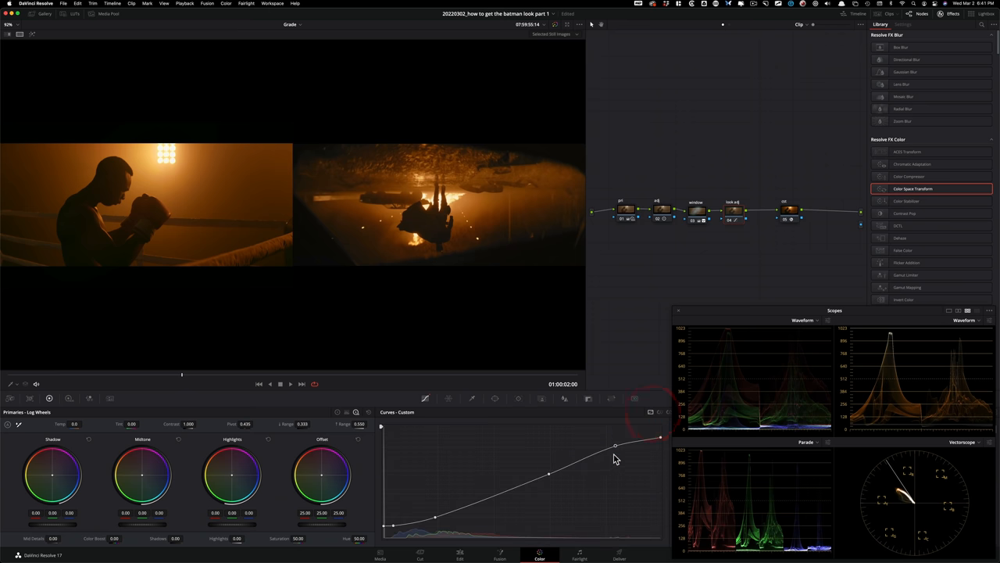
key(cmd+d)
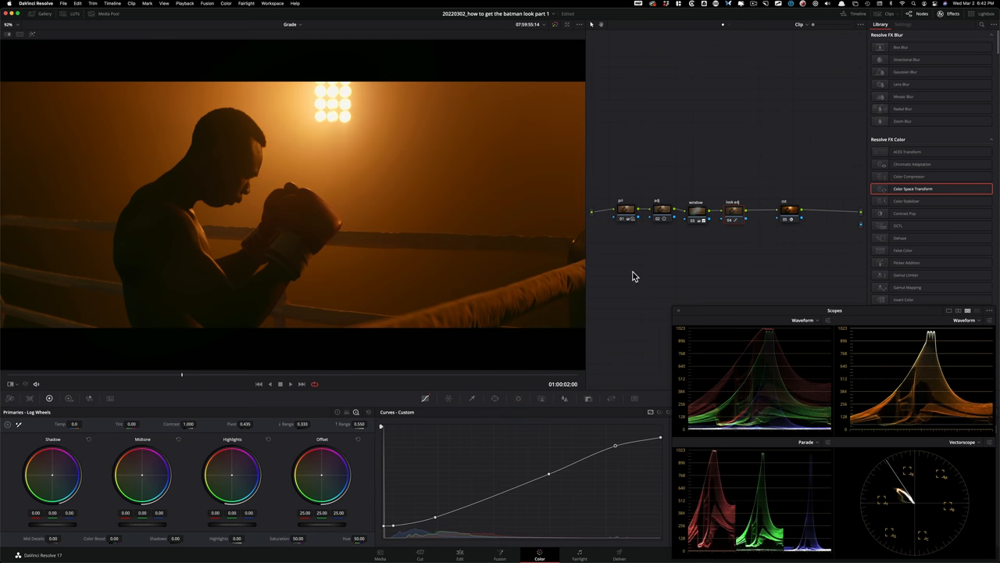
Toggle with Cmd+D until the Batman still sits beside the graded clip again
key(cmd+d)
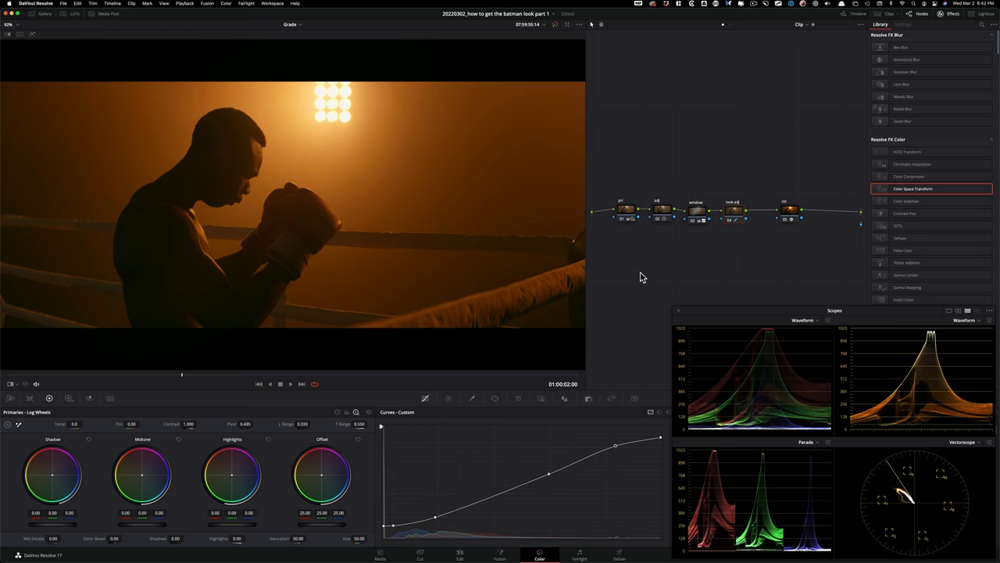
key(cmd+d)
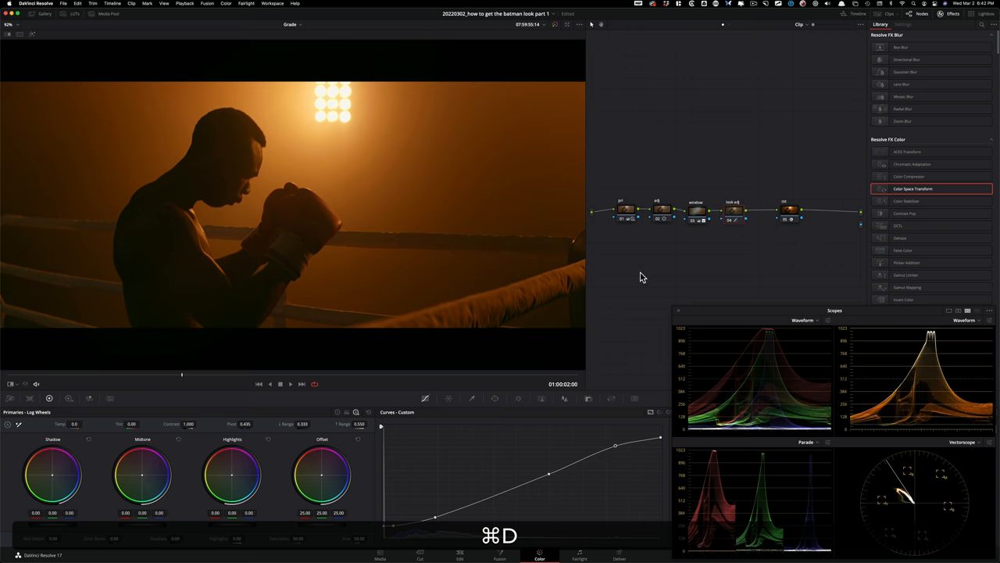
key(cmd+d)
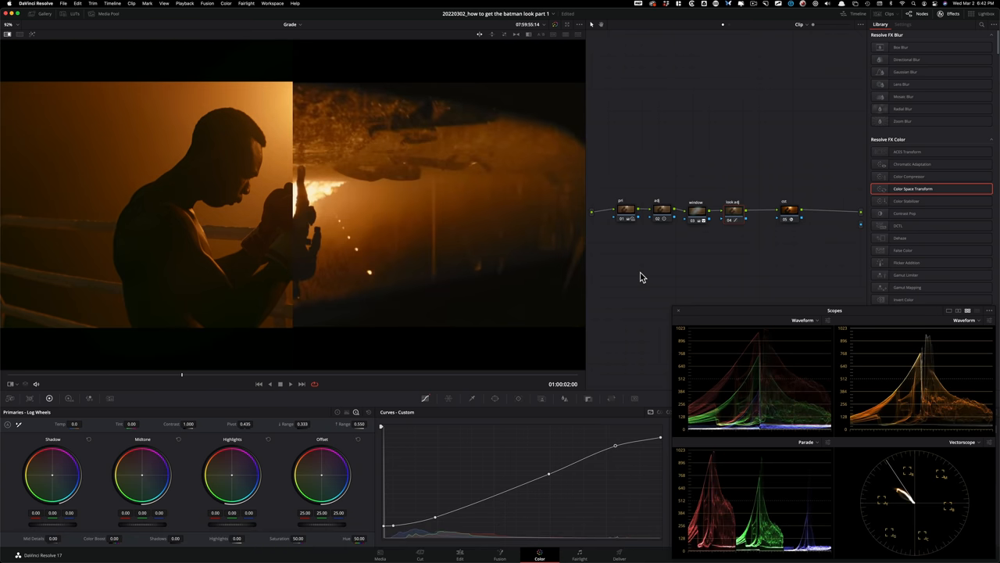